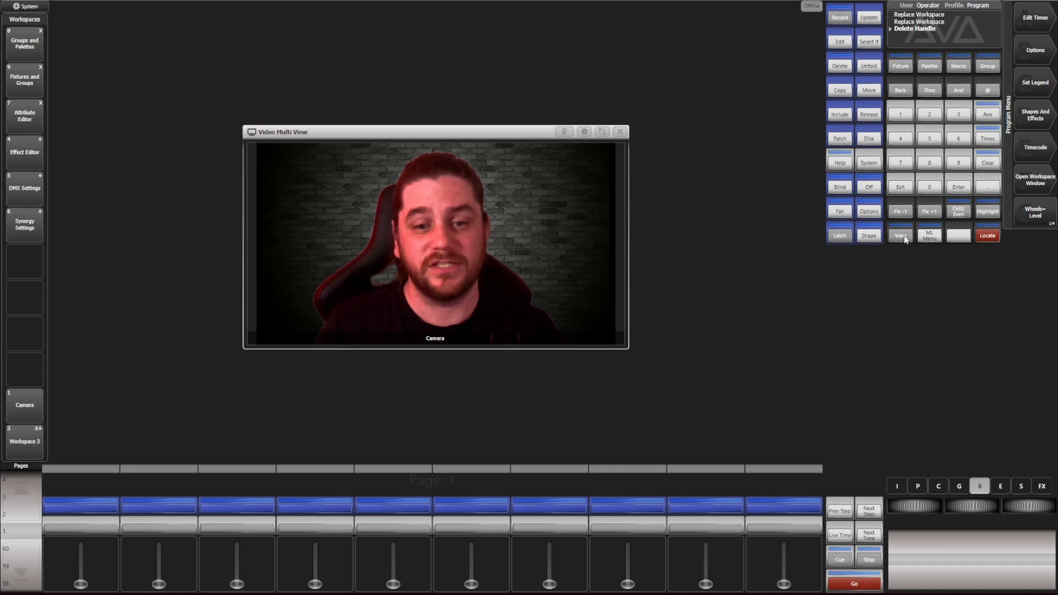
# Step: Add the Layouts and Layout View windows to the workspace
pyautogui.click(899, 234)
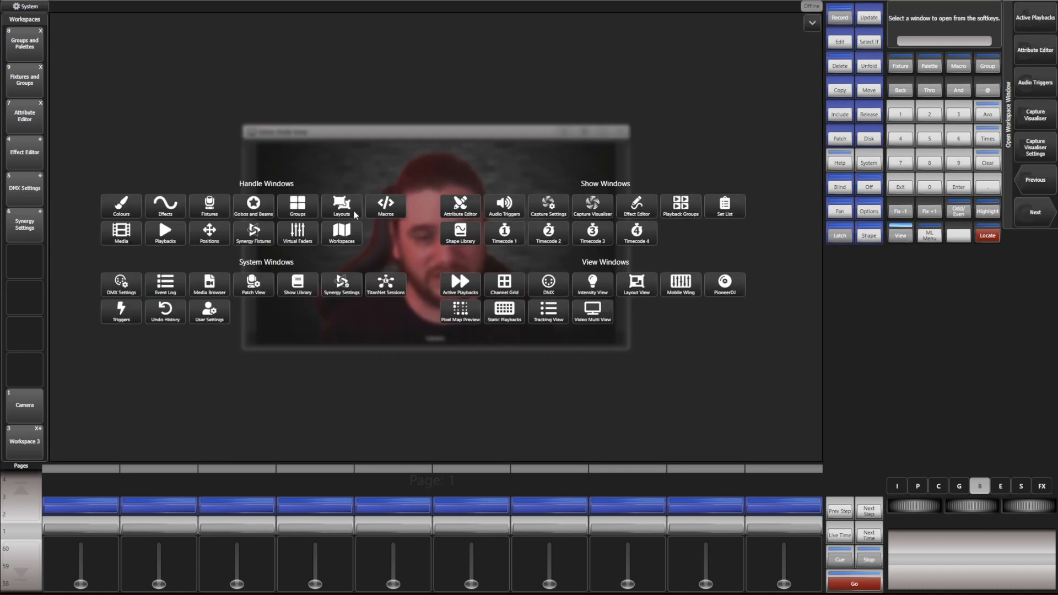
pyautogui.click(340, 206)
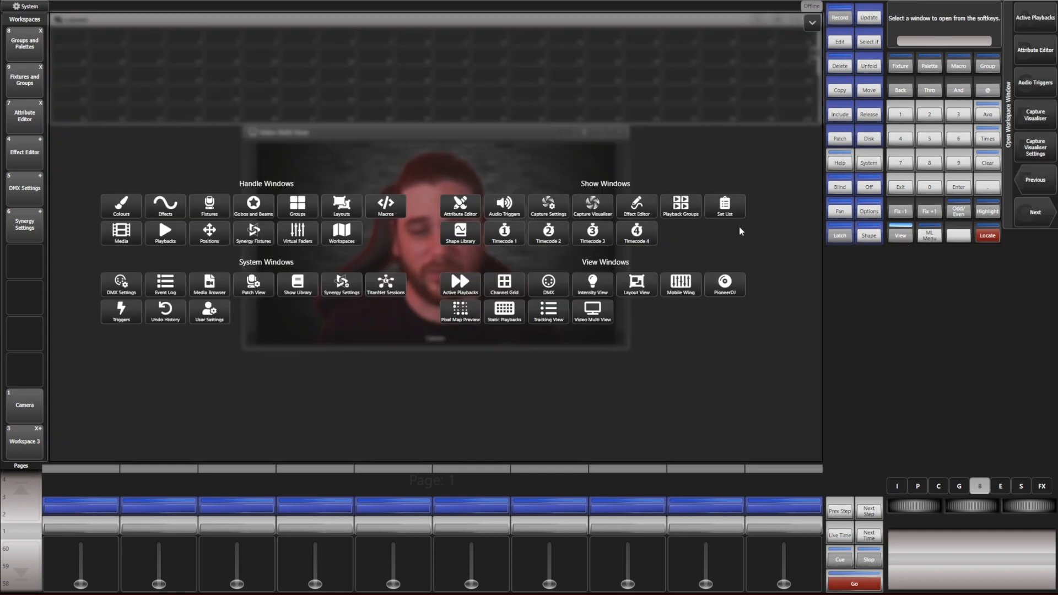
pyautogui.click(634, 282)
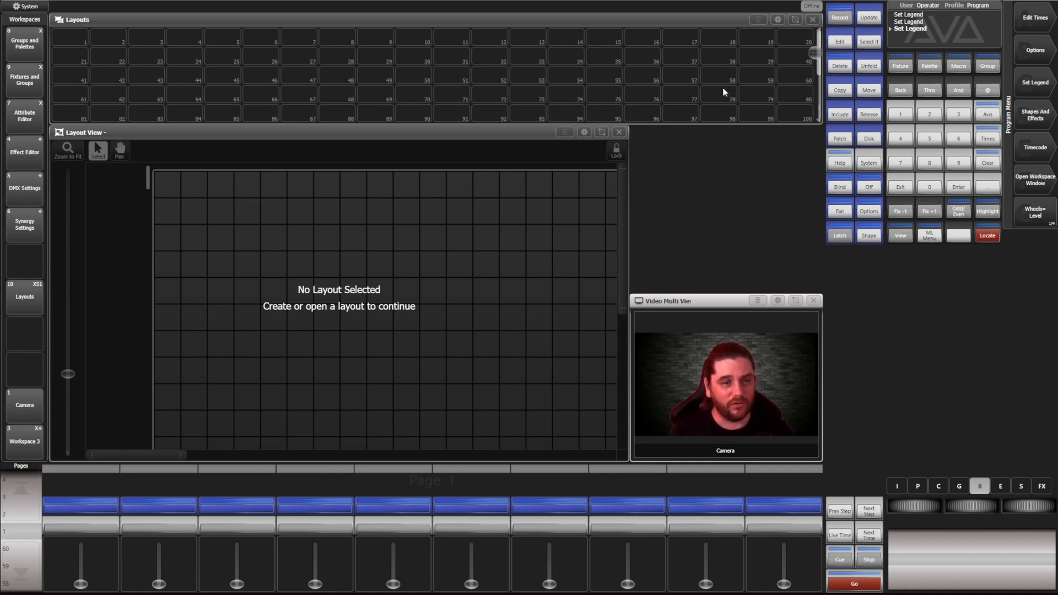
# Step: Quick Record an empty layout into slot 1 and open Layout 1 in the layout view
pyautogui.click(70, 42)
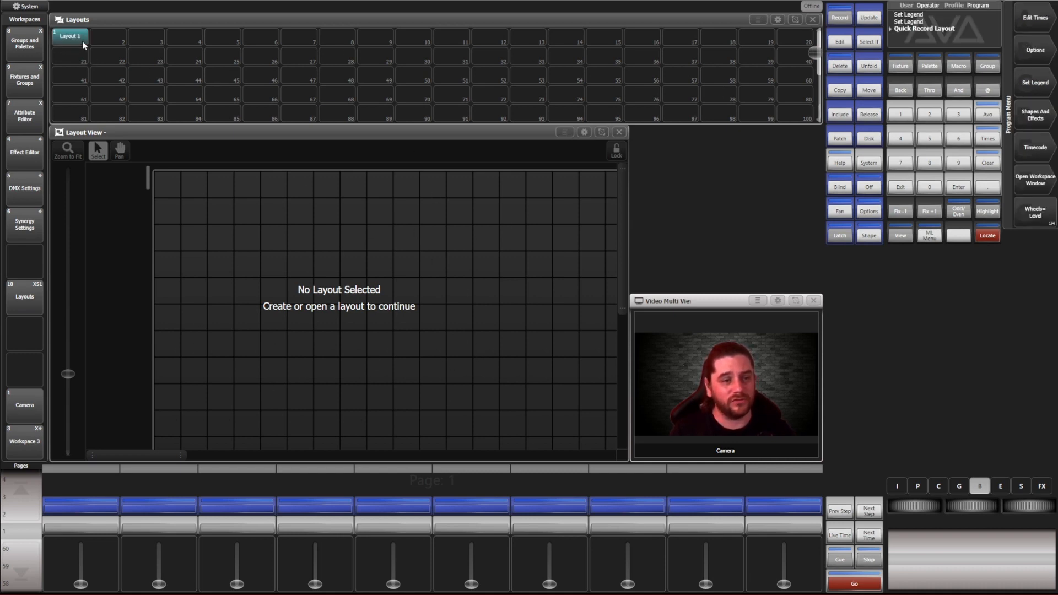
pyautogui.click(69, 36)
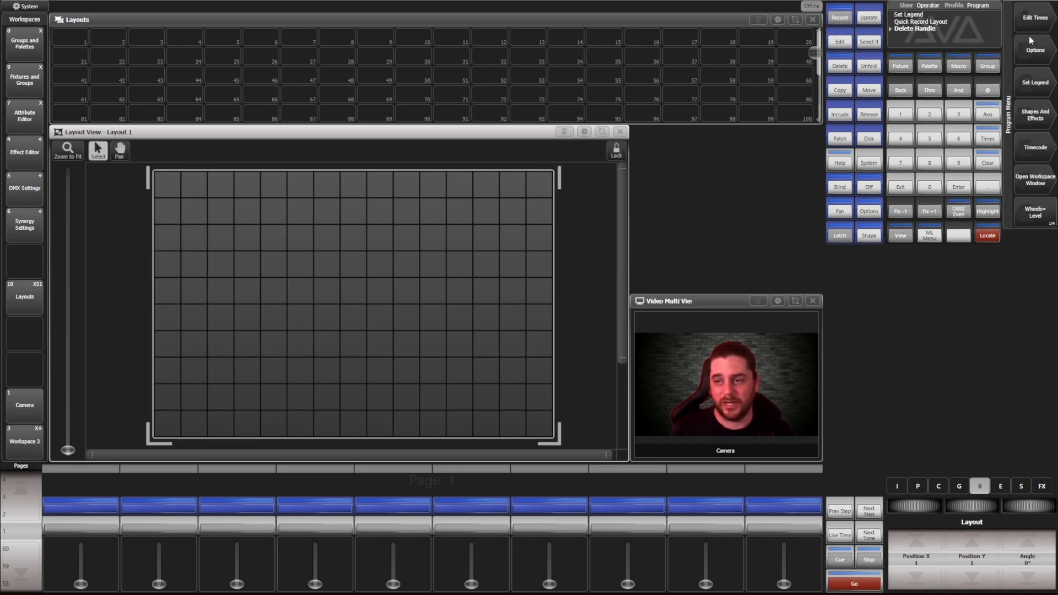
# Step: Record a Pars layout from the Pars group in place of Layout 1 and open it
pyautogui.click(1034, 179)
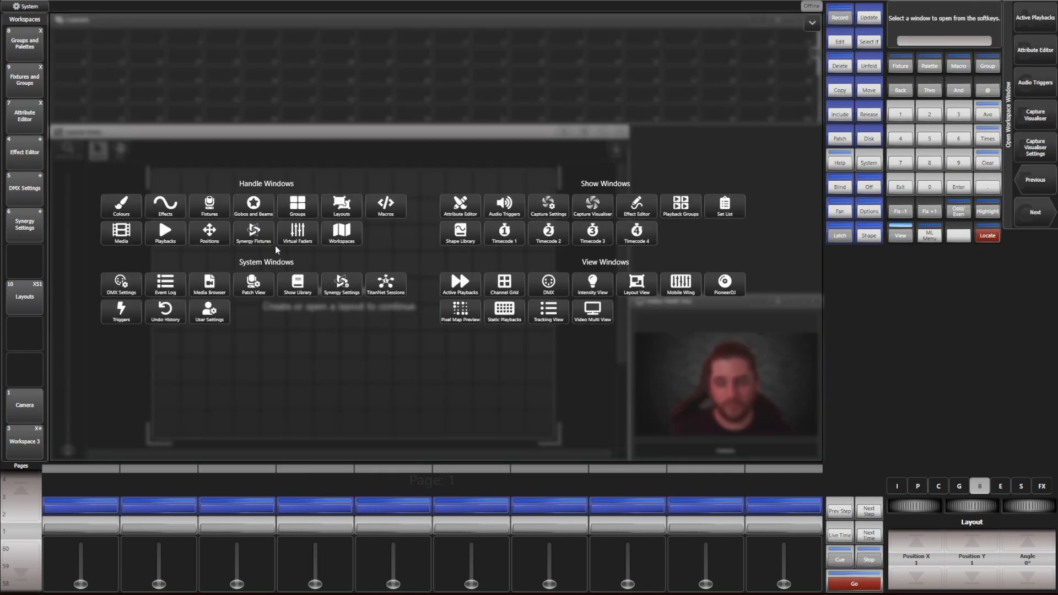
pyautogui.moveTo(210, 315)
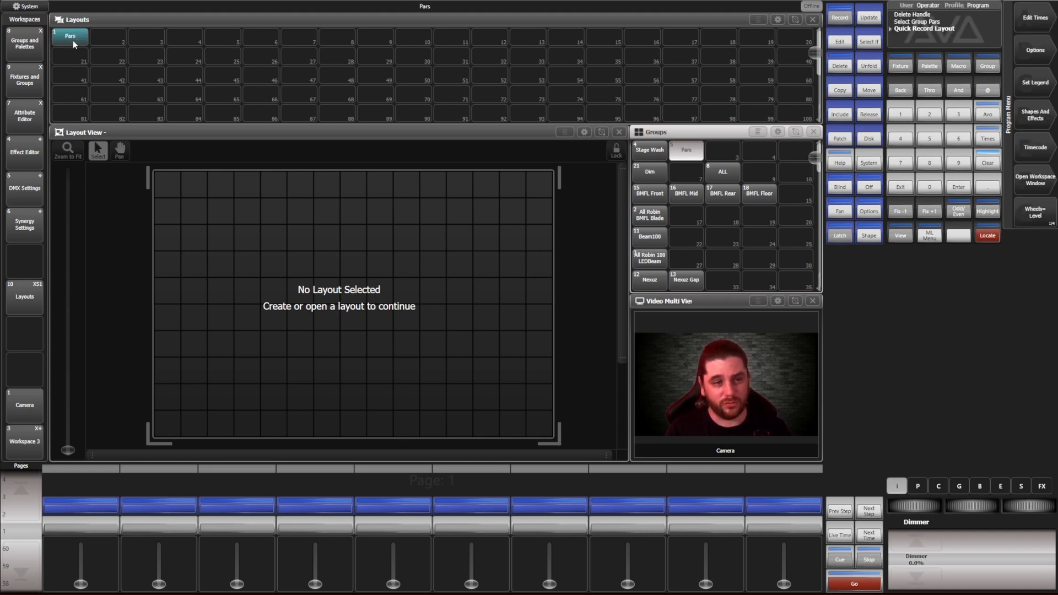
pyautogui.click(69, 35)
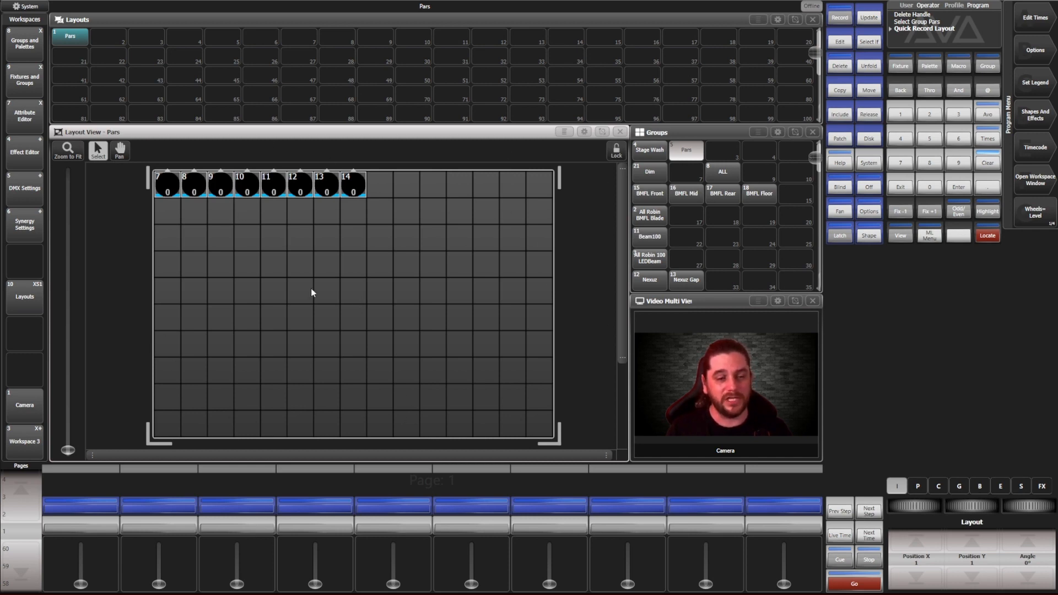
pyautogui.moveTo(287, 161)
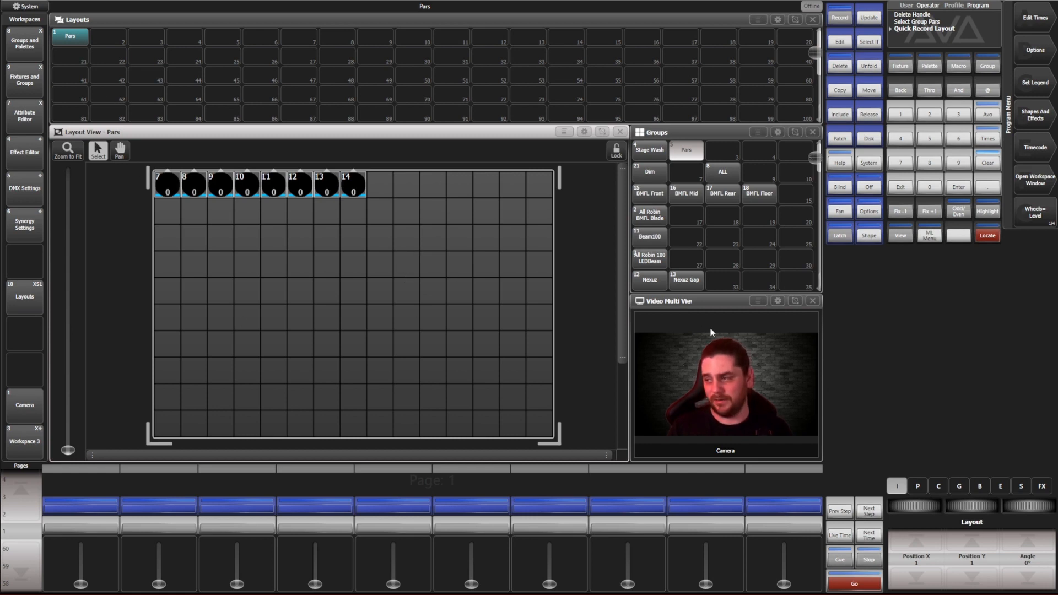
pyautogui.click(67, 151)
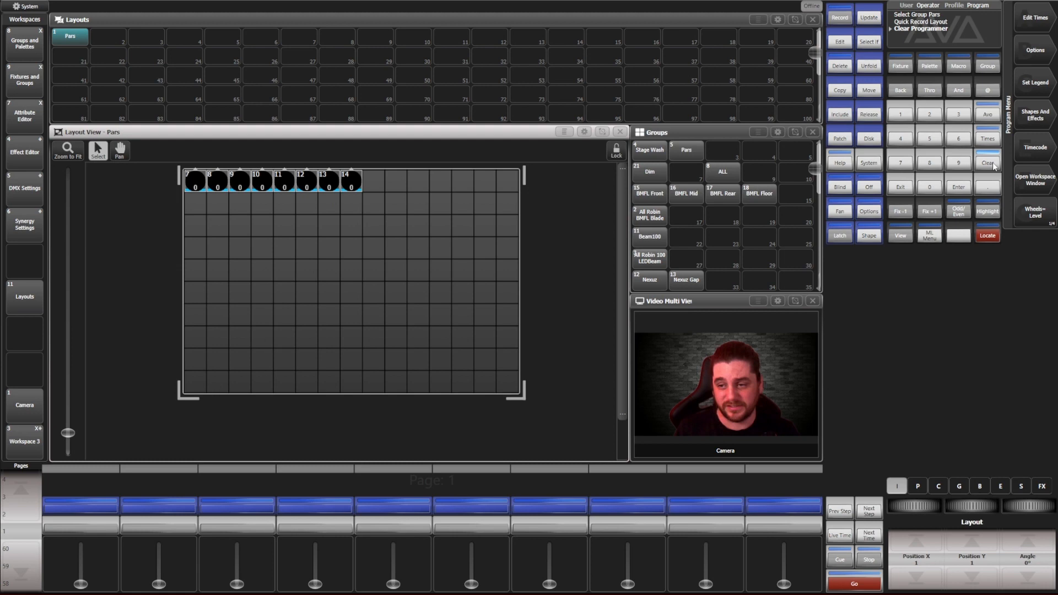
pyautogui.click(648, 150)
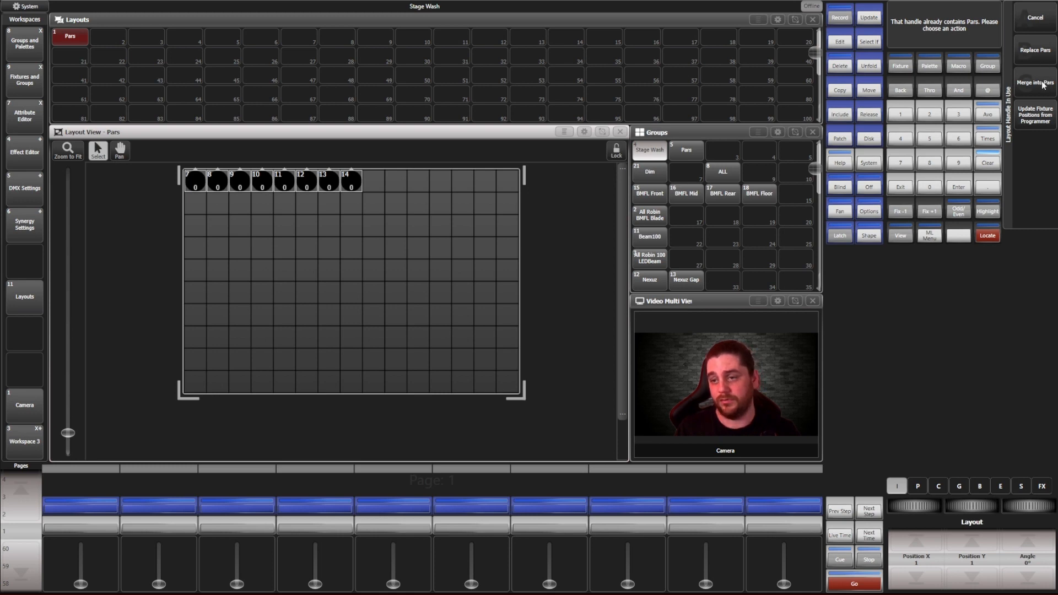
# Step: Test merging the Stage Wash fixtures into the Pars layout, then revert
pyautogui.click(1035, 83)
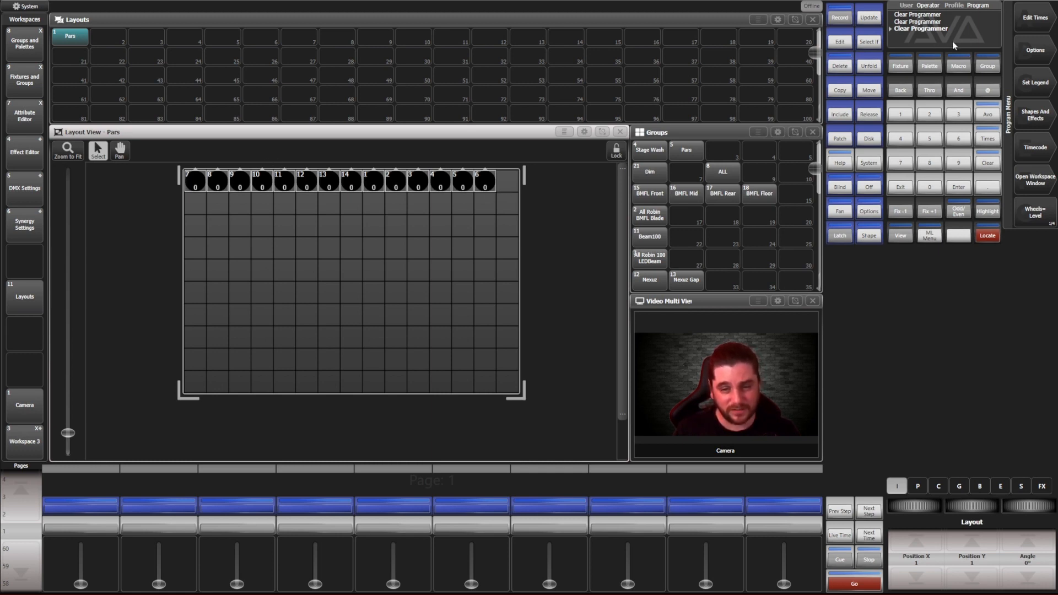
pyautogui.click(839, 65)
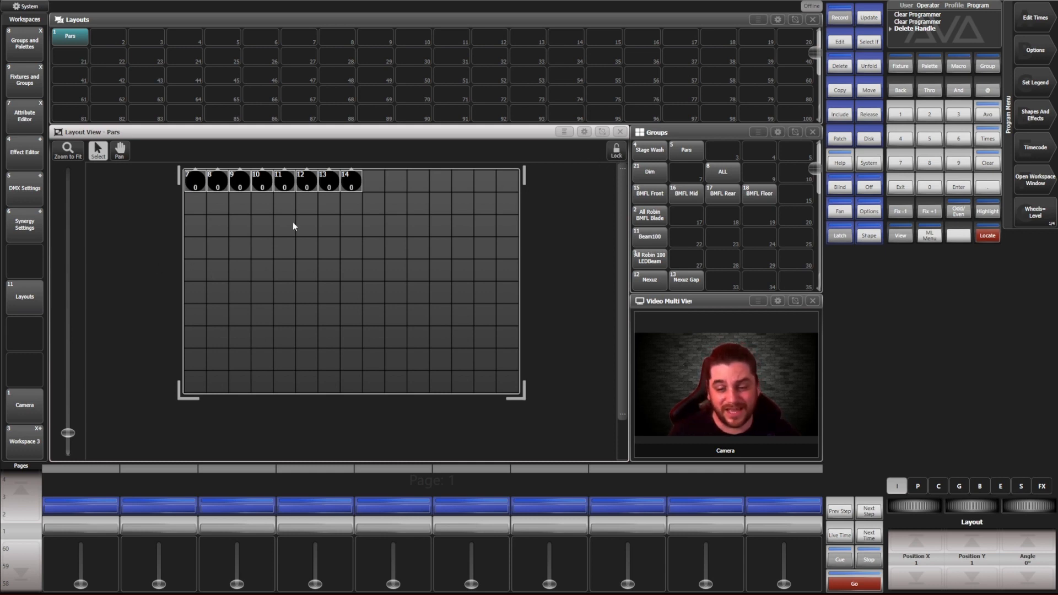
# Step: Rename the Pars layout to 'Stage Pars'
pyautogui.click(615, 150)
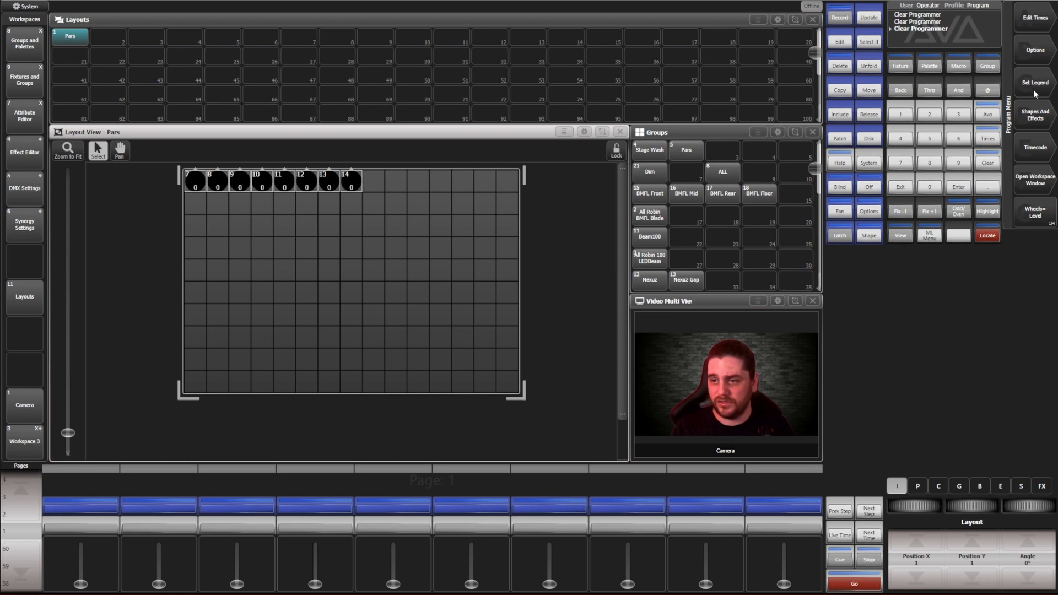
pyautogui.click(1033, 82)
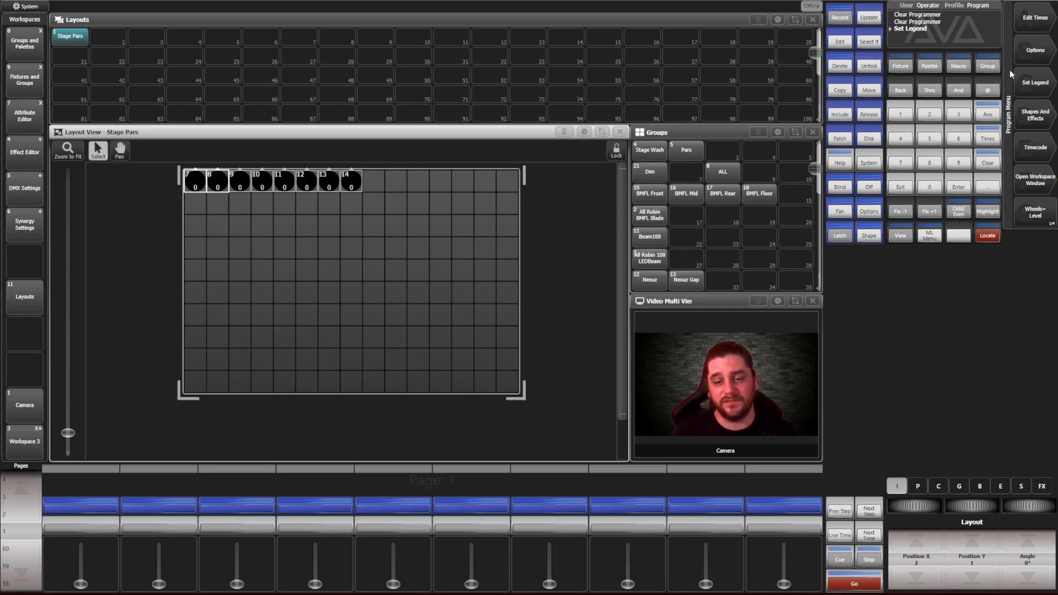
# Step: Arrange pars 7 to 14 into an arch and shrink the layout grid to fit
pyautogui.click(917, 28)
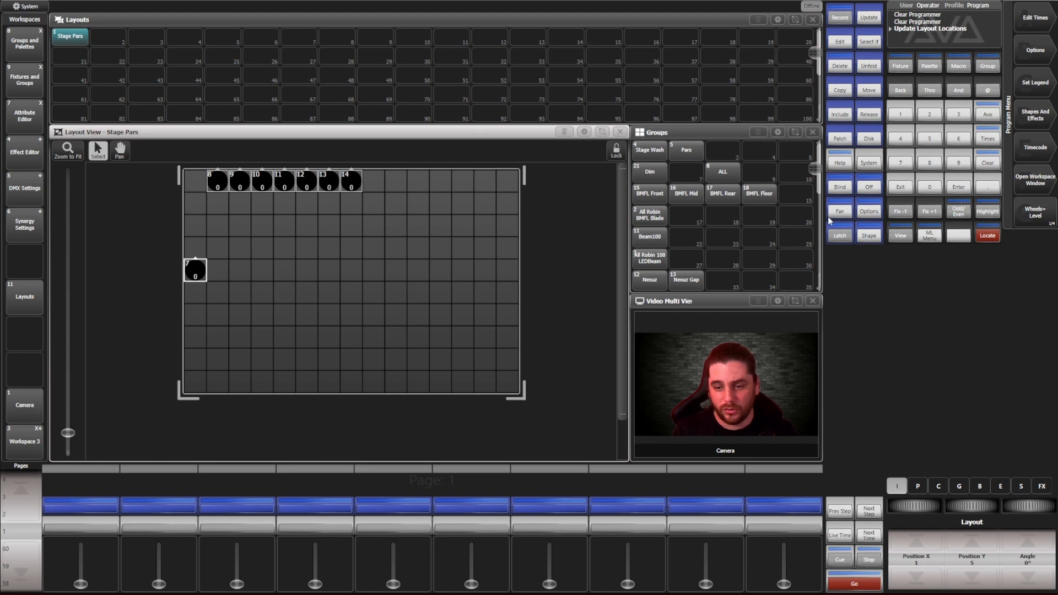
pyautogui.click(217, 181)
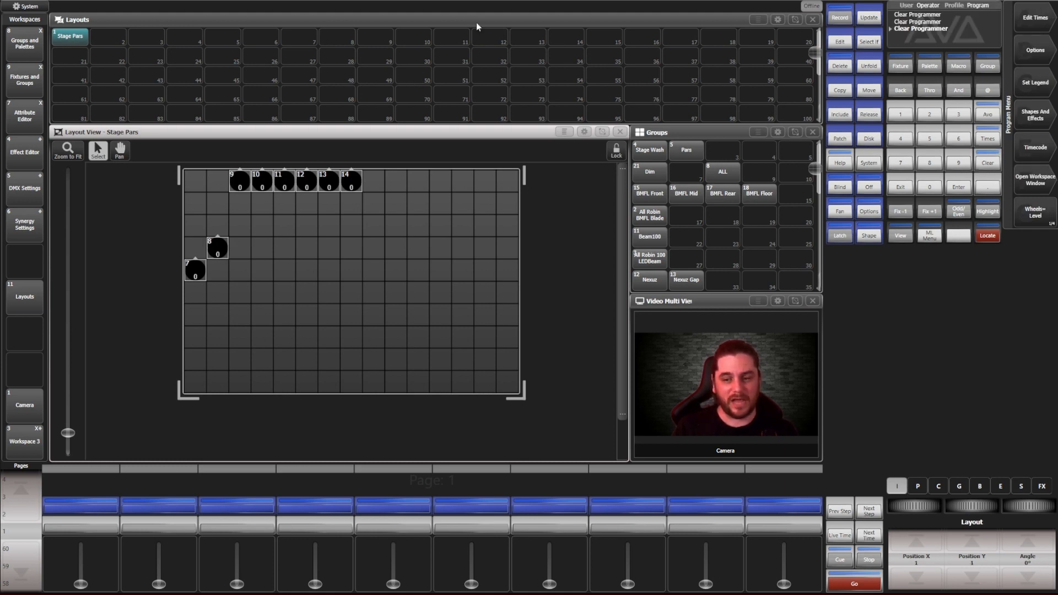
pyautogui.click(900, 65)
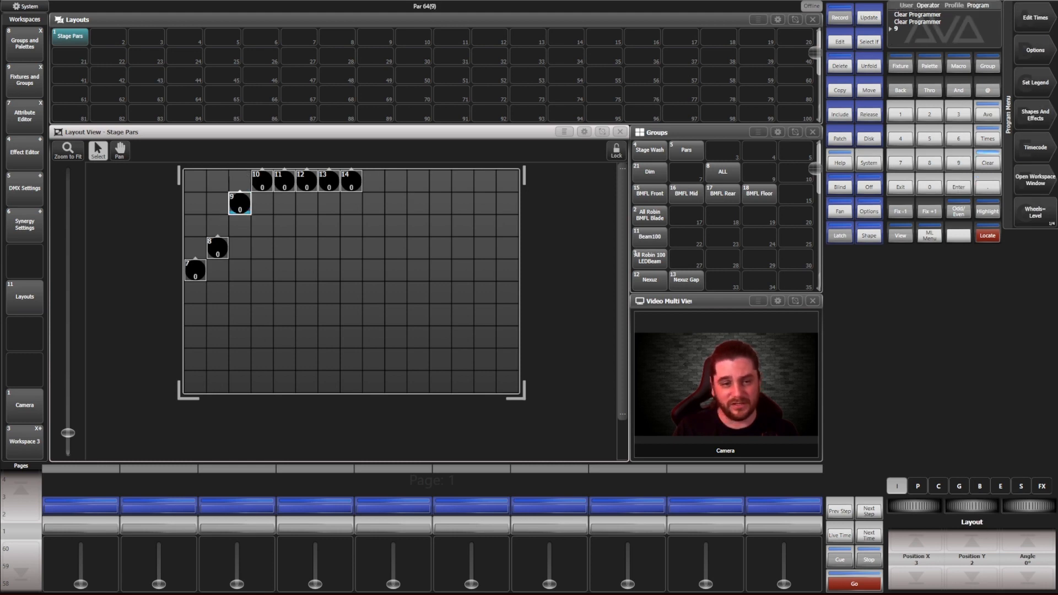
pyautogui.moveTo(239, 204); pyautogui.dragTo(239, 226)
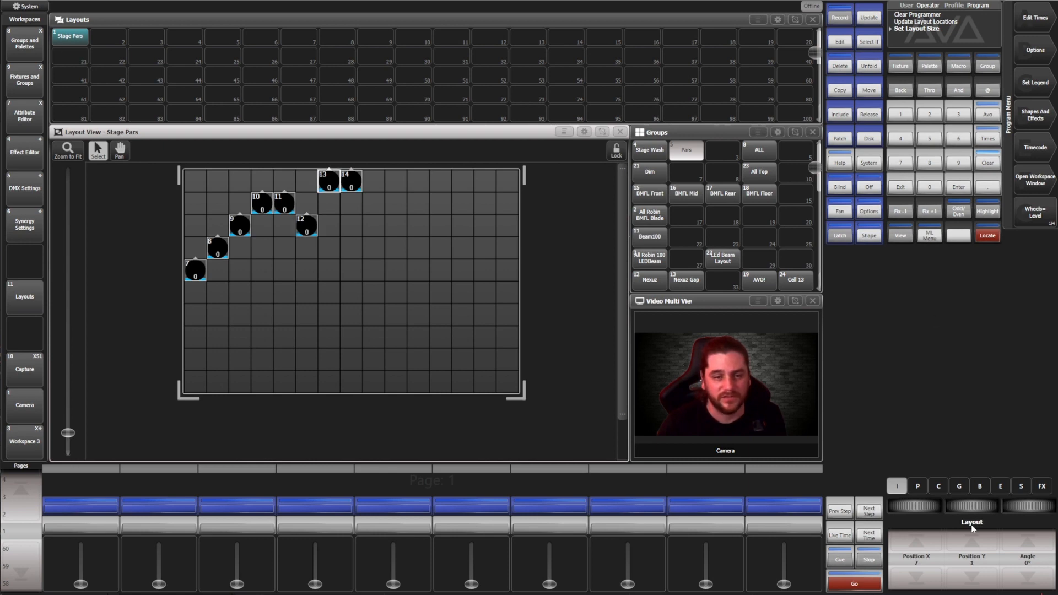
pyautogui.click(839, 90)
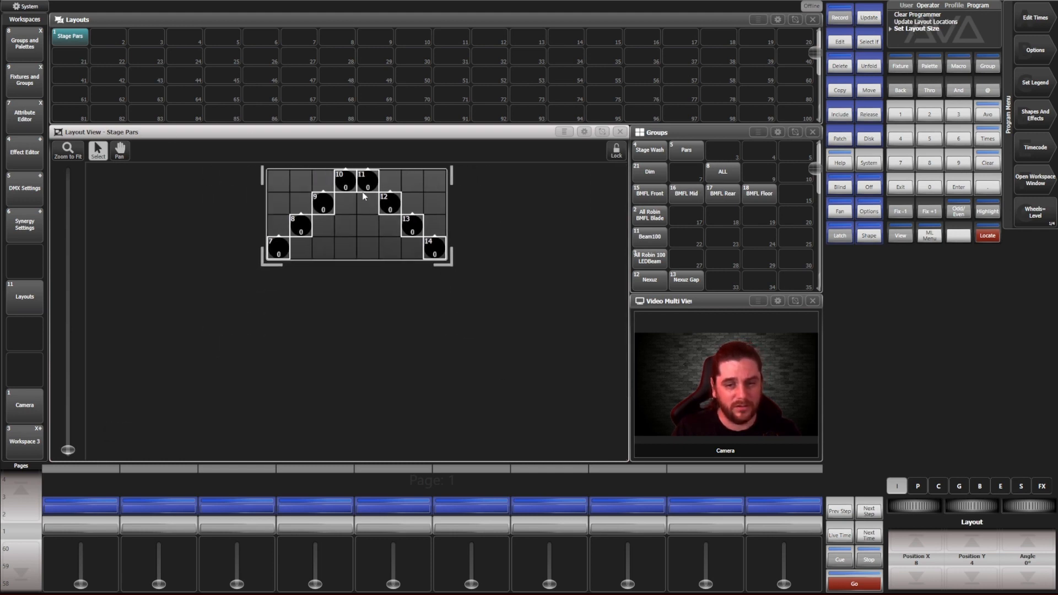
pyautogui.moveTo(611, 335)
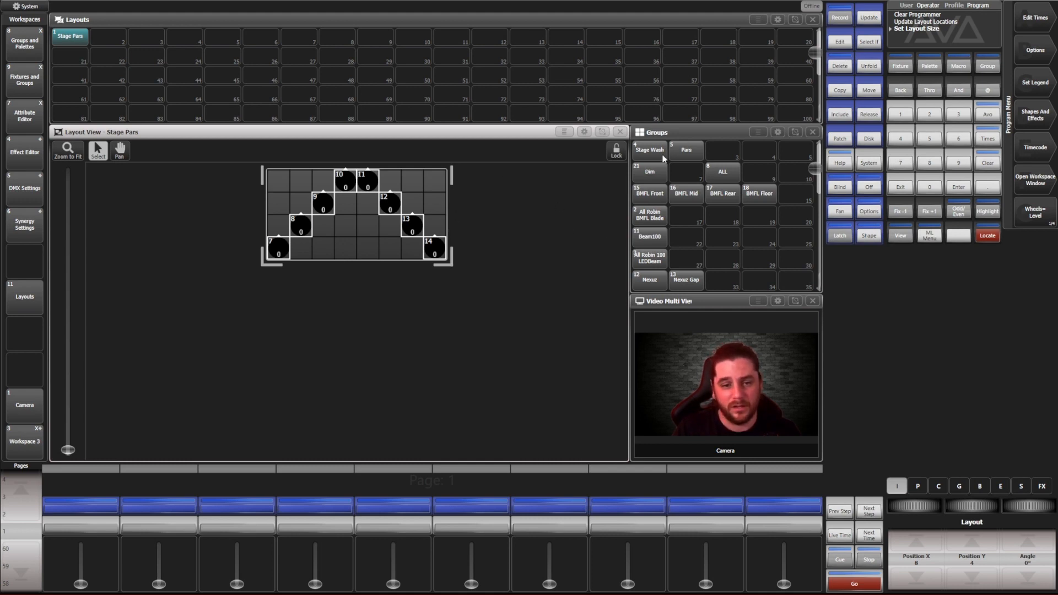
pyautogui.moveTo(872, 56)
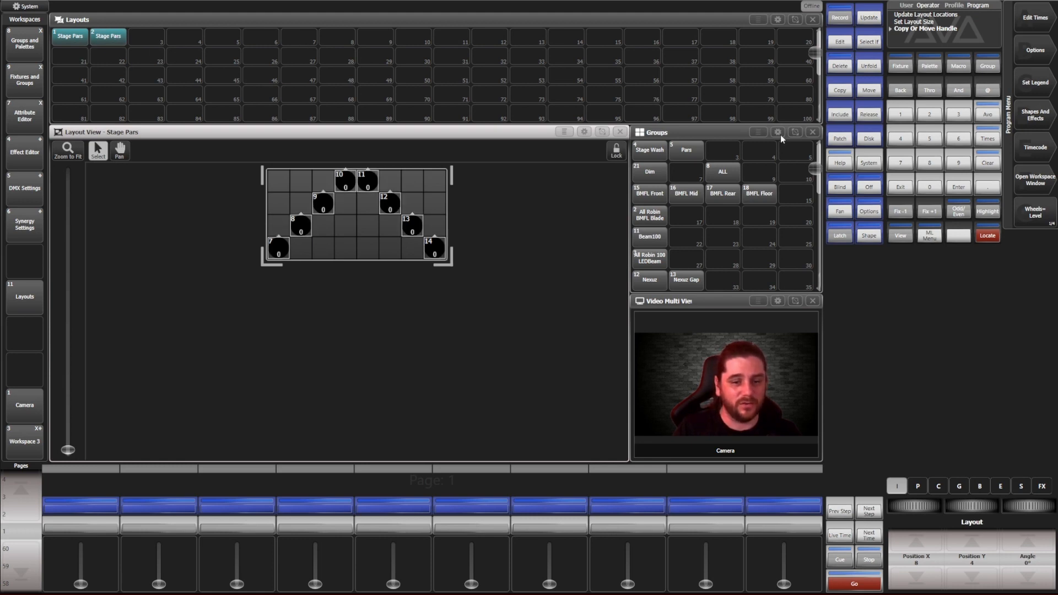
# Step: Copy the layout, rename the copy Statics, add fixture 1 and make its grid taller
pyautogui.click(1032, 80)
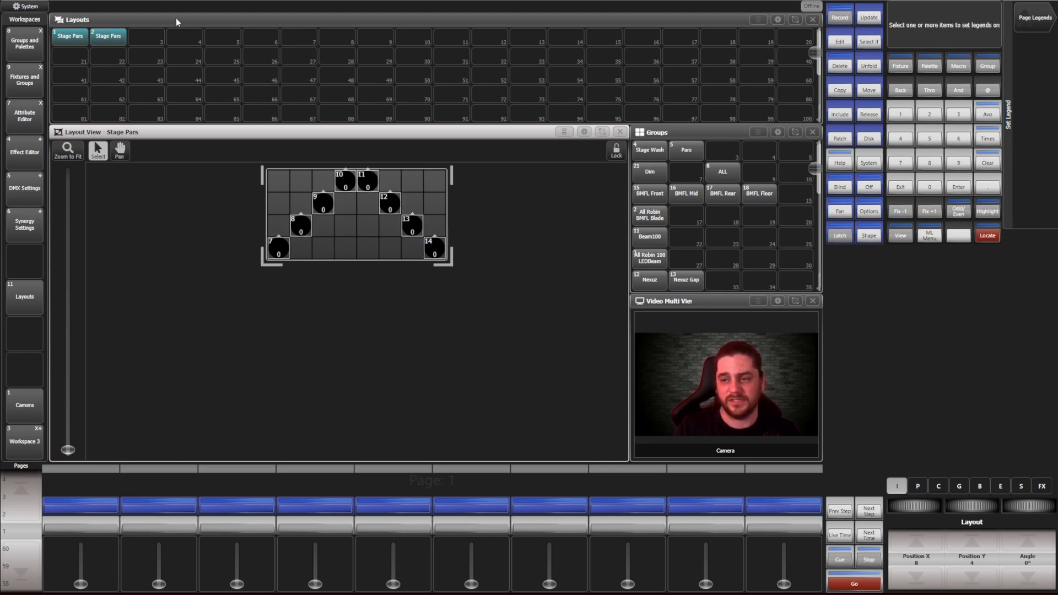
pyautogui.click(107, 36)
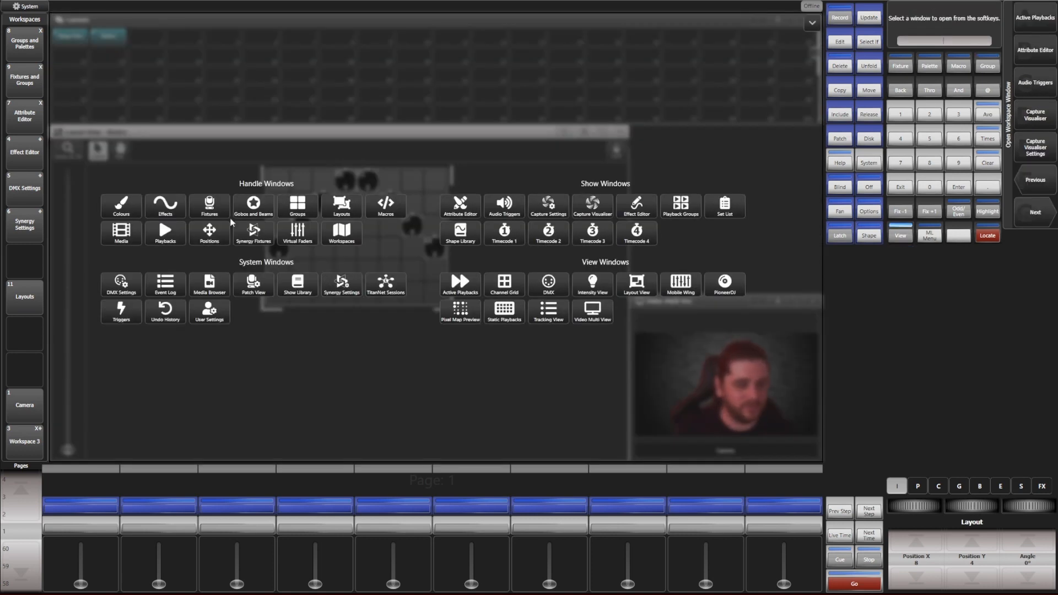
pyautogui.click(341, 206)
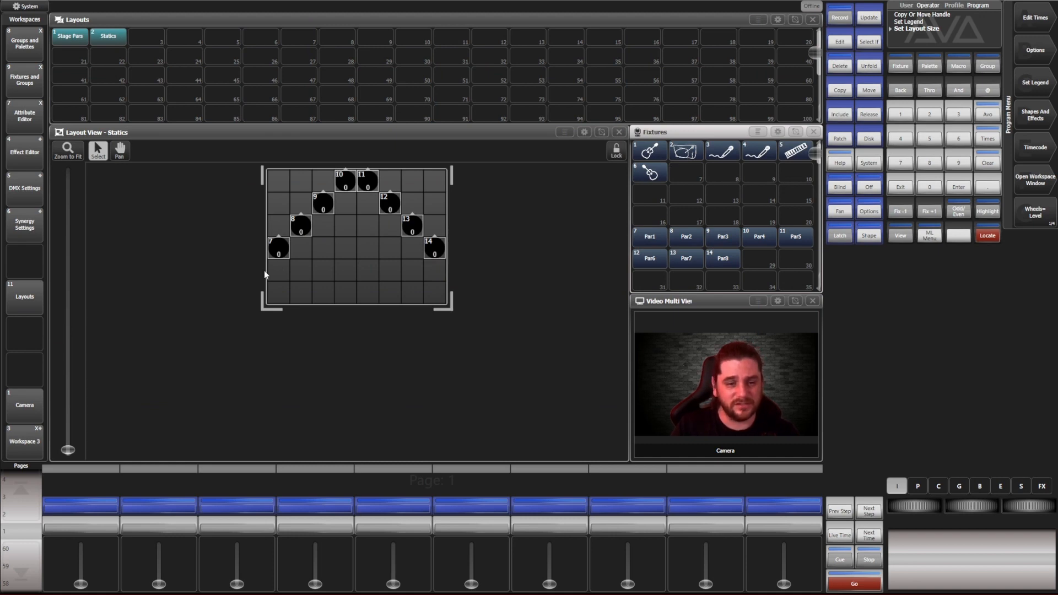
pyautogui.moveTo(304, 295)
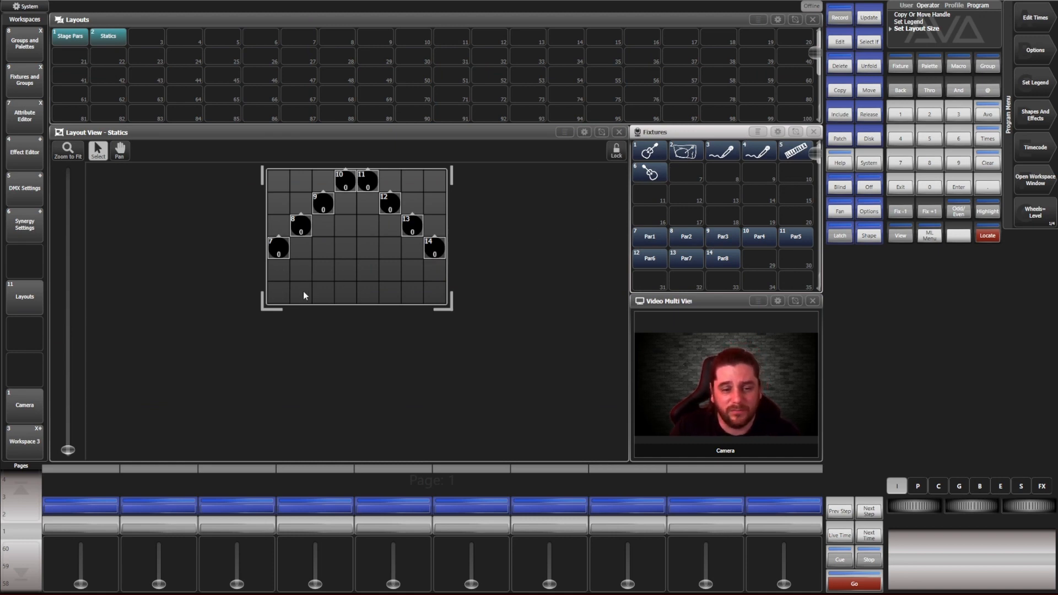
pyautogui.moveTo(861, 49)
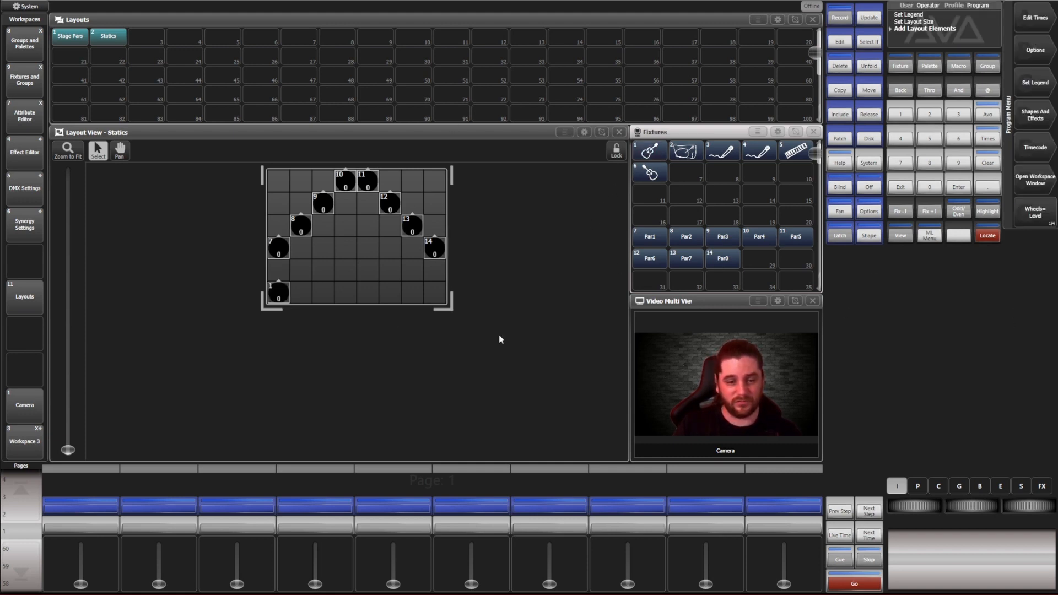
pyautogui.click(840, 89)
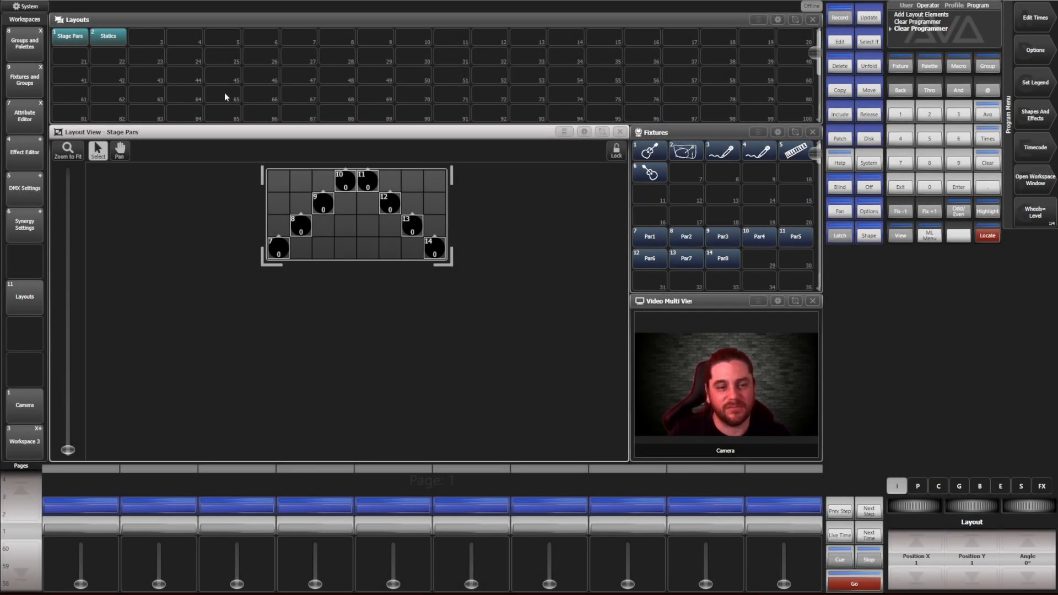
pyautogui.moveTo(617, 209)
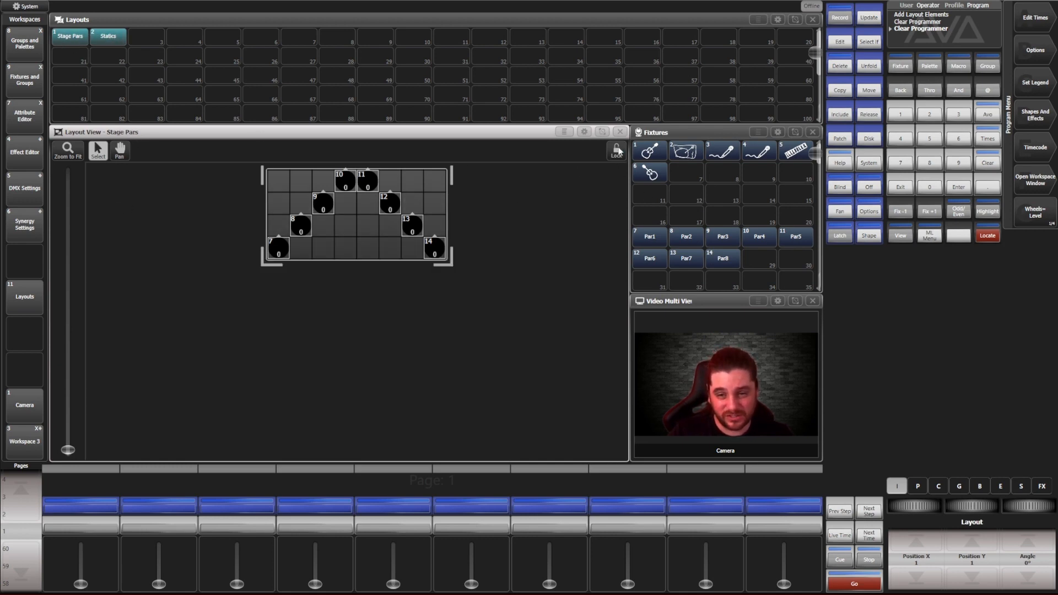
# Step: Lock the Stage Pars and Statics layouts and fit the stage pars in view to check them
pyautogui.click(615, 151)
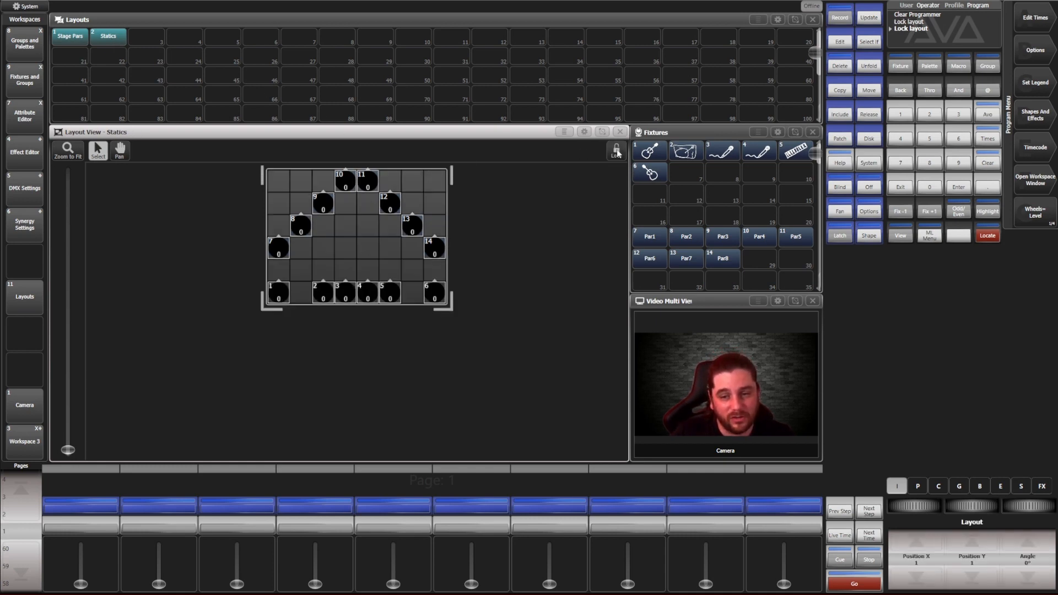
pyautogui.click(68, 35)
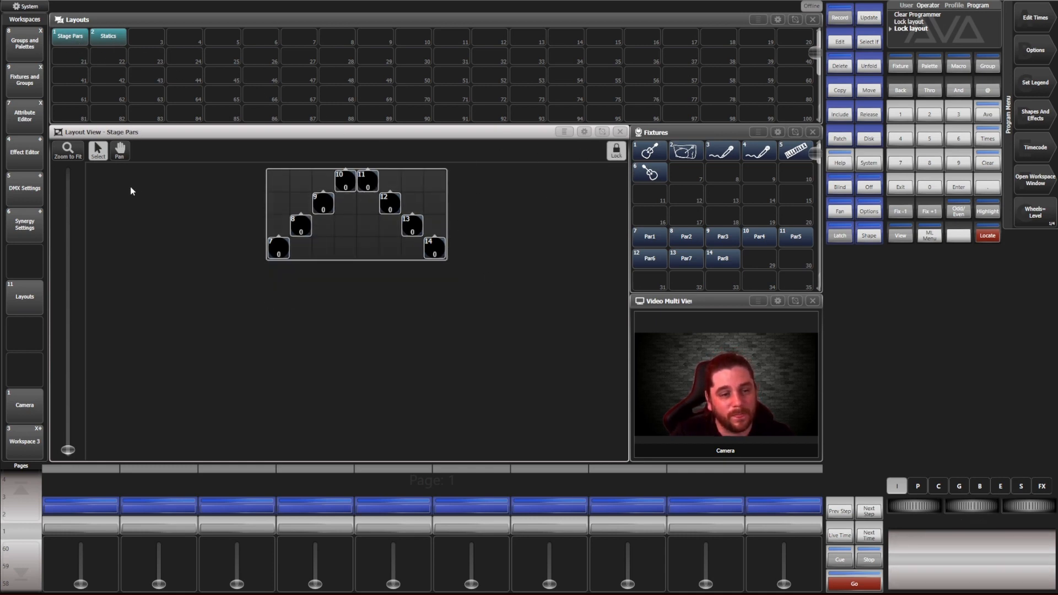
pyautogui.click(67, 150)
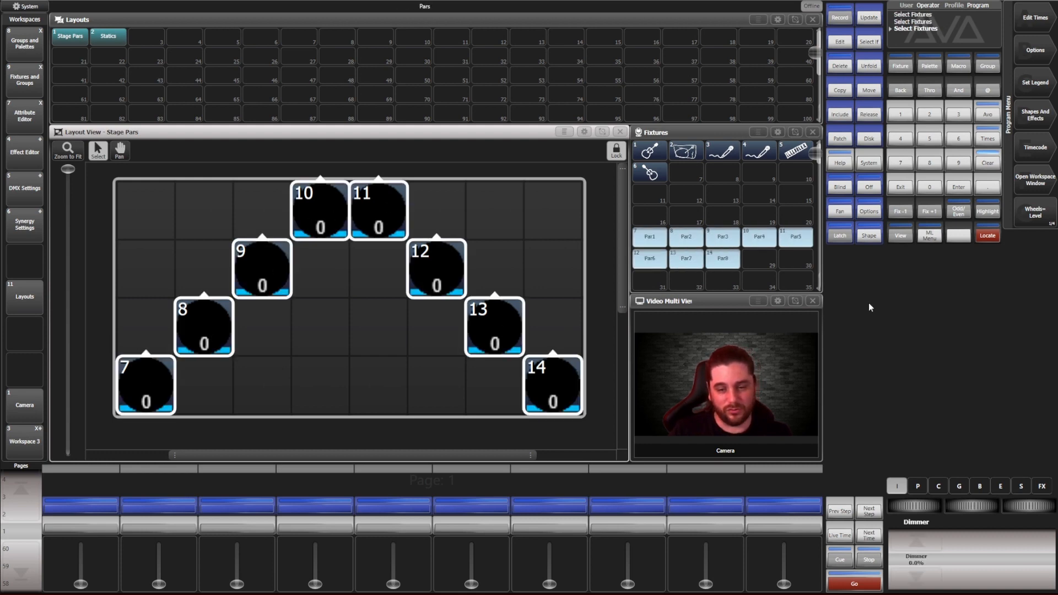
pyautogui.click(107, 37)
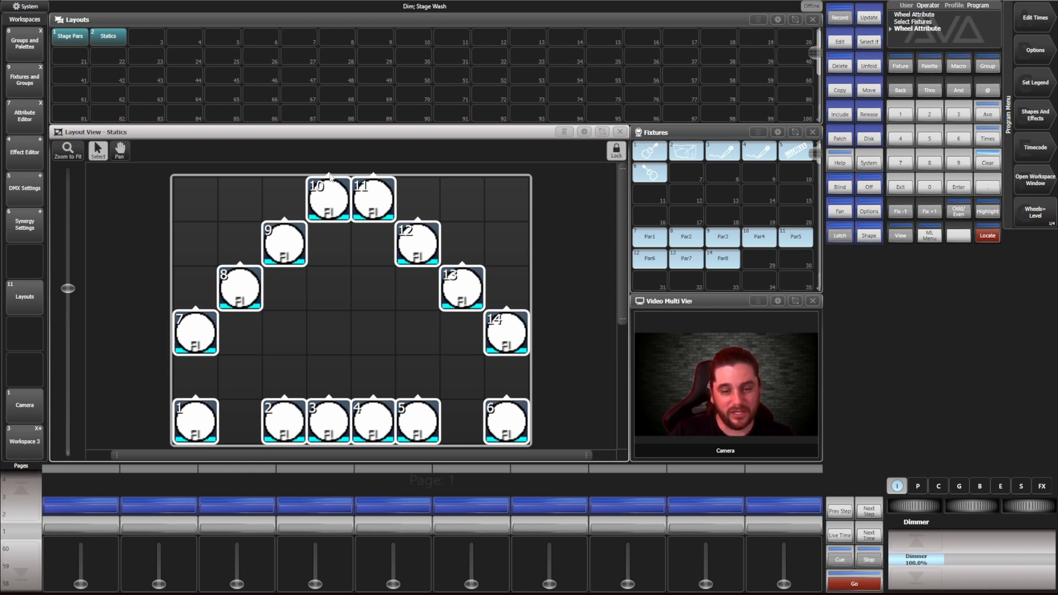
pyautogui.moveTo(318, 198)
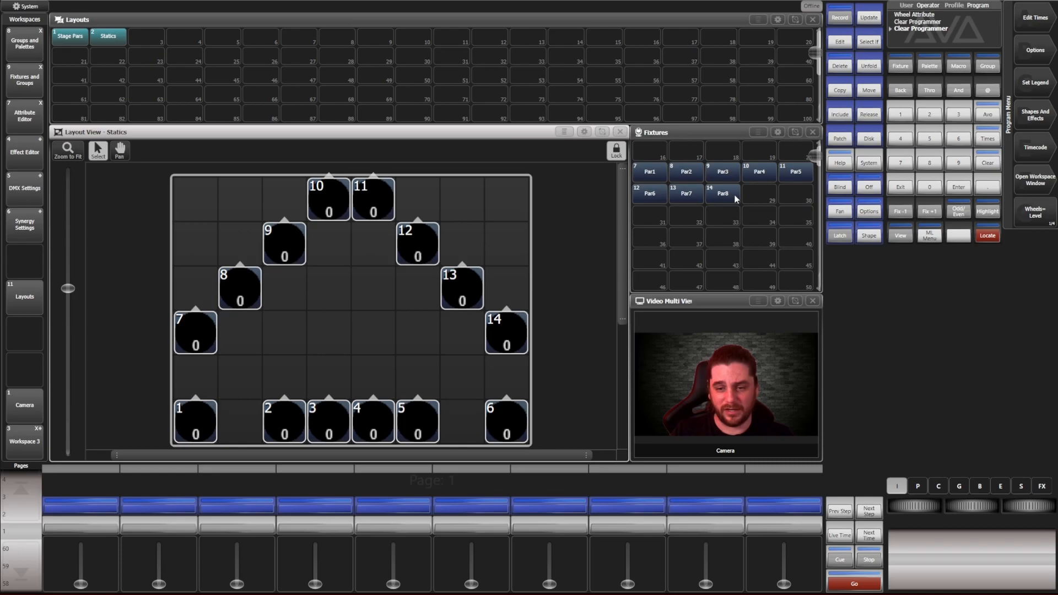
# Step: Quick Record a layout from the All Robin BMFL Blade group and open it
pyautogui.click(986, 65)
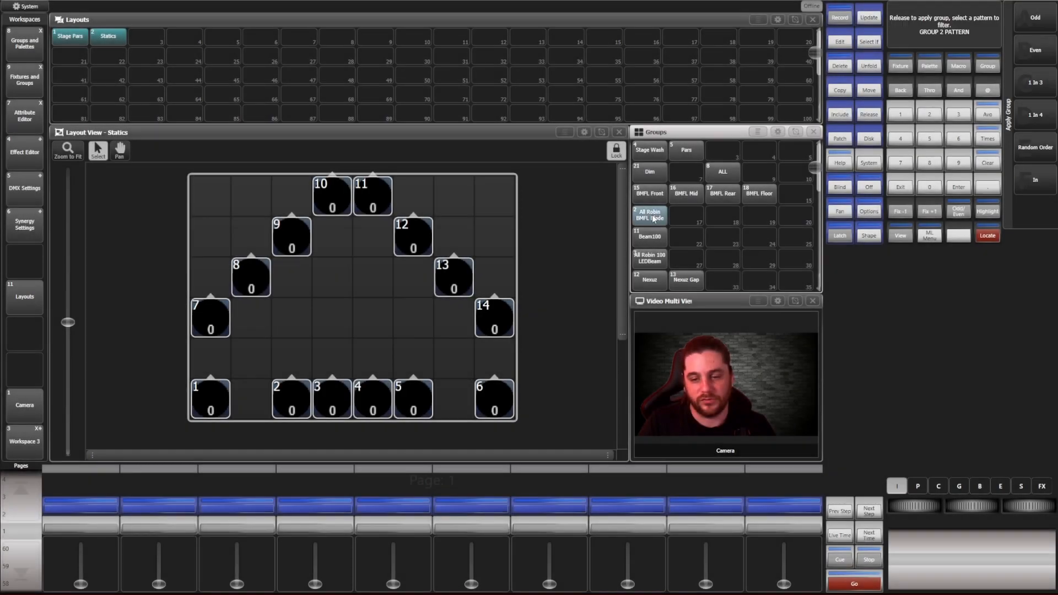
pyautogui.click(649, 215)
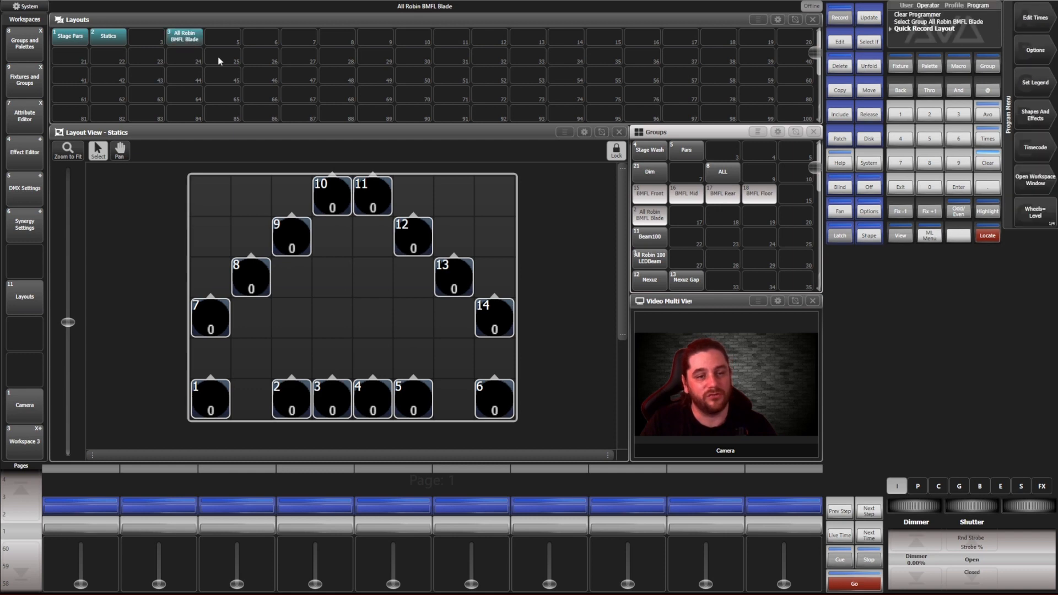
pyautogui.click(184, 37)
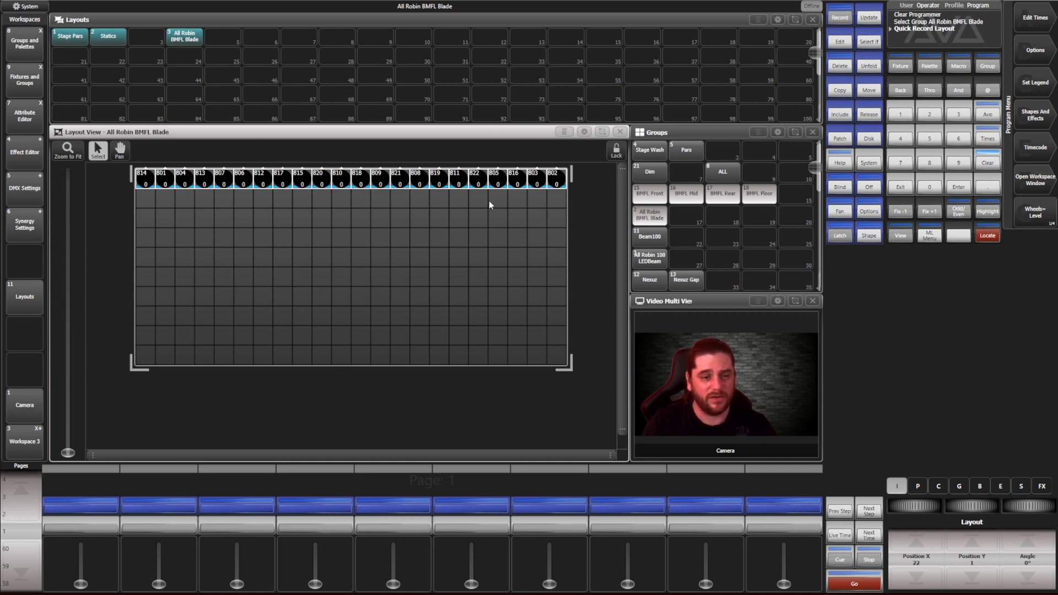
pyautogui.moveTo(767, 211)
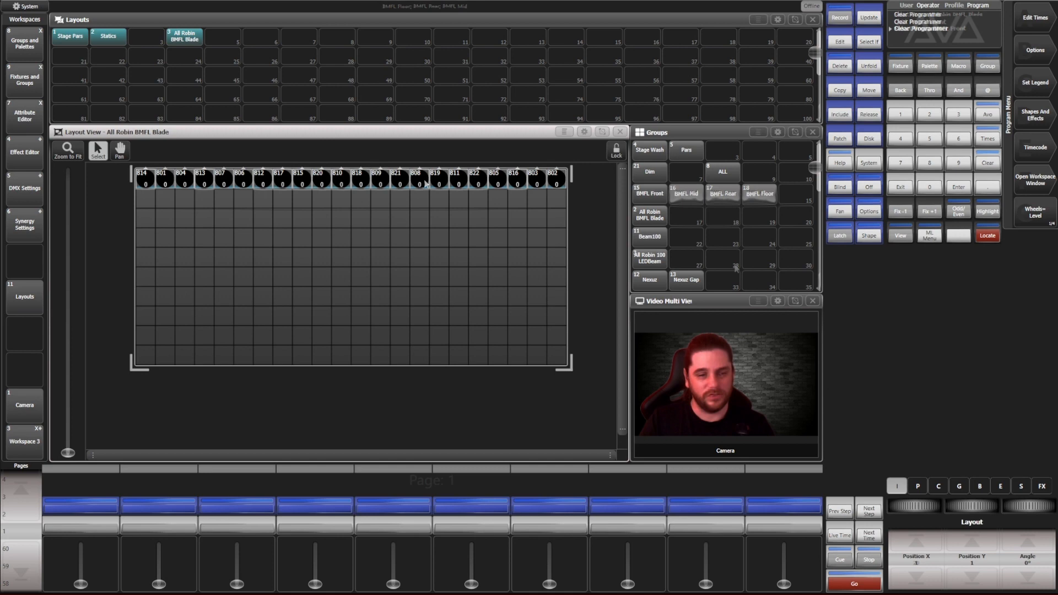
# Step: Place the BMFL Front, Mid, Rear and Floor sub-groups each in its own row
pyautogui.click(649, 194)
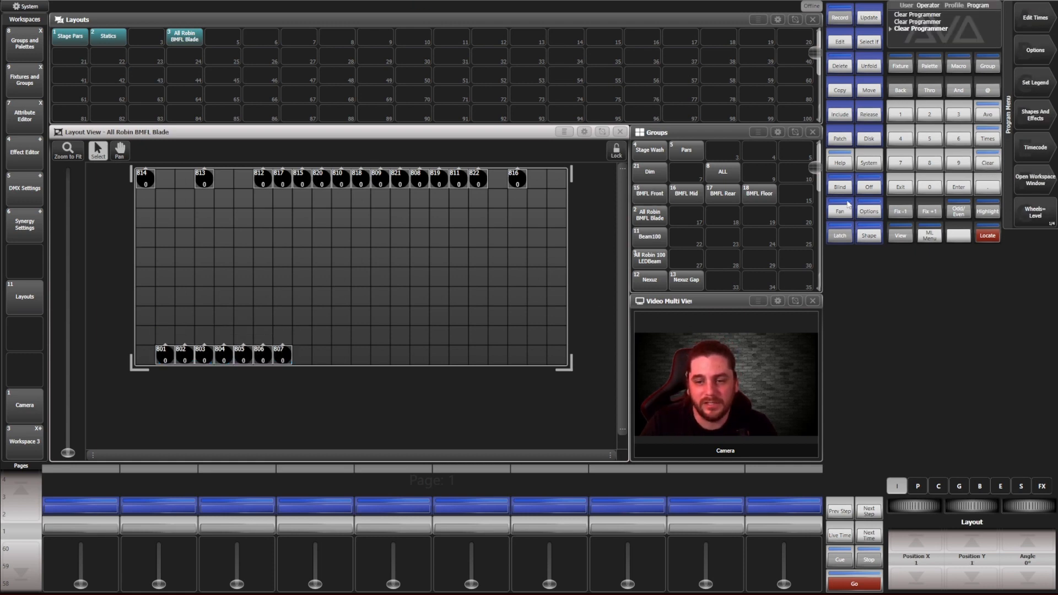
pyautogui.click(685, 192)
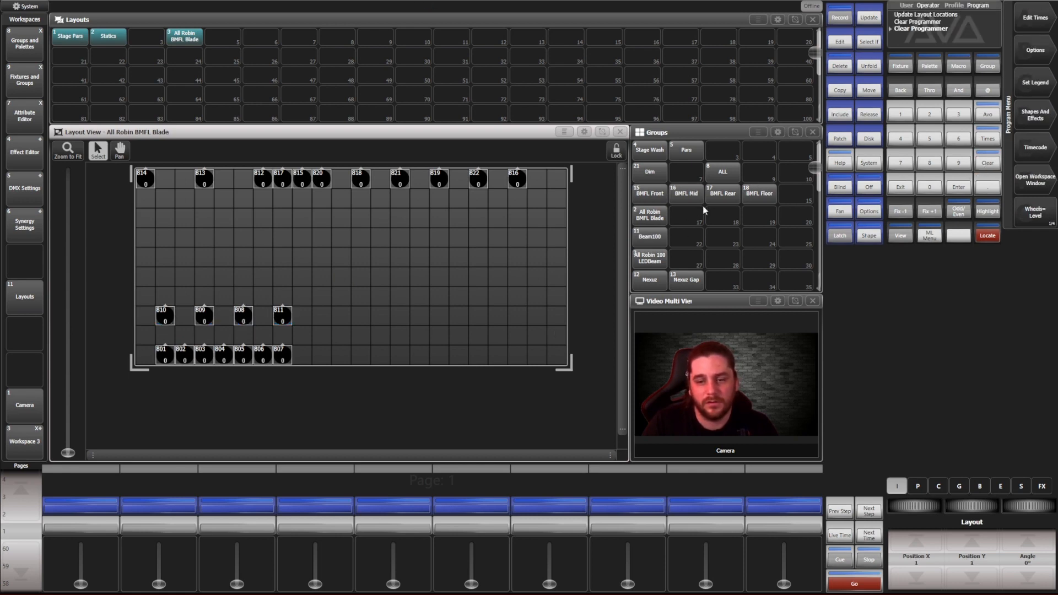
pyautogui.click(721, 194)
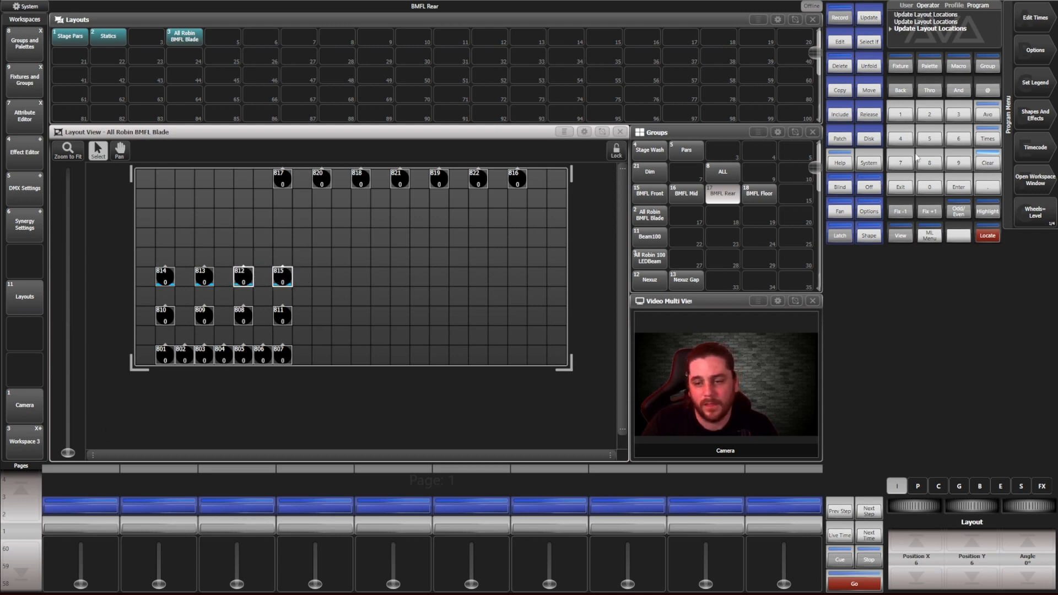
pyautogui.click(759, 191)
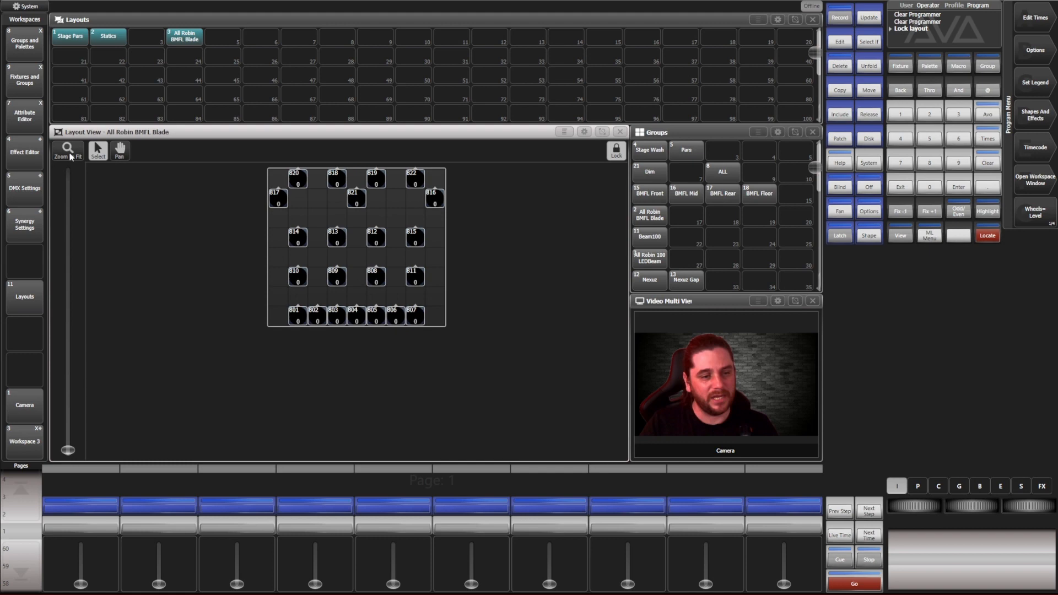
# Step: Locate all BMFL Blade fixtures at full with a red colour and gobo, then clear them
pyautogui.click(67, 151)
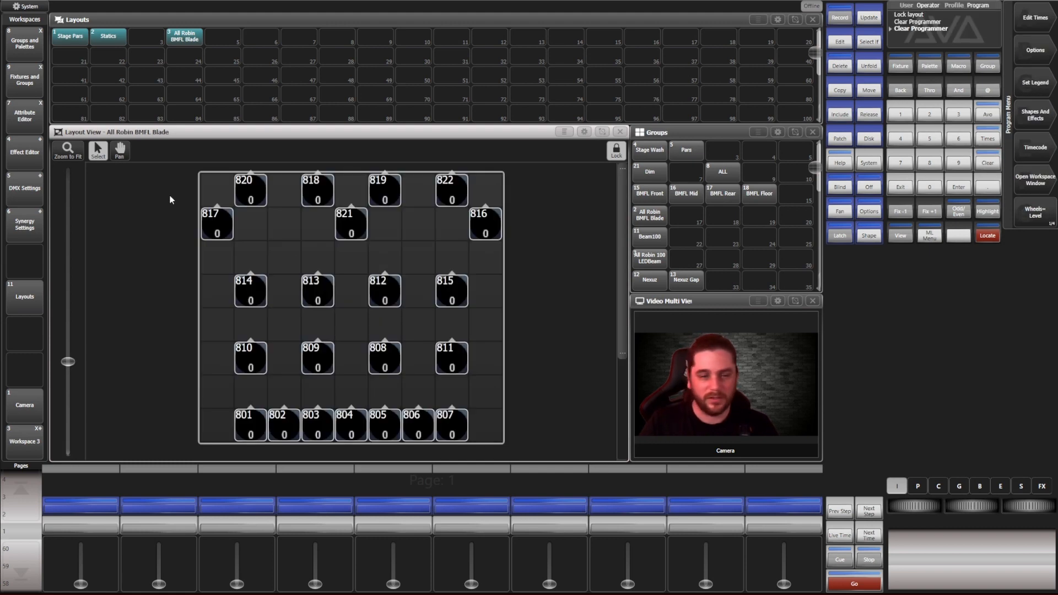
pyautogui.click(649, 215)
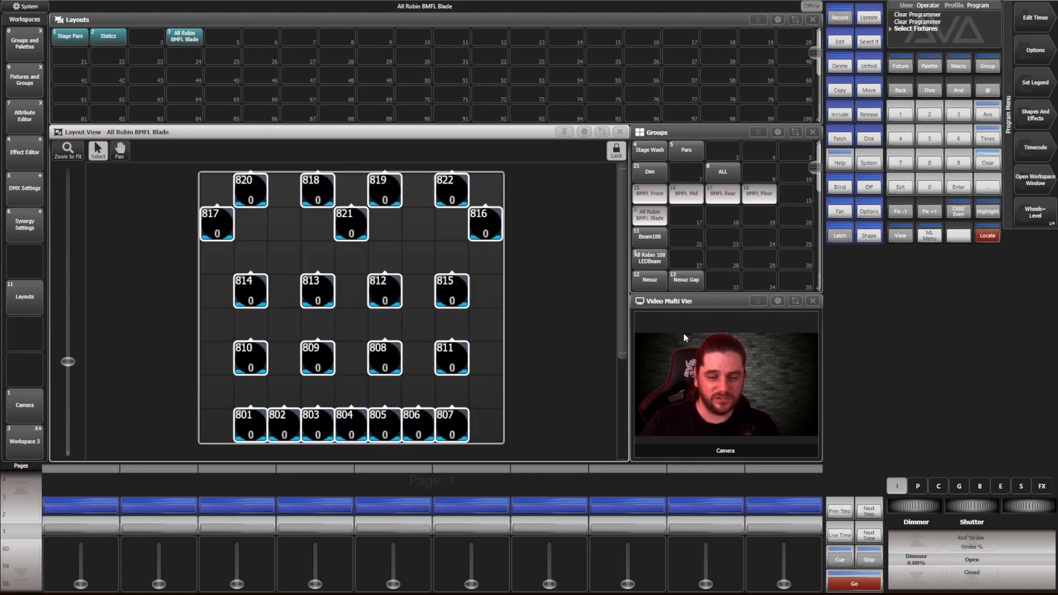
pyautogui.click(986, 236)
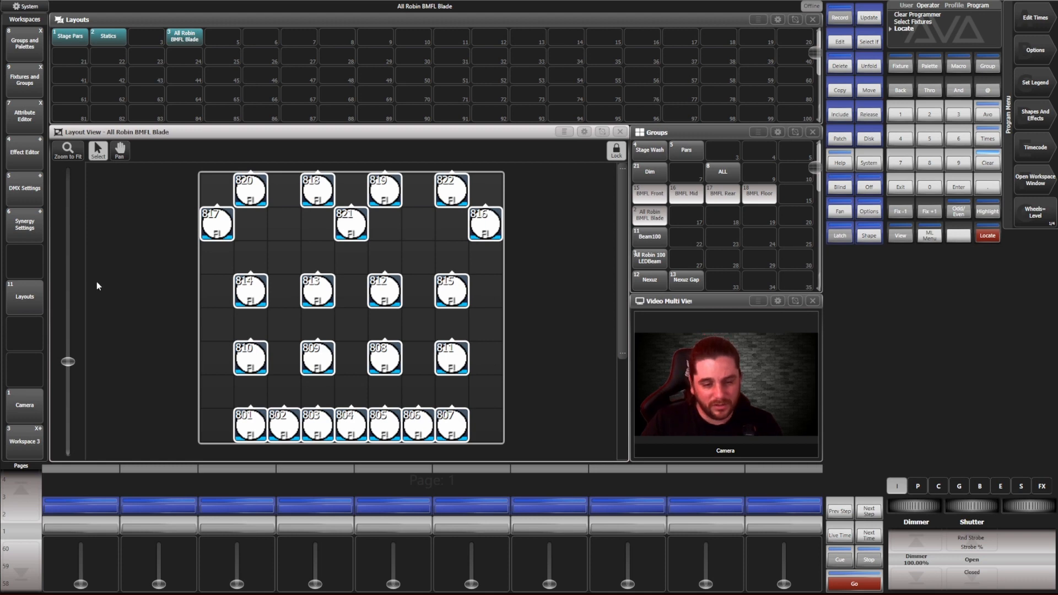
pyautogui.click(937, 486)
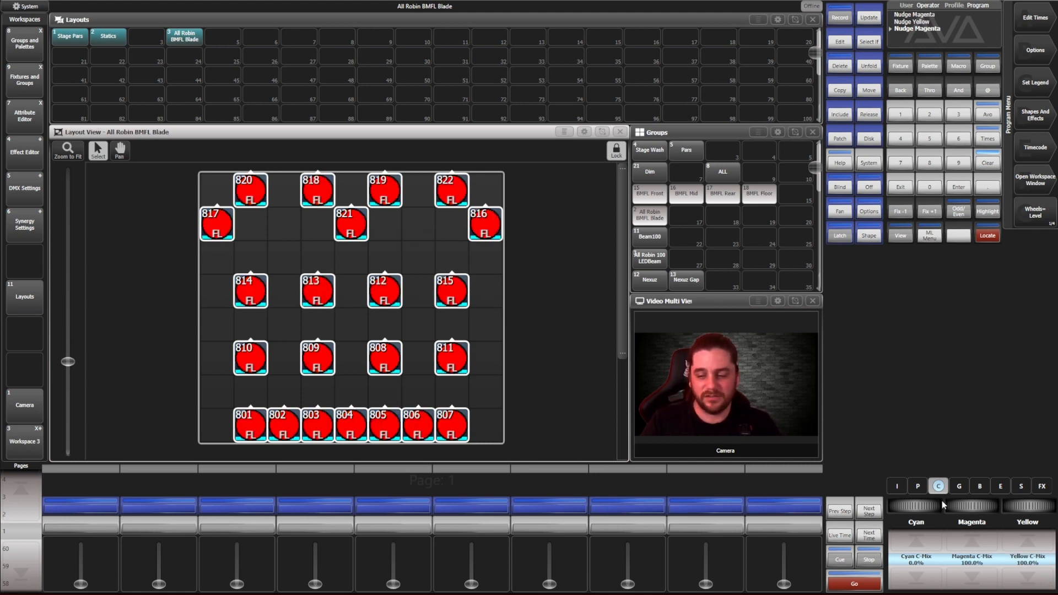
pyautogui.click(959, 486)
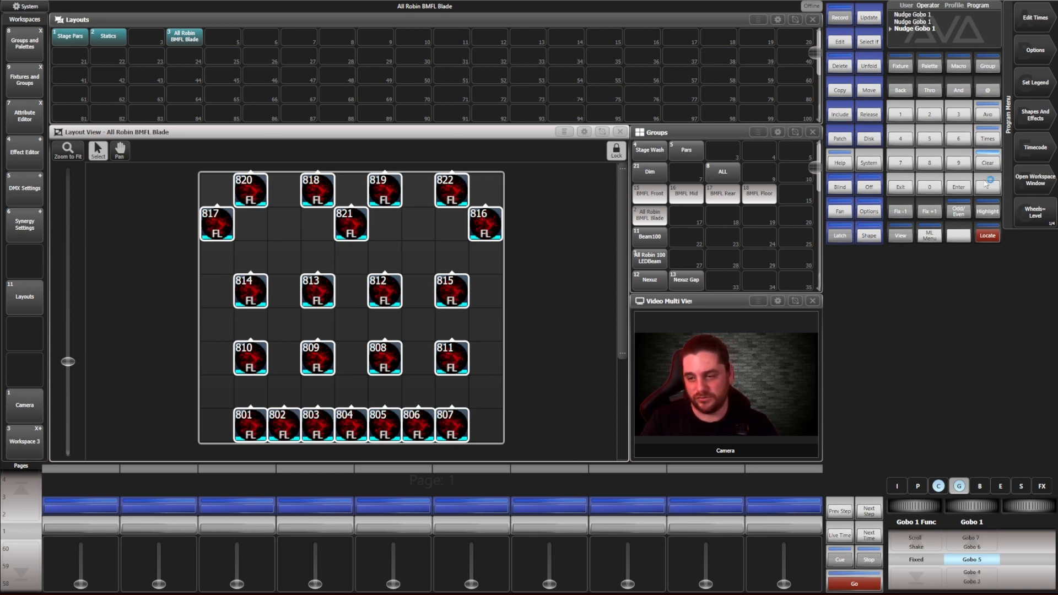
pyautogui.click(985, 162)
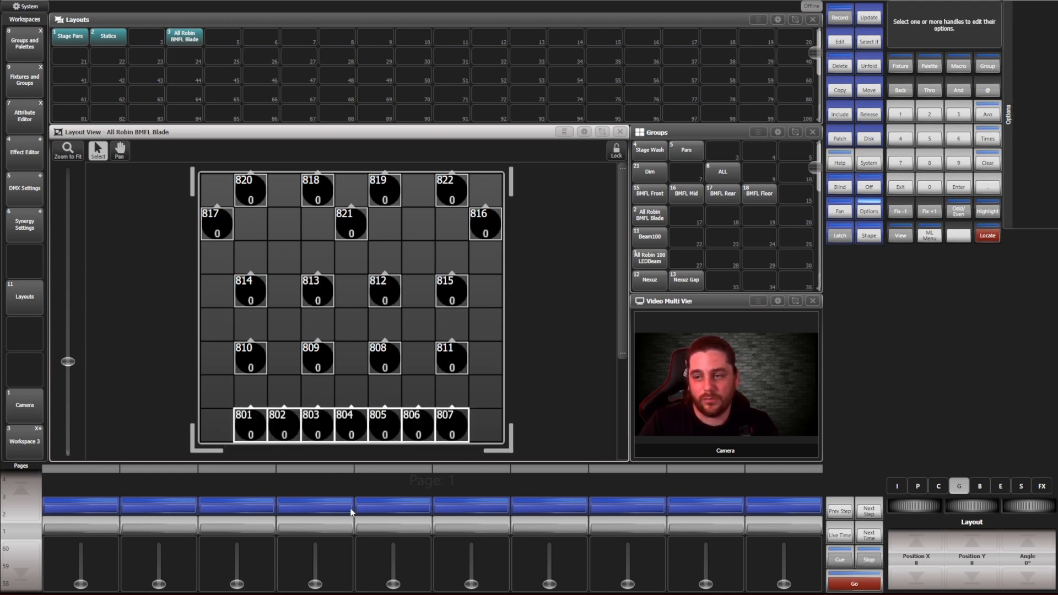
# Step: Review display options for the front row BMFL handles, toggling the angle arrow and returning it to Global
pyautogui.click(869, 210)
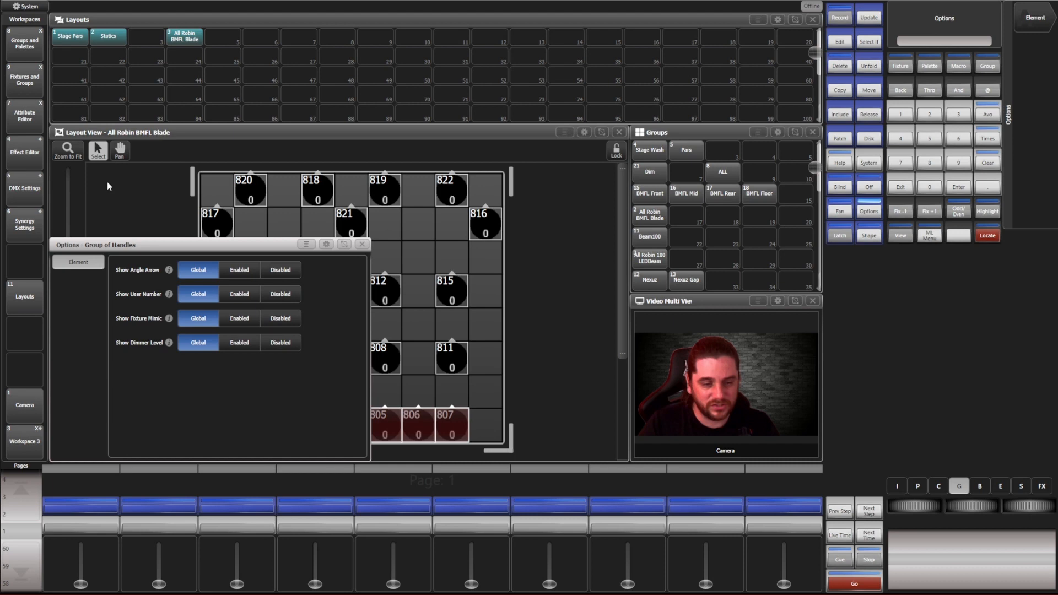
pyautogui.moveTo(344, 243)
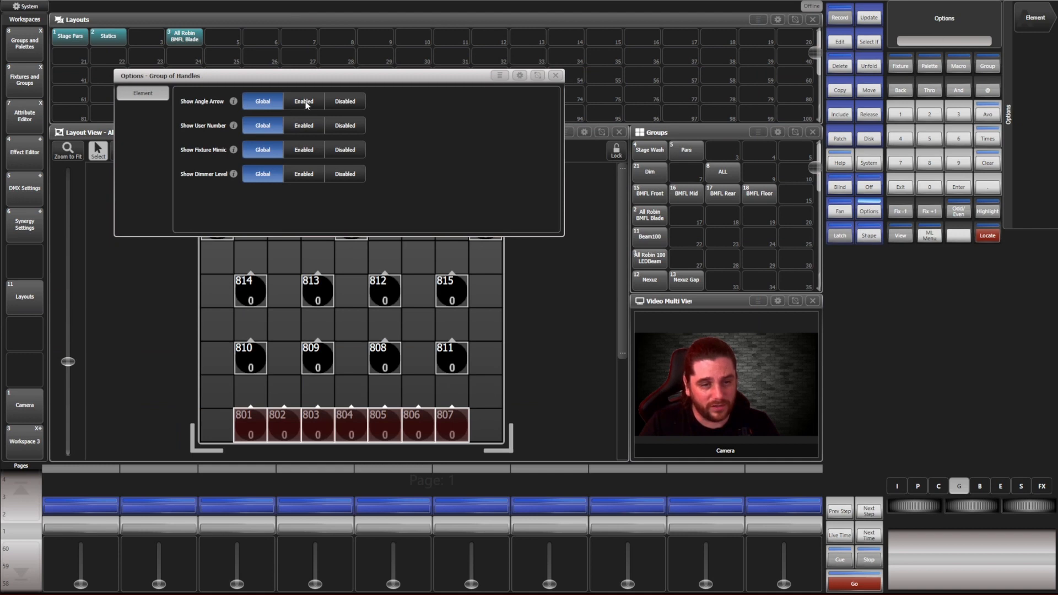
pyautogui.click(344, 102)
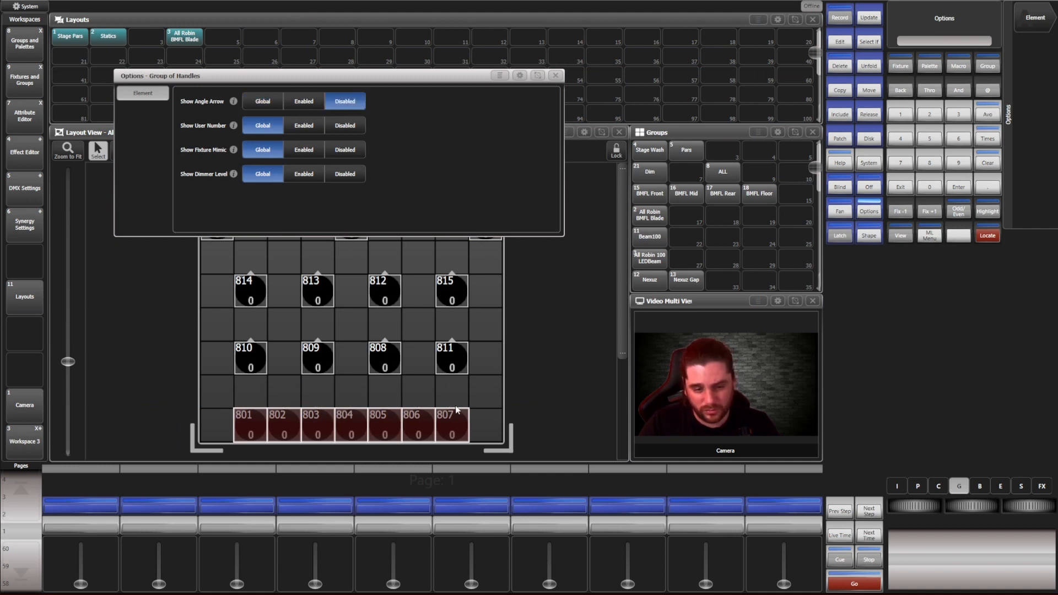
pyautogui.click(345, 126)
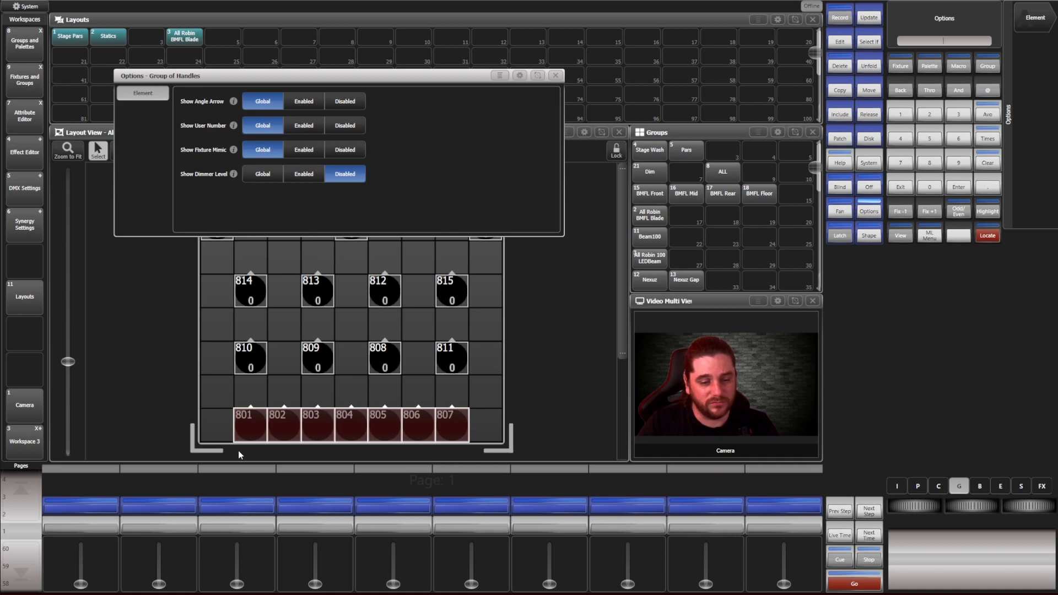
pyautogui.moveTo(252, 444)
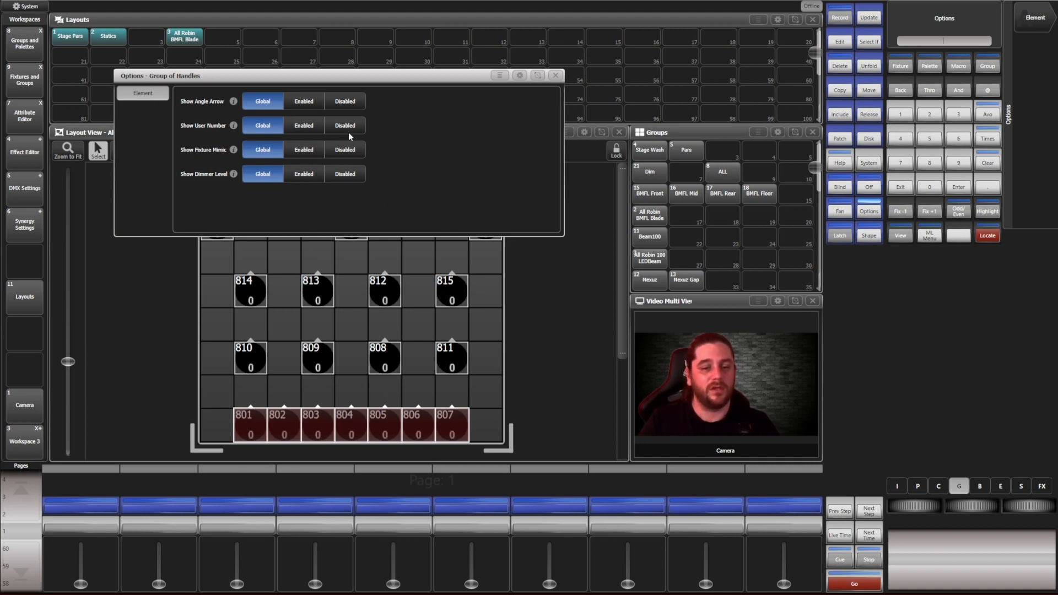
pyautogui.moveTo(520, 474)
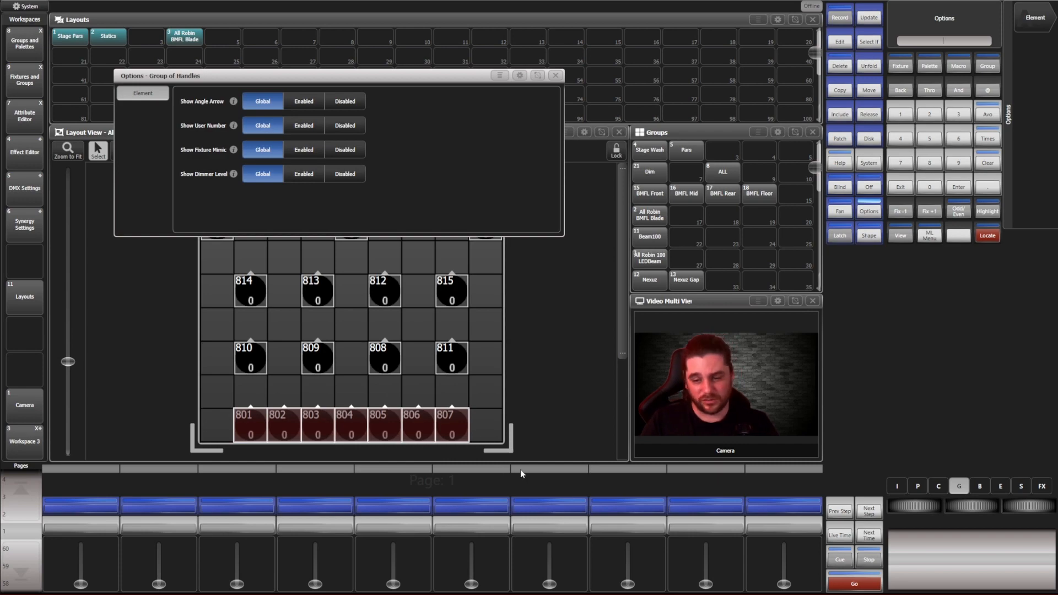
pyautogui.moveTo(460, 404)
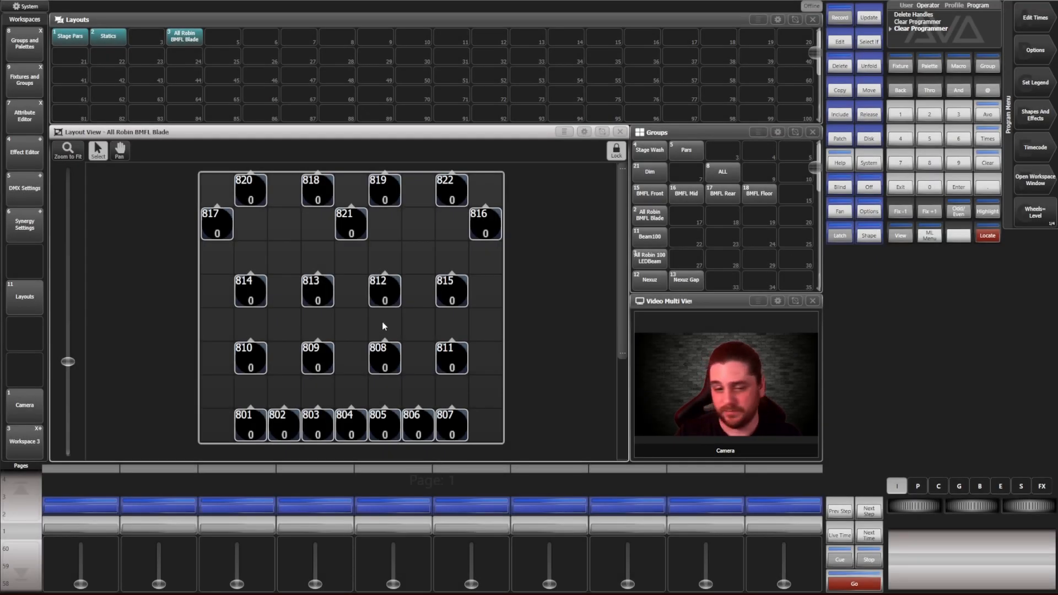
pyautogui.moveTo(816, 170)
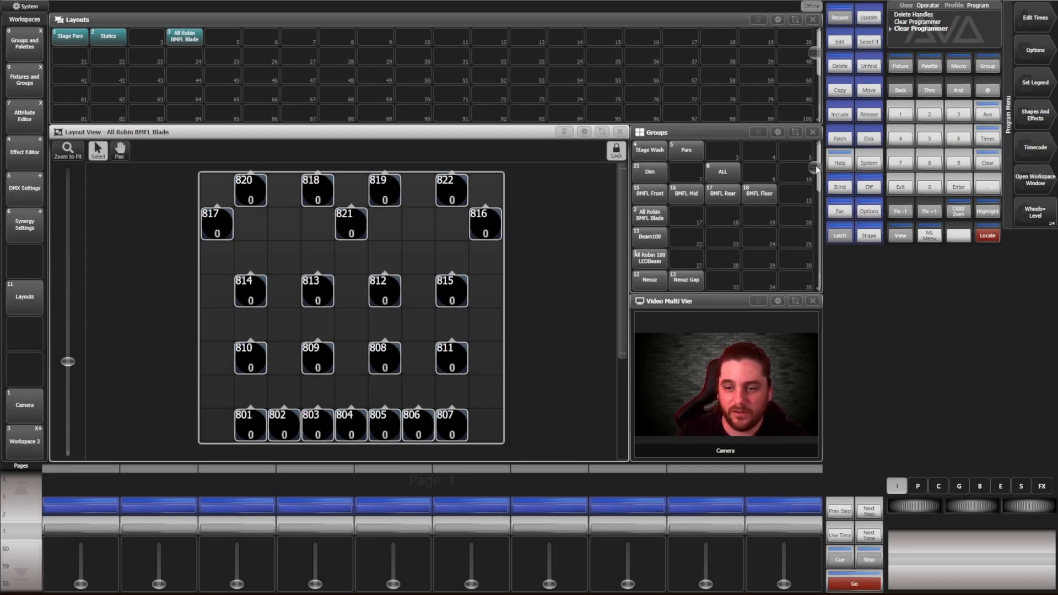
# Step: Clear the programmer and Quick Record layouts for the Nexuz and Nexuz Gap groups
pyautogui.scroll(-3)
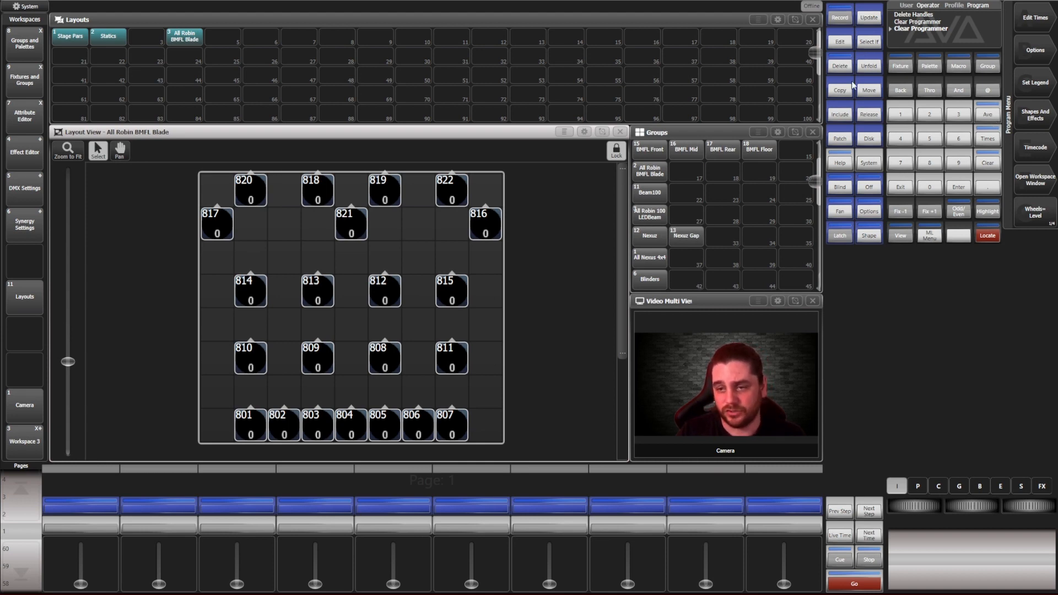
pyautogui.click(648, 236)
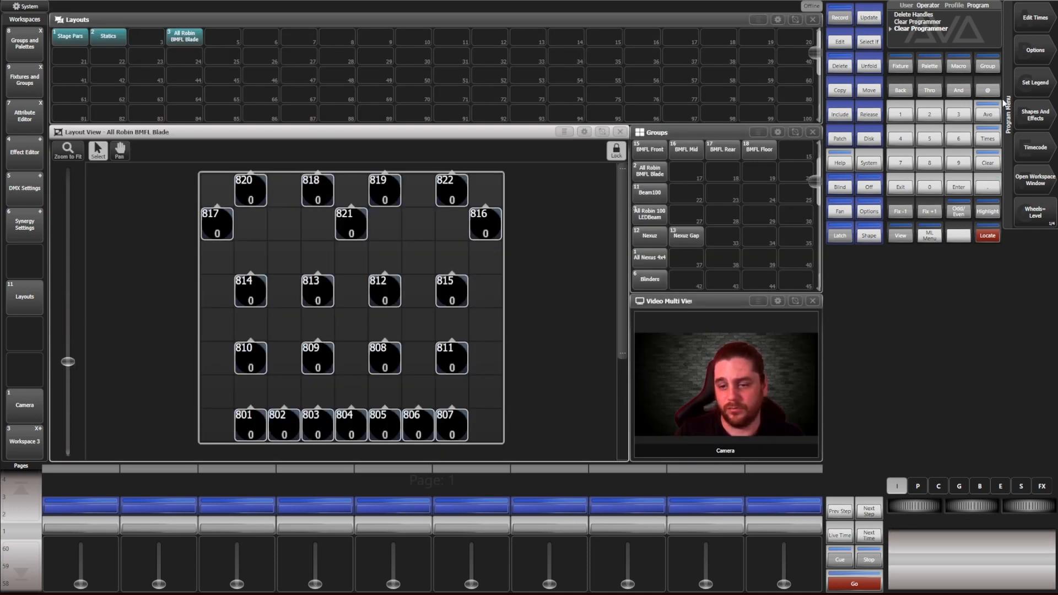
pyautogui.click(687, 236)
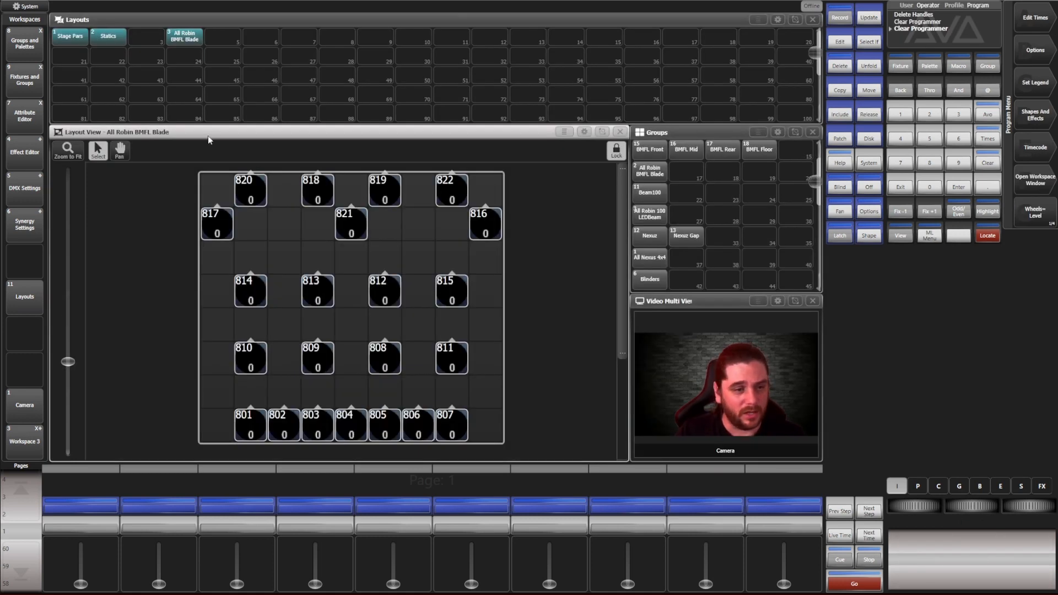
pyautogui.click(986, 163)
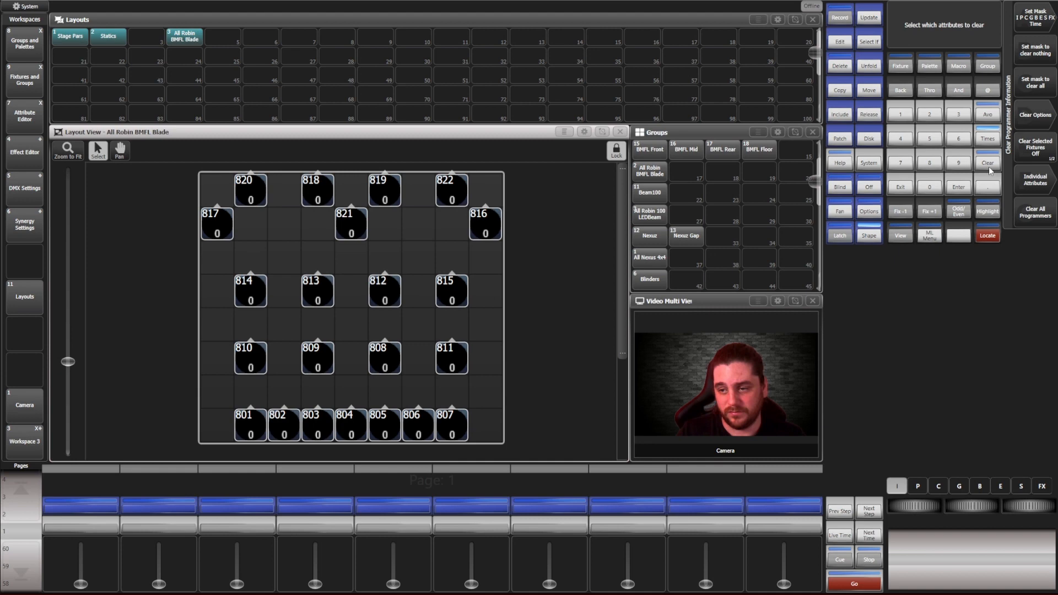
pyautogui.click(648, 236)
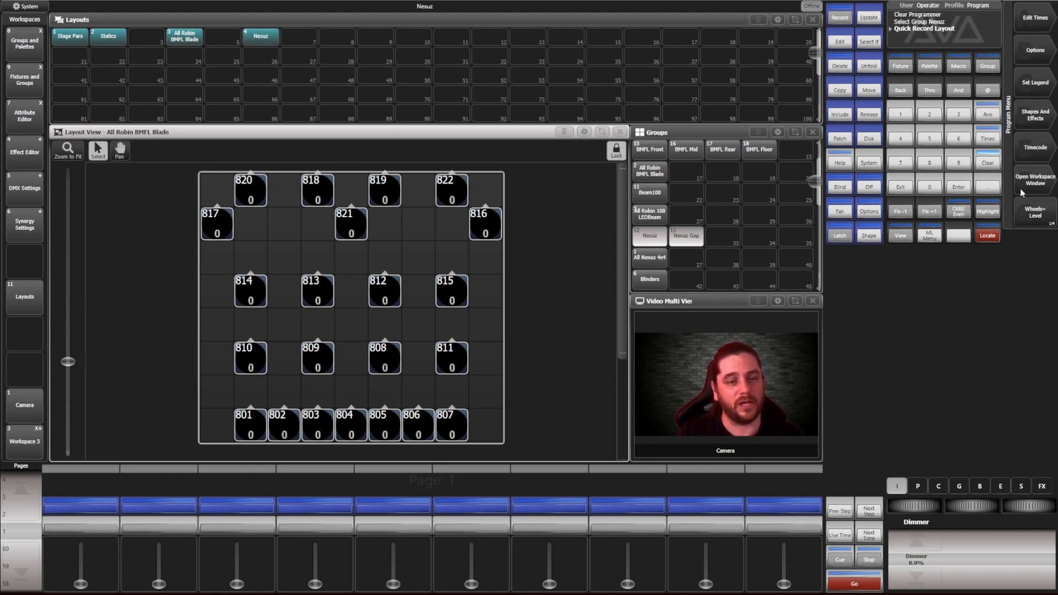
pyautogui.click(685, 236)
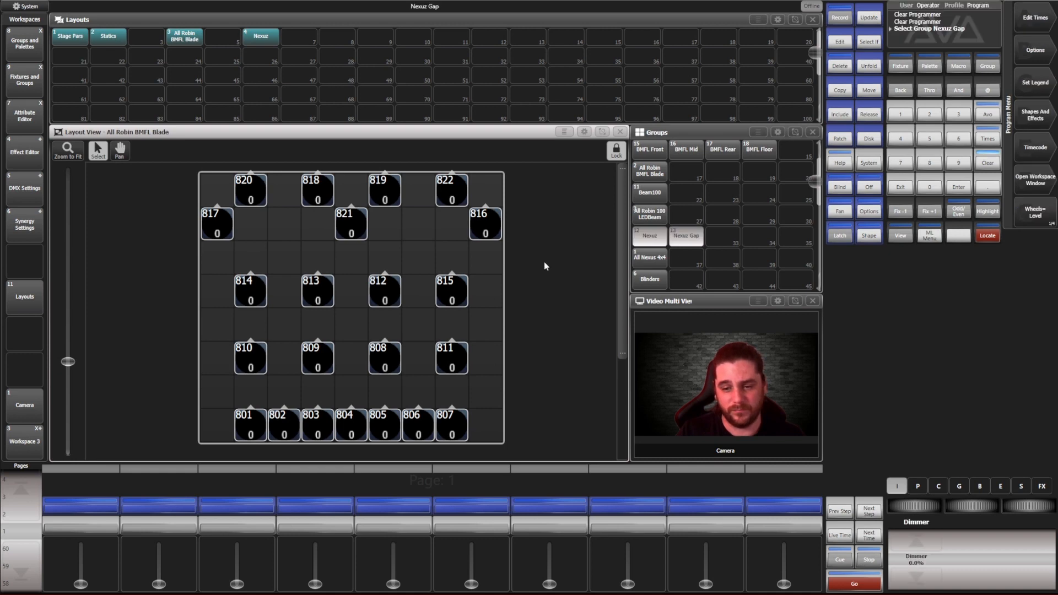
pyautogui.click(957, 162)
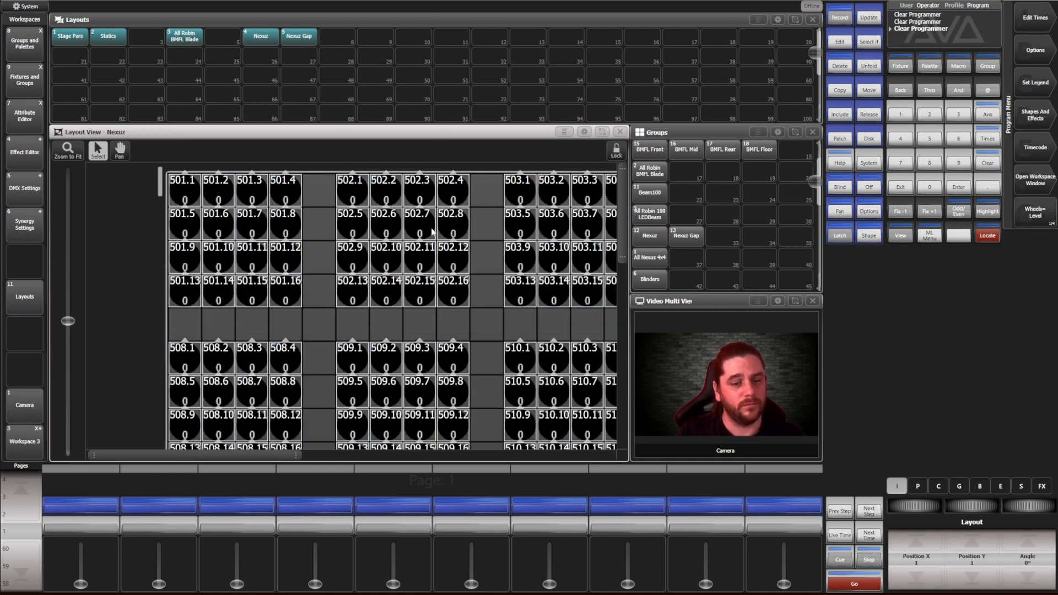
# Step: Open the Nexuz layout and zoom to fit its full grid of pixel cells
pyautogui.click(67, 151)
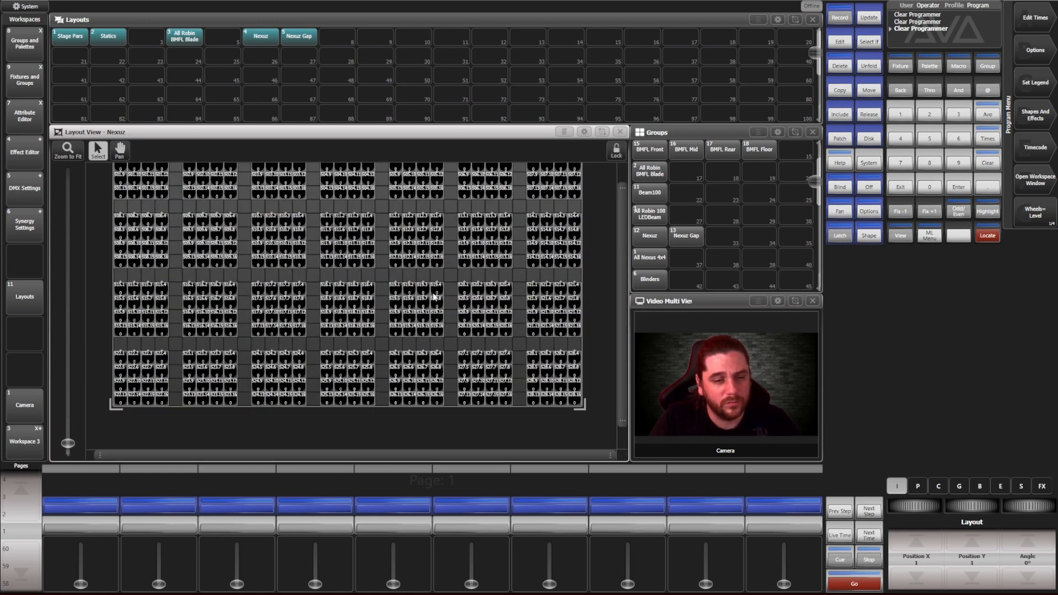
pyautogui.click(298, 36)
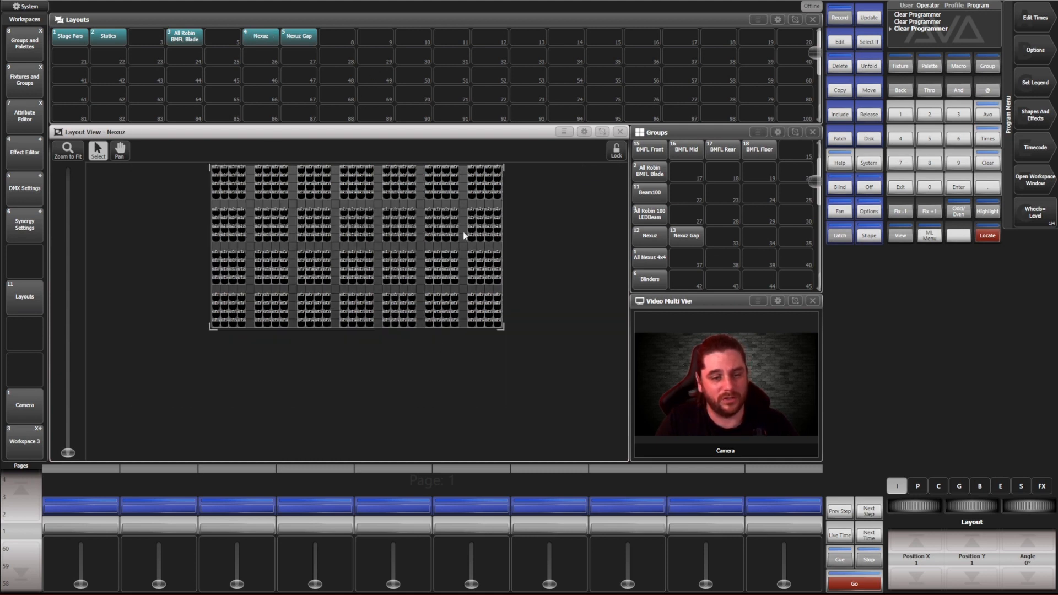
pyautogui.moveTo(722, 227)
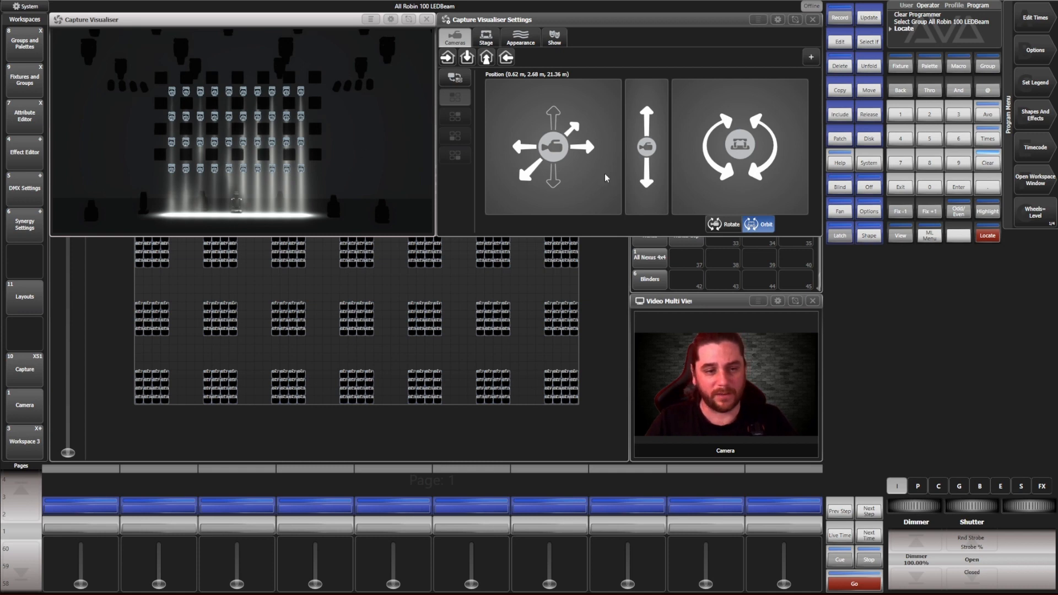
pyautogui.moveTo(904, 464)
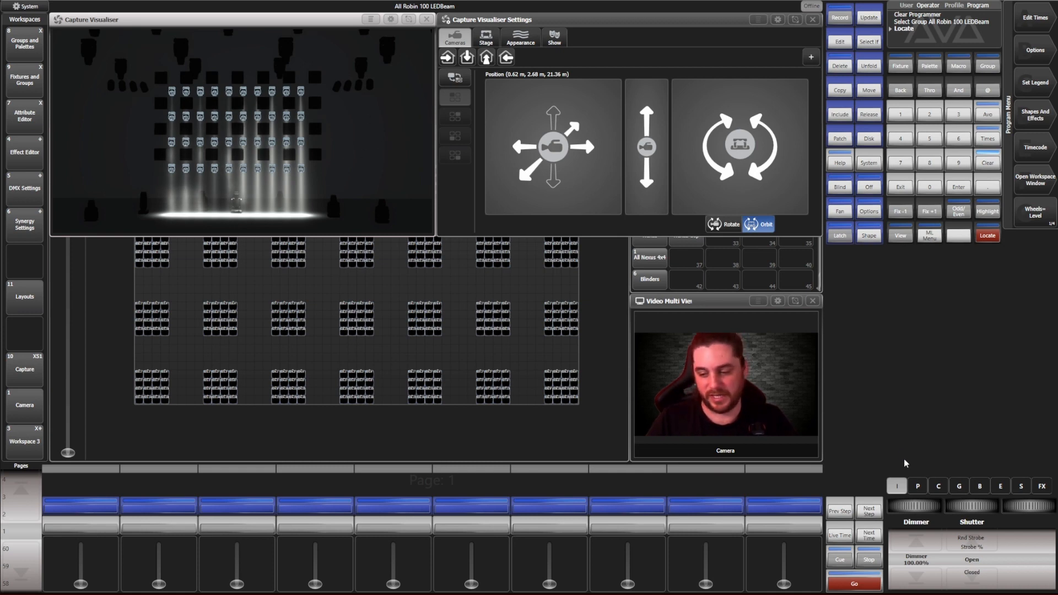
# Step: Close the Capture visualiser and record a layout for the All Robin 100 LEDBeam group
pyautogui.click(918, 485)
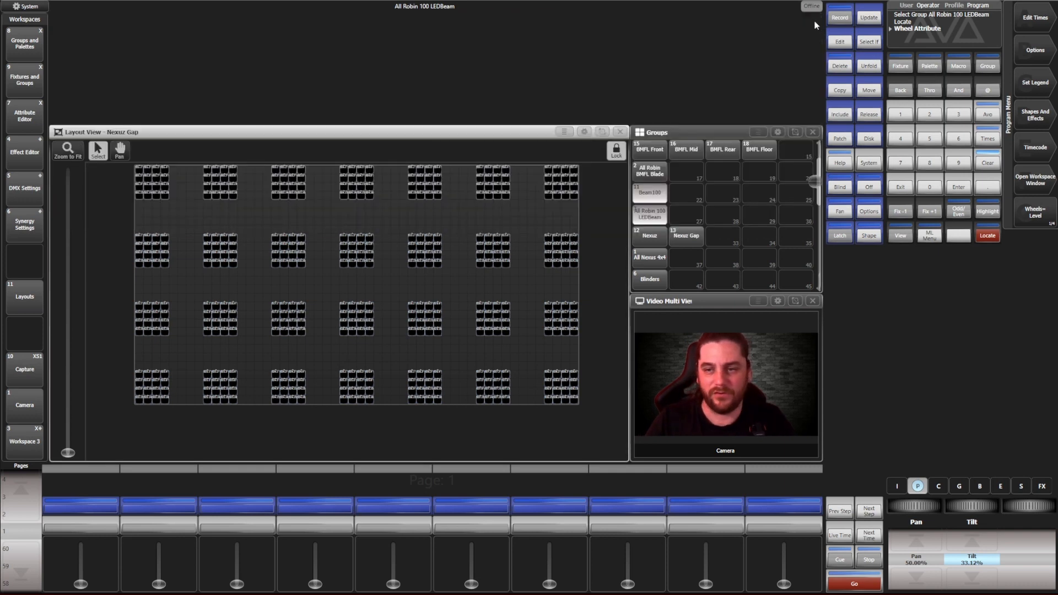
pyautogui.click(23, 290)
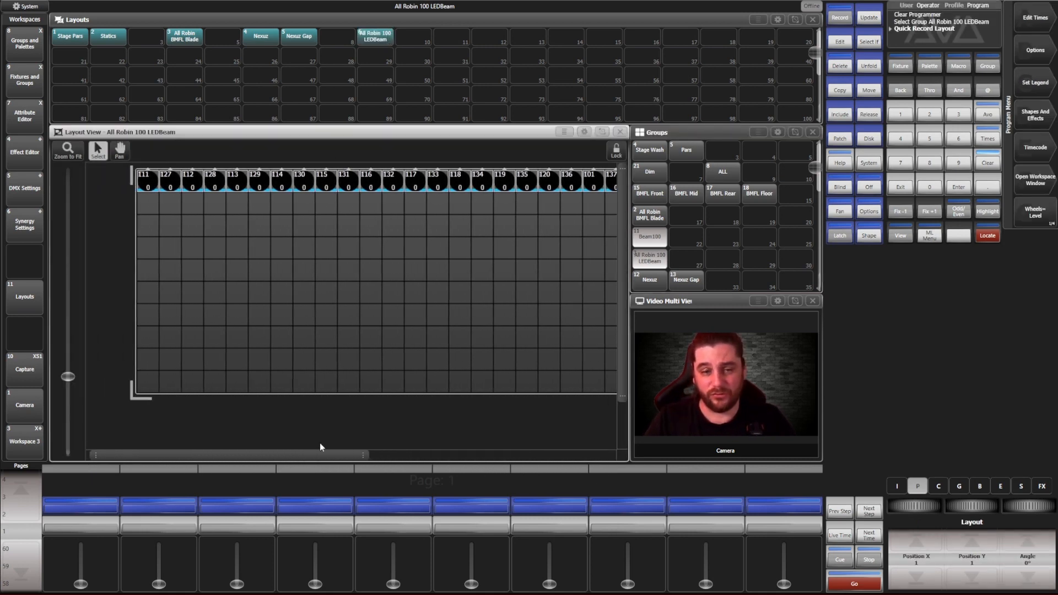
# Step: Bring up Arrange Elements for the LEDBeam layout to set a 10-wide by 4-high grid
pyautogui.hscroll(3)
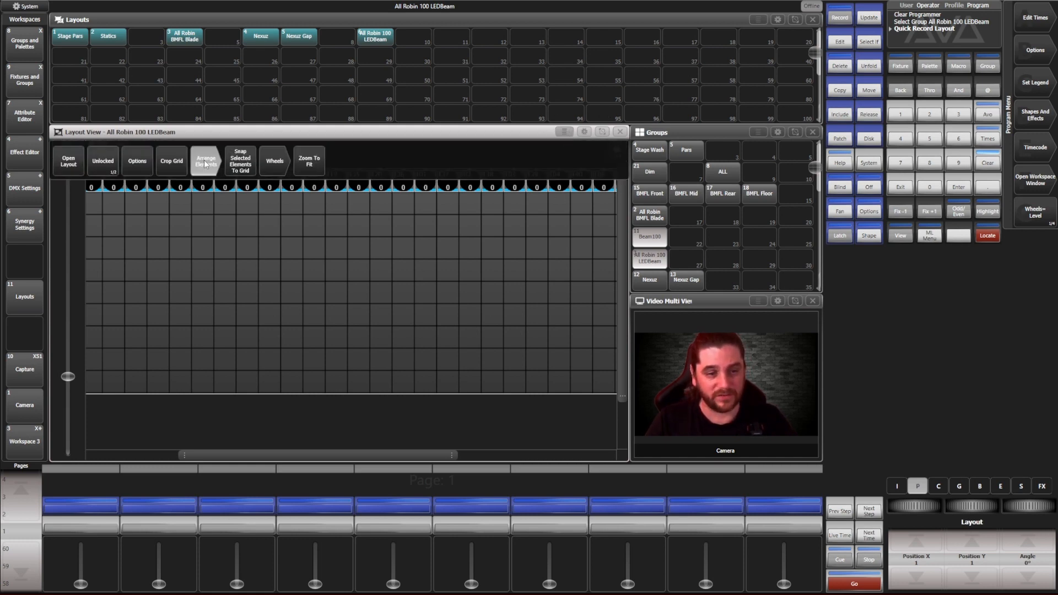
pyautogui.click(205, 161)
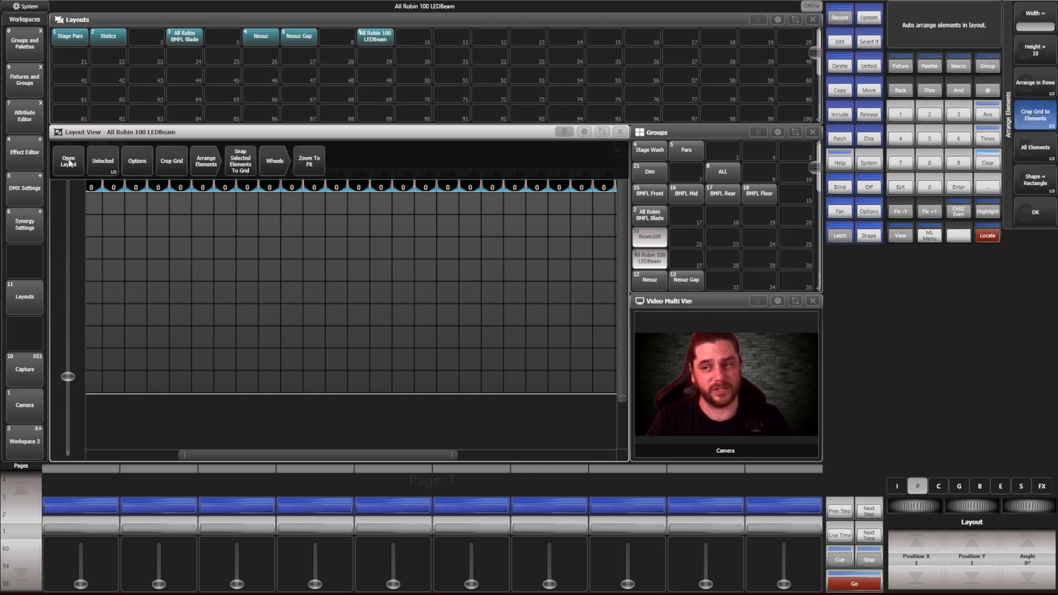
pyautogui.click(1035, 26)
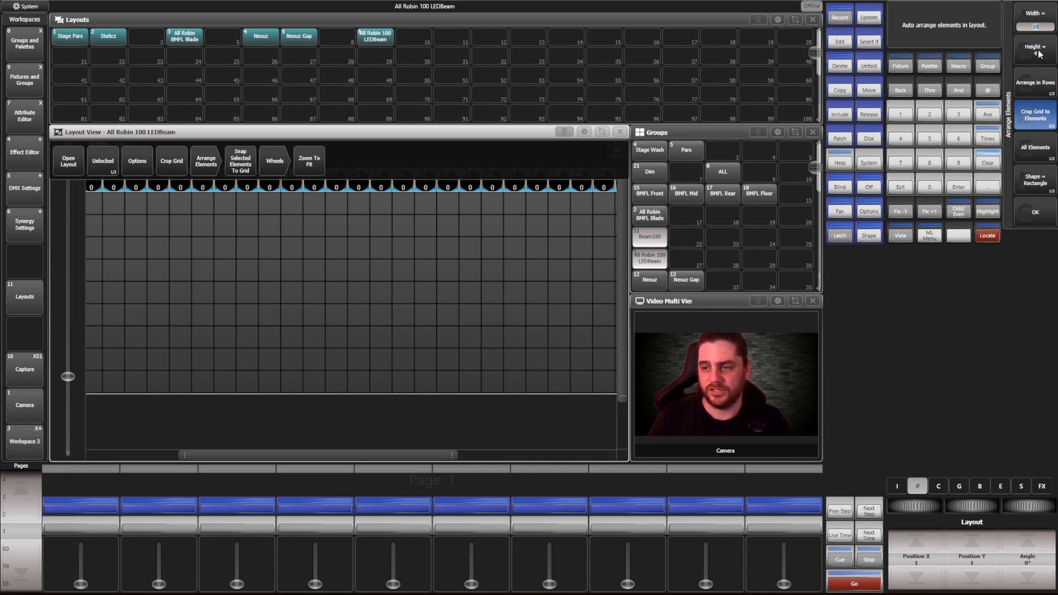
pyautogui.moveTo(1041, 158)
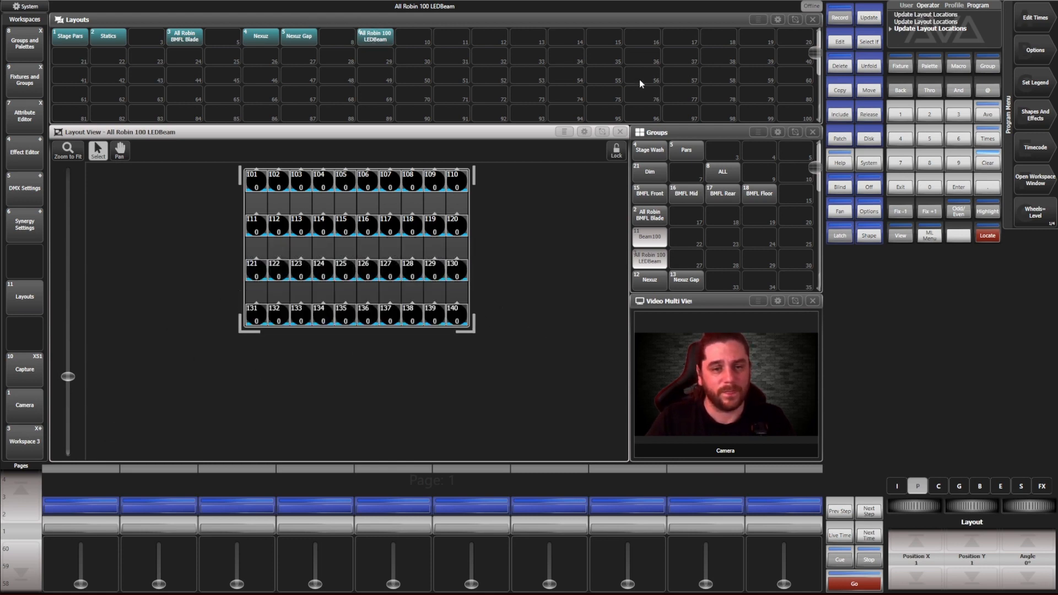
pyautogui.moveTo(765, 156)
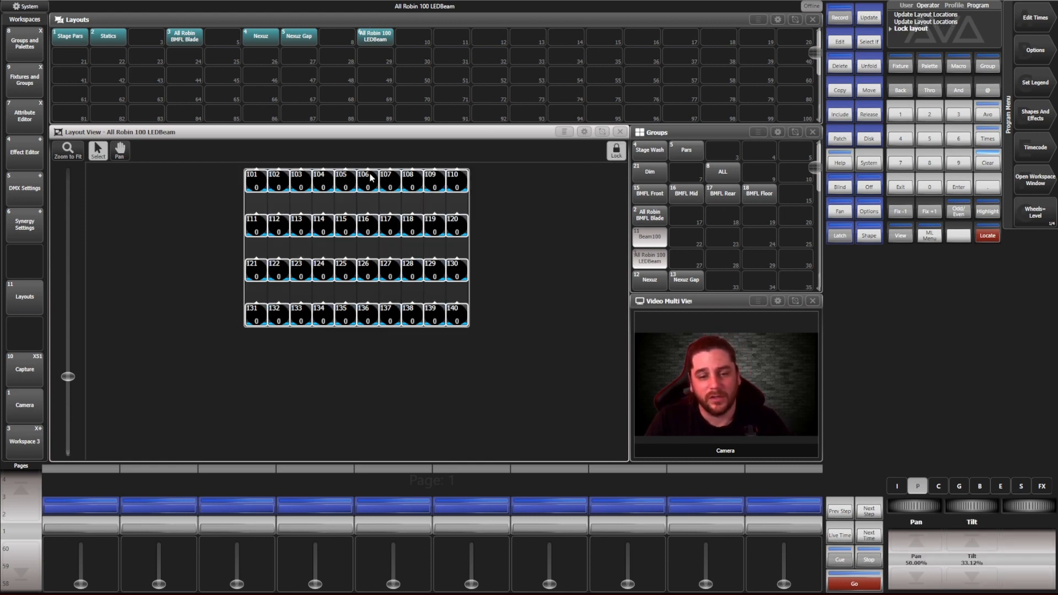
pyautogui.moveTo(274, 198)
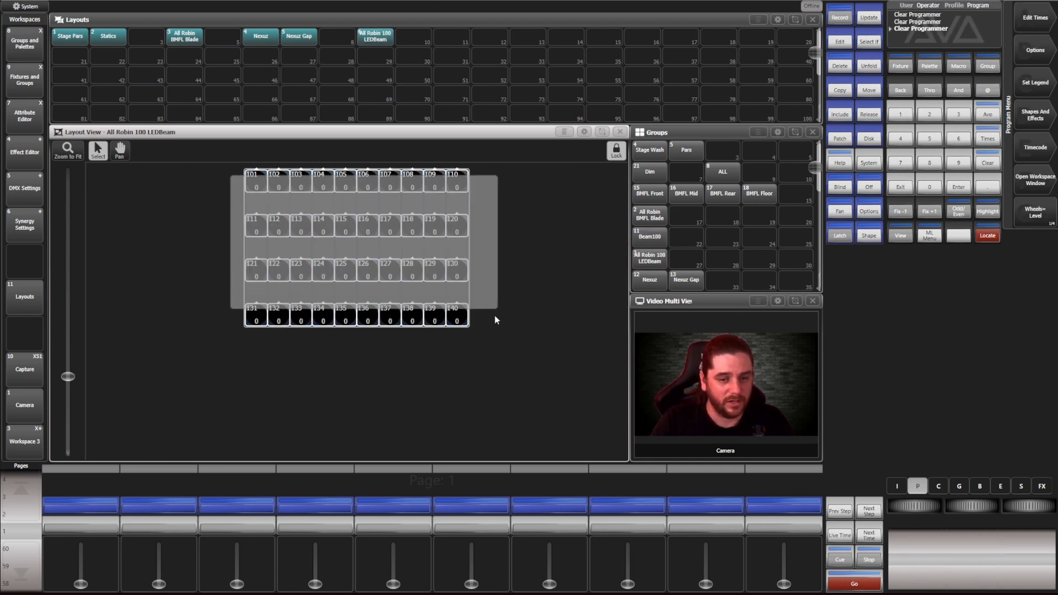
# Step: Record the selected LEDBeams into an empty Groups slot as 'LEd Beam Layout'
pyautogui.click(649, 257)
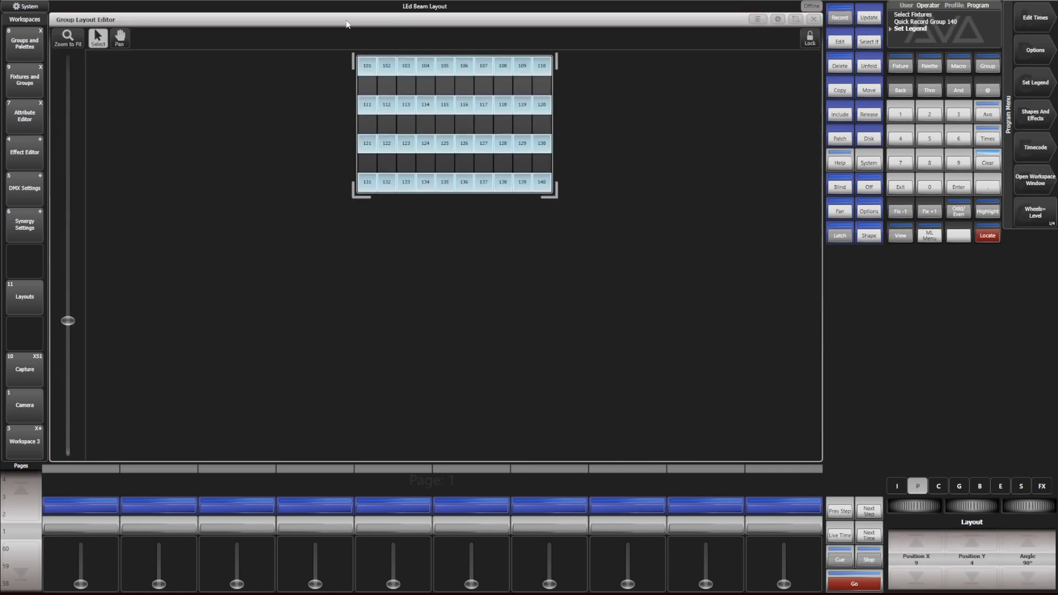
pyautogui.moveTo(610, 95)
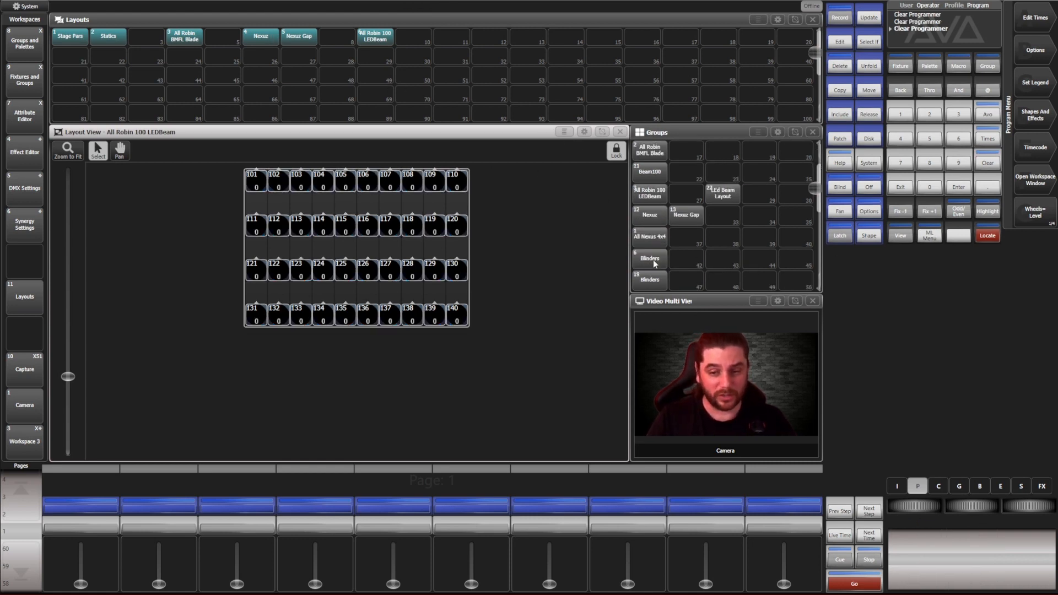
# Step: Select the Blinders group, close Capture and return to the Layouts workspace
pyautogui.click(648, 258)
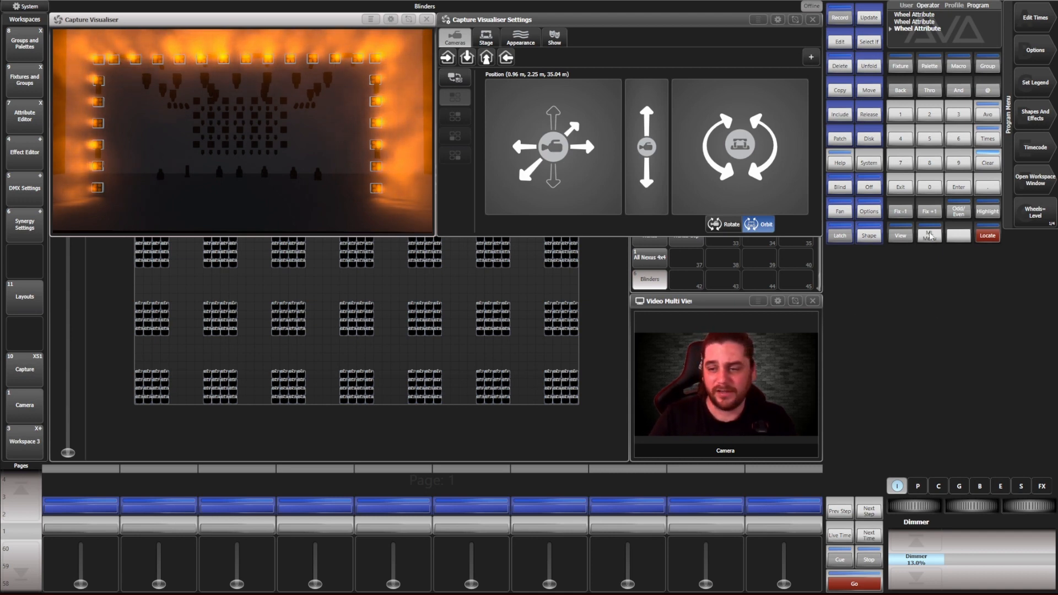
pyautogui.click(840, 16)
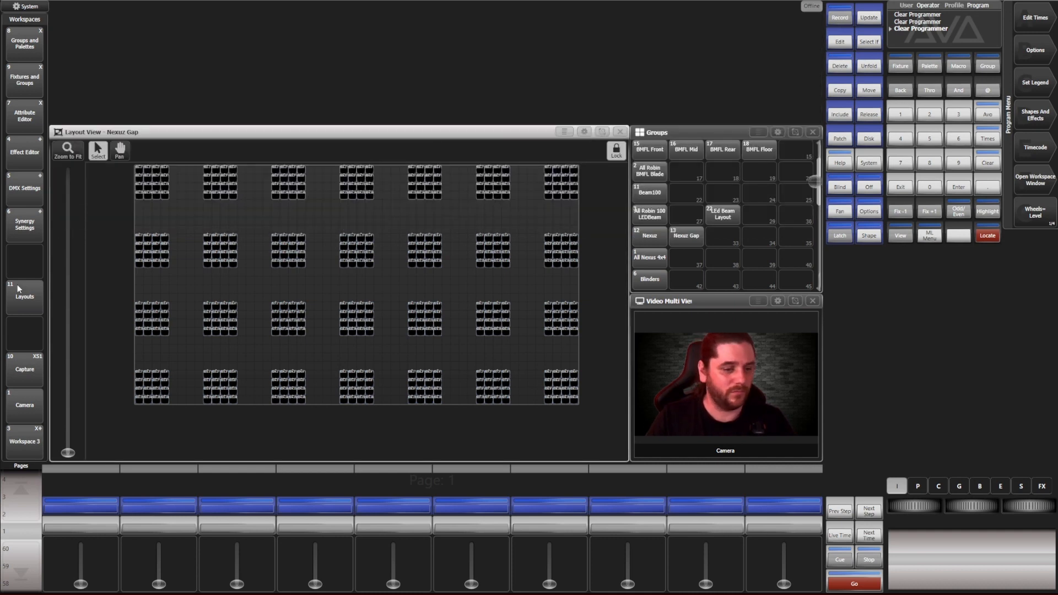
pyautogui.click(23, 296)
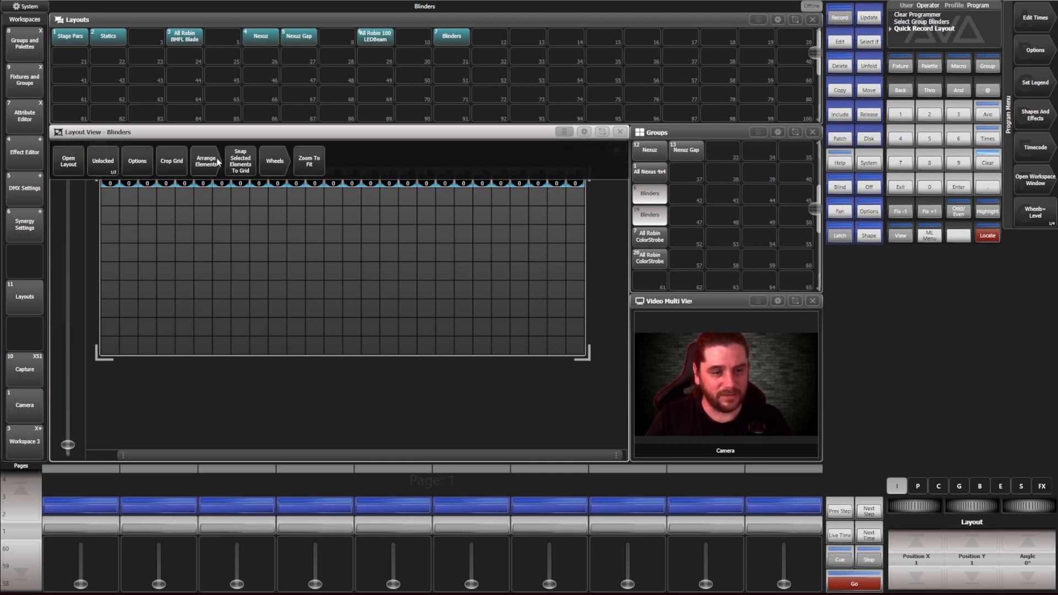
# Step: Arrange the Blinders from Capture using Top projection and apply it
pyautogui.click(205, 161)
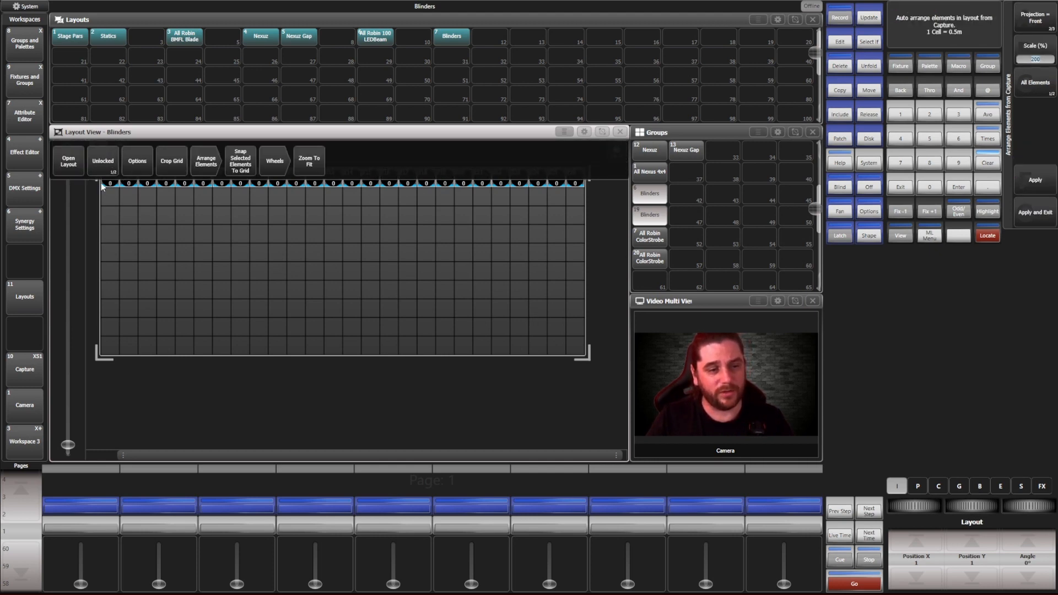
pyautogui.click(1034, 17)
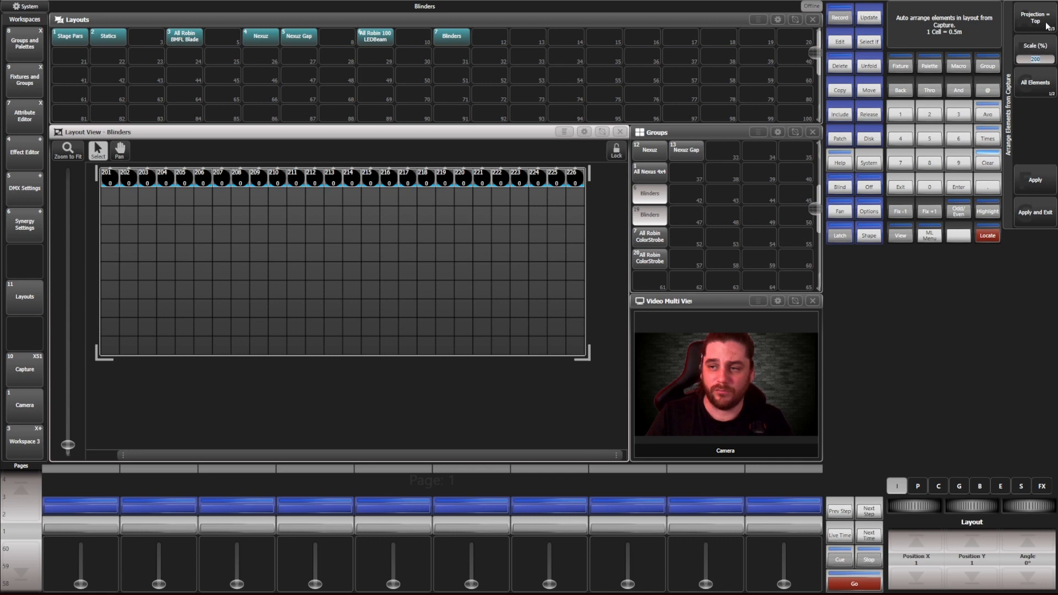
pyautogui.click(1035, 18)
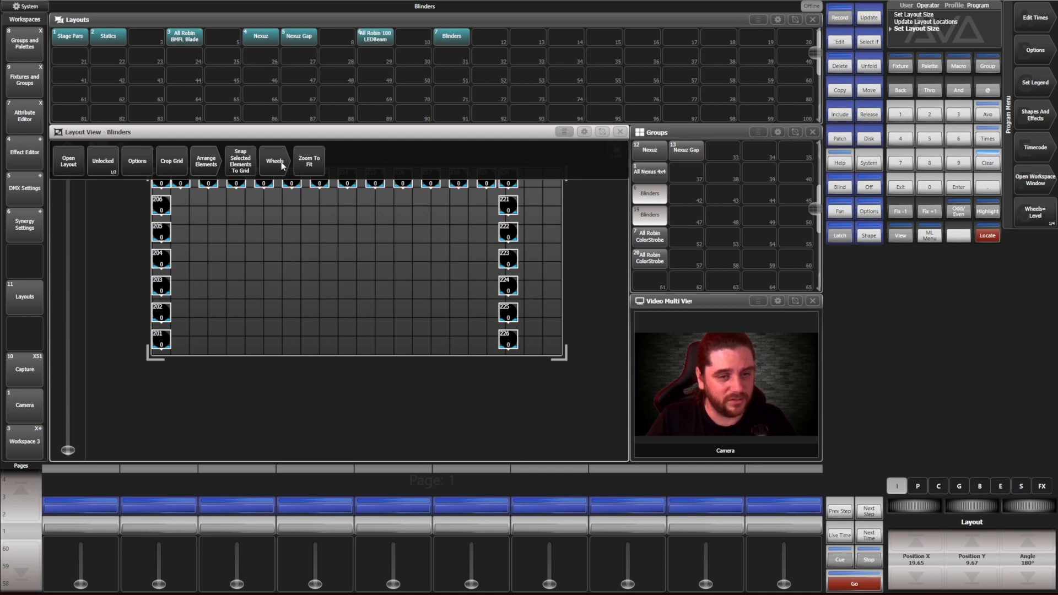
# Step: Resize the Blinders layout to fit its rectangle and lock it
pyautogui.click(239, 160)
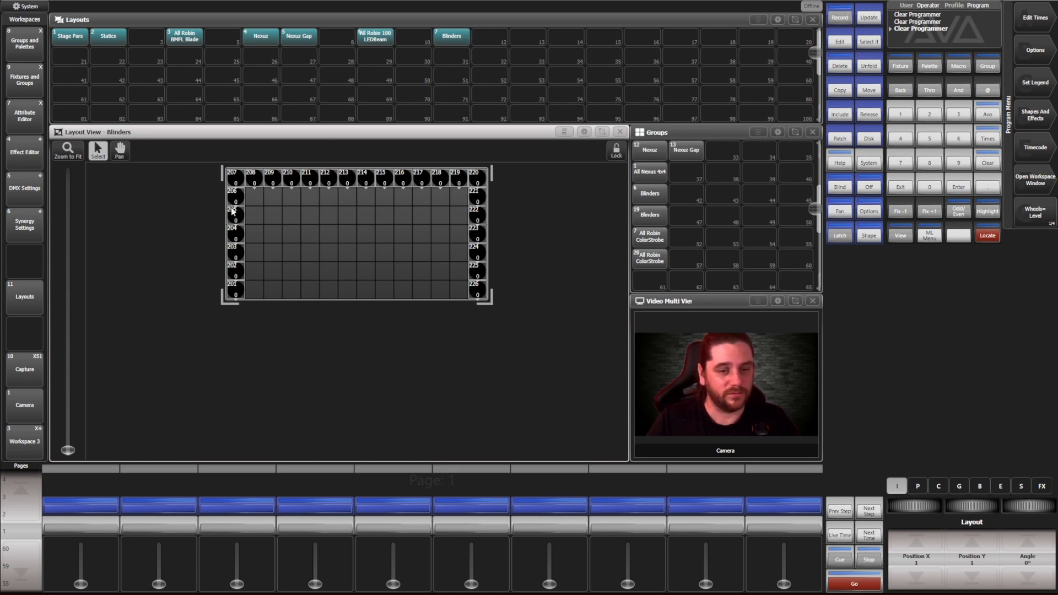
pyautogui.click(615, 151)
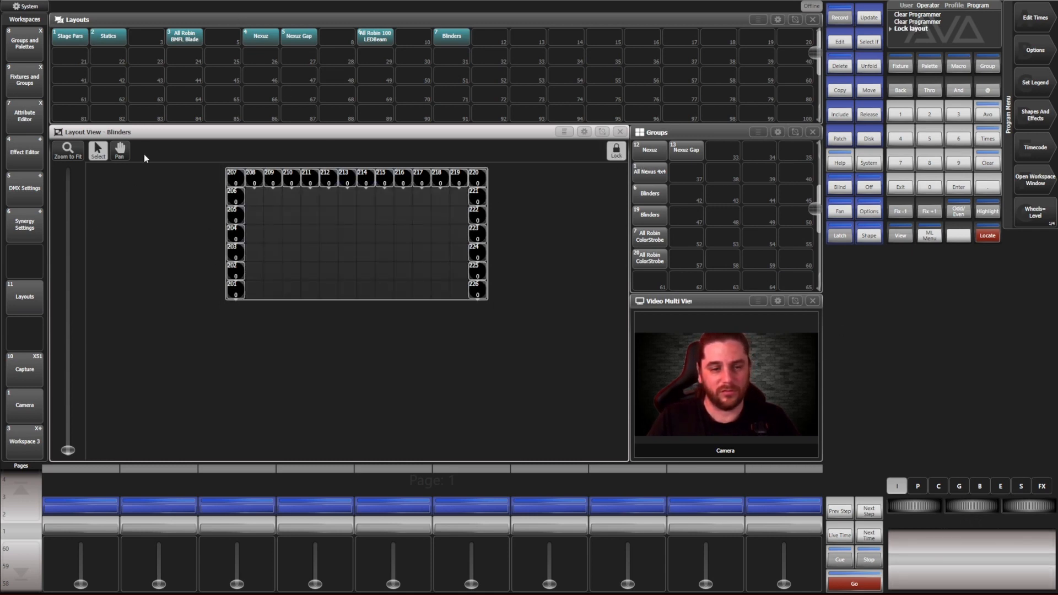
# Step: Clear the programmer and reopen the Stage Pars layout
pyautogui.click(648, 194)
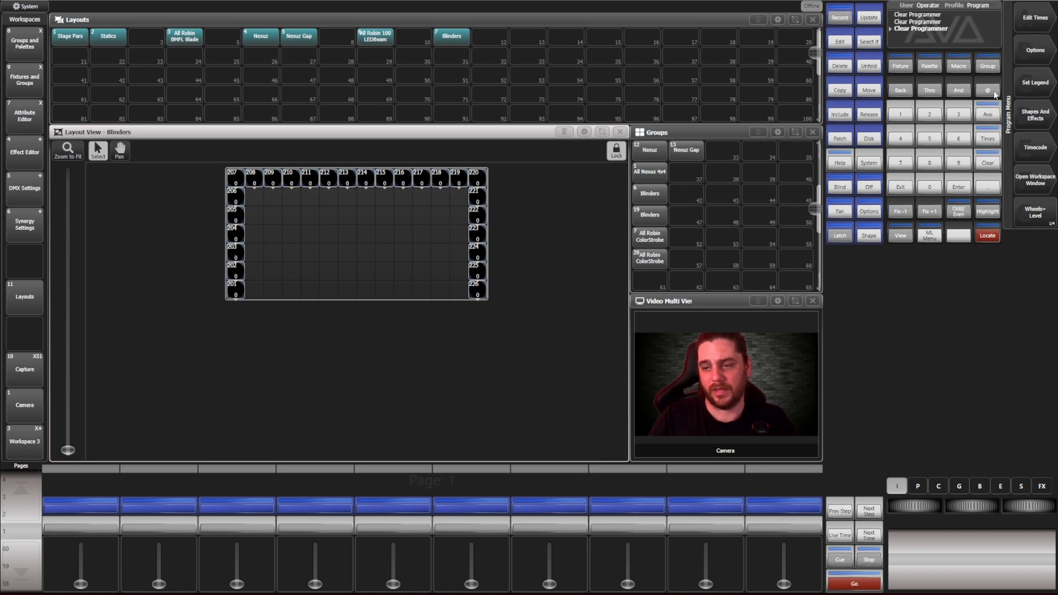
pyautogui.click(647, 194)
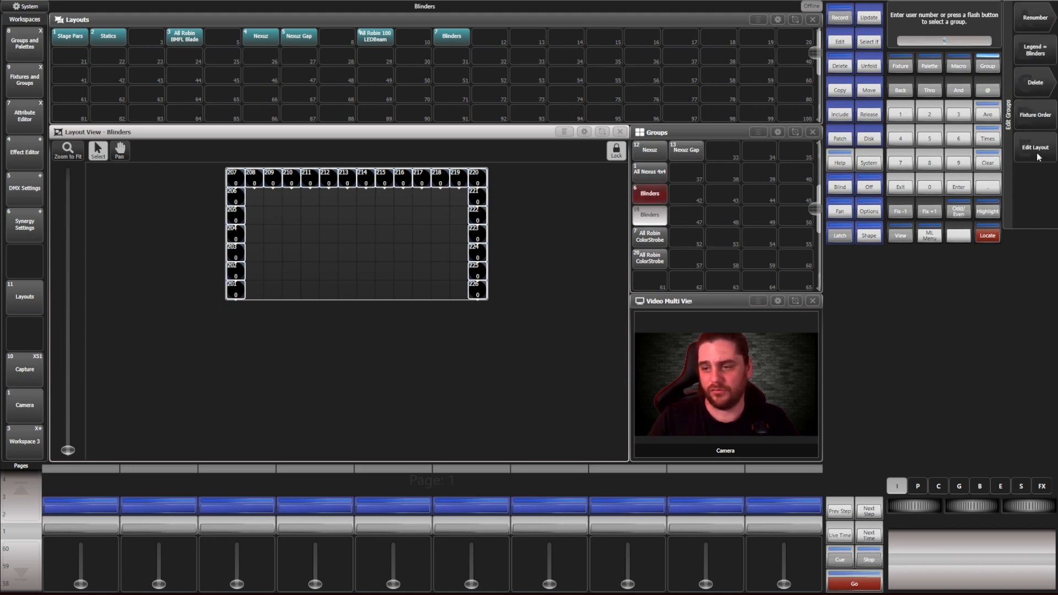
pyautogui.click(1035, 146)
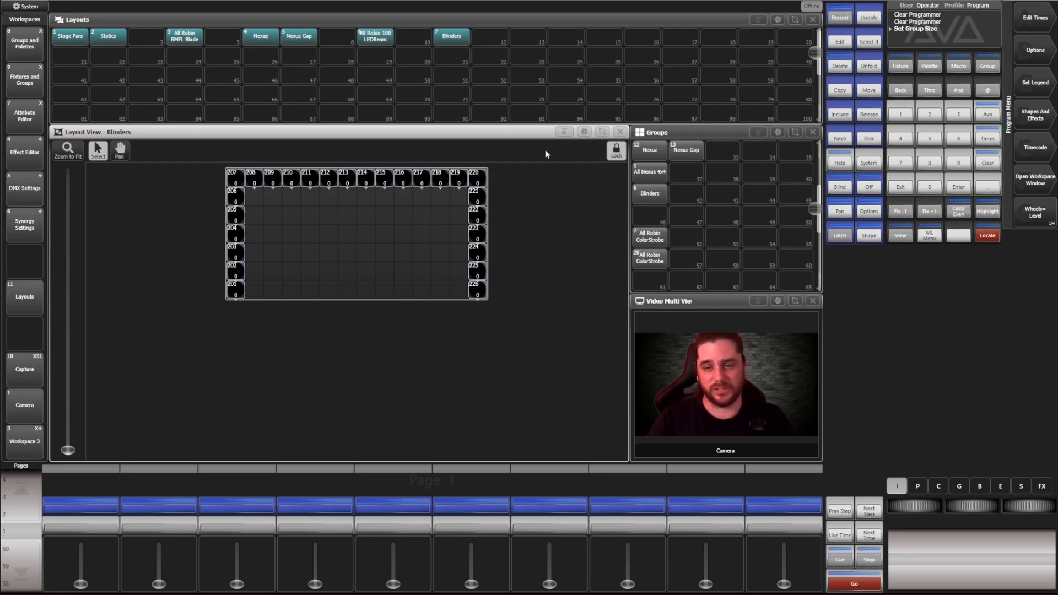
pyautogui.click(69, 35)
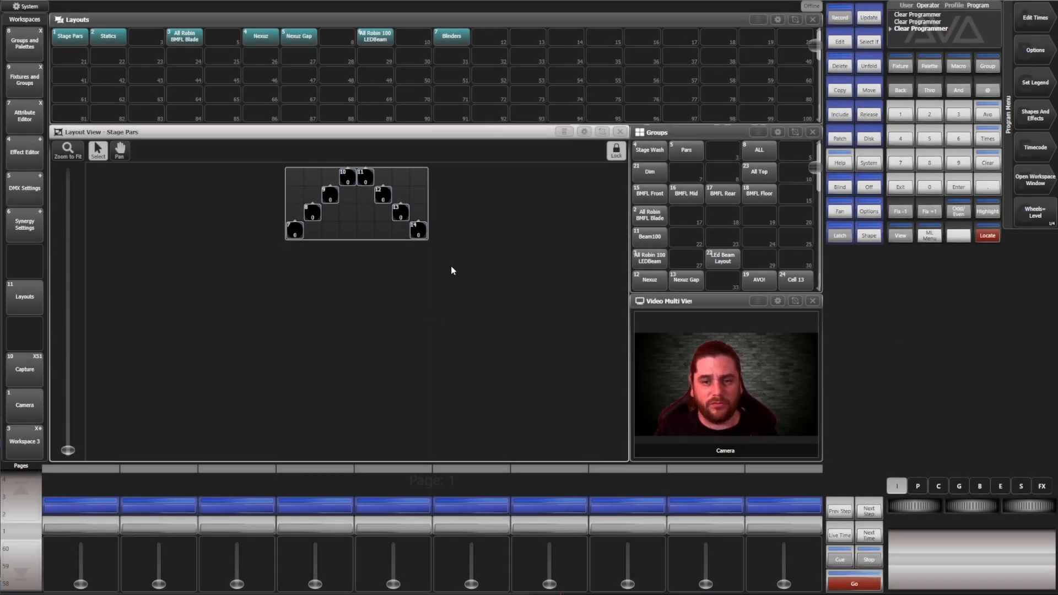
pyautogui.moveTo(627, 47)
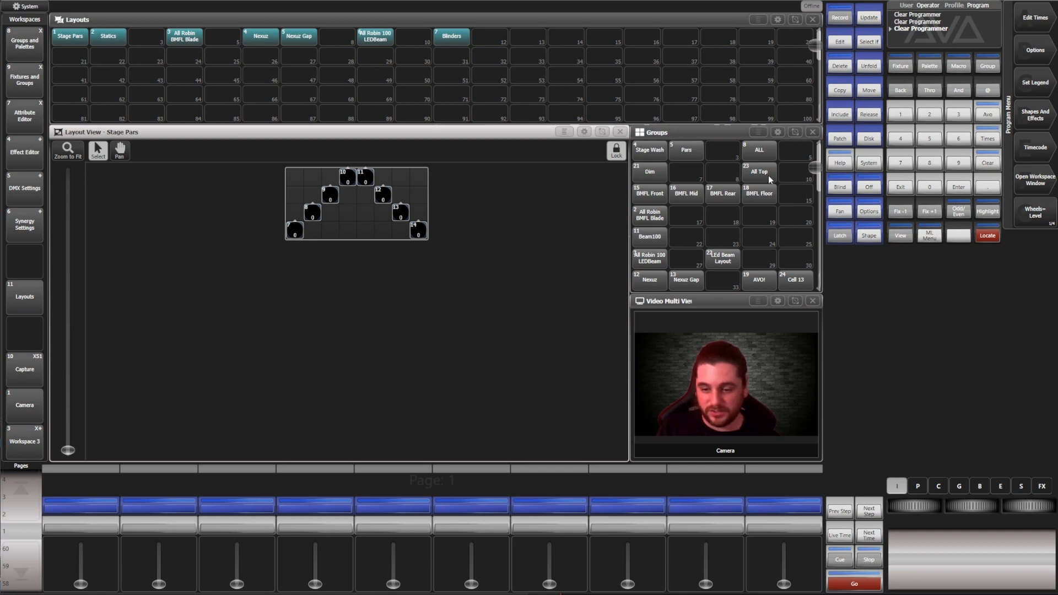
# Step: Select the All Top group, record its layout and bring up its layout options
pyautogui.click(758, 173)
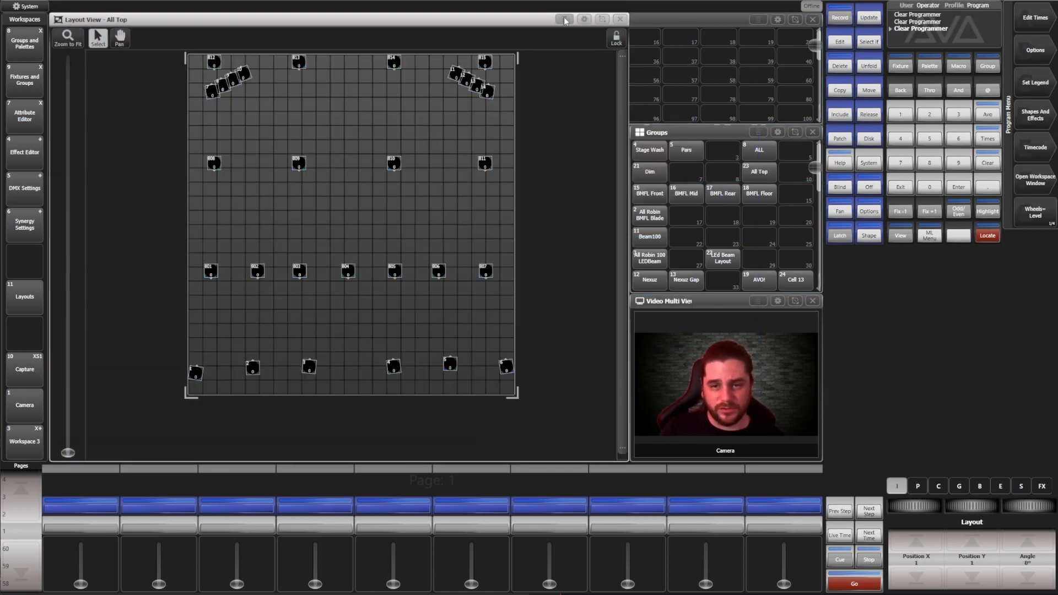
pyautogui.click(565, 19)
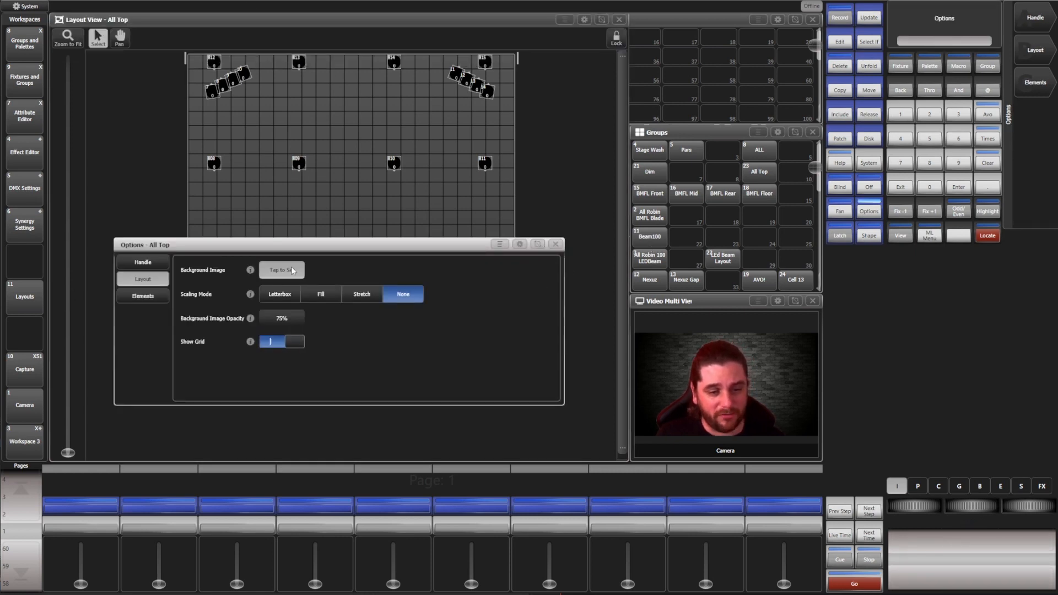
# Step: Set the rig drawing as All Top's background image with Fill scaling, after trying Letterbox, Stretch and None
pyautogui.click(281, 270)
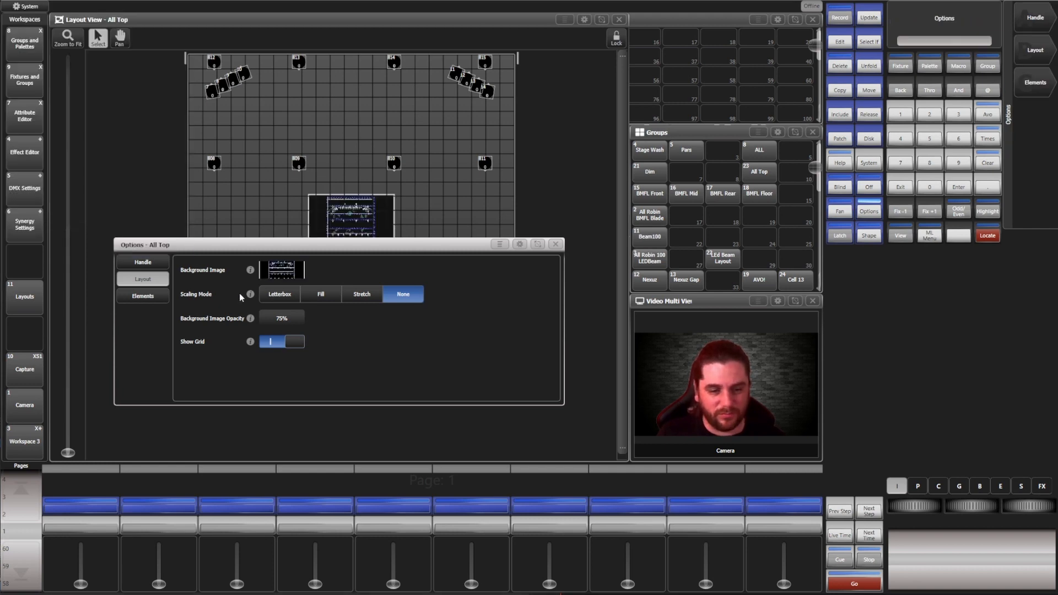
pyautogui.click(279, 294)
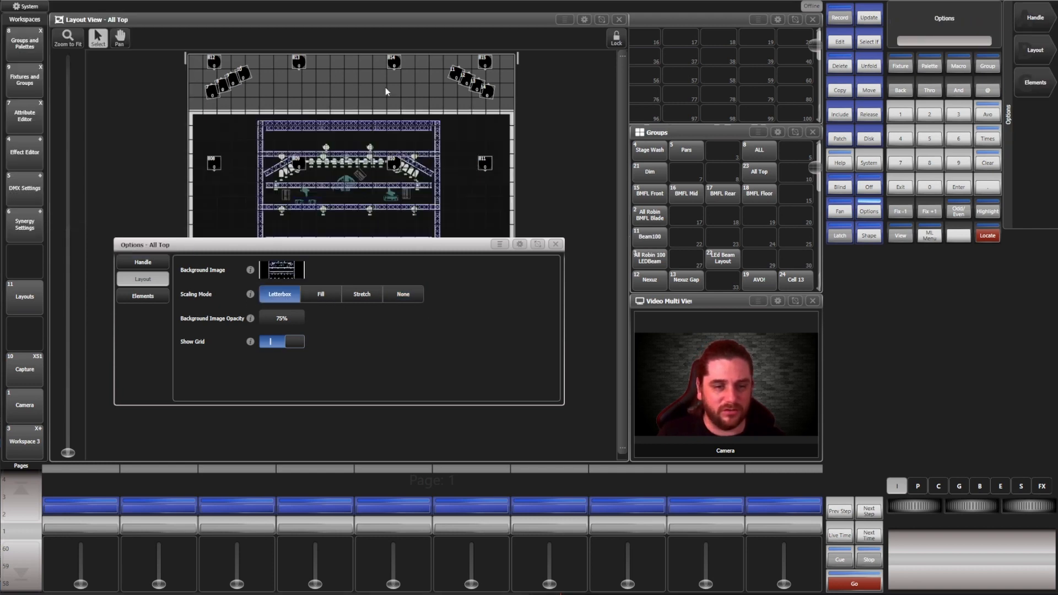
pyautogui.click(362, 293)
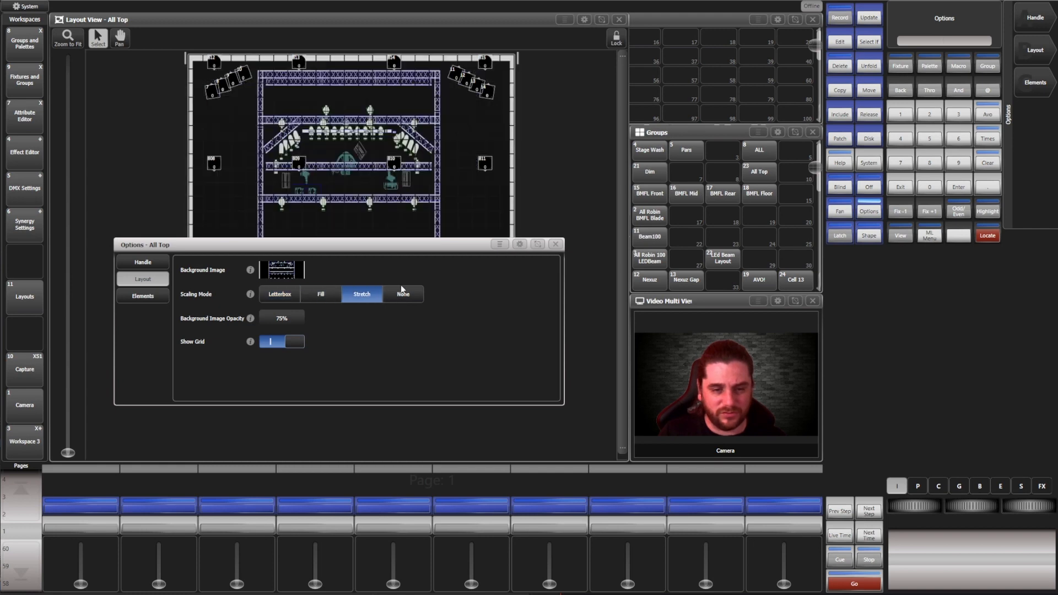
pyautogui.click(404, 293)
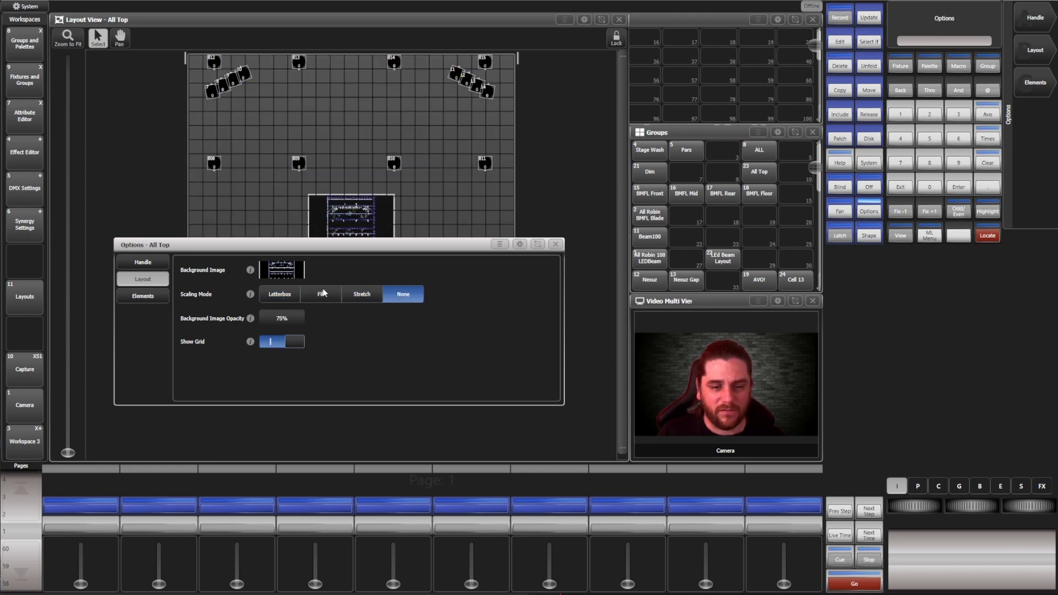
pyautogui.click(320, 294)
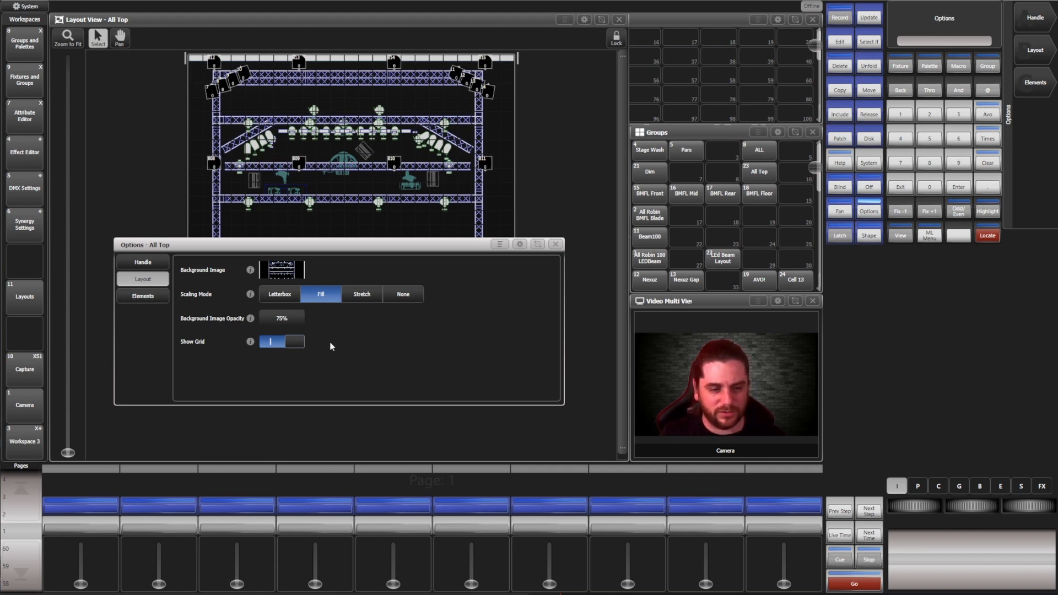
pyautogui.click(281, 319)
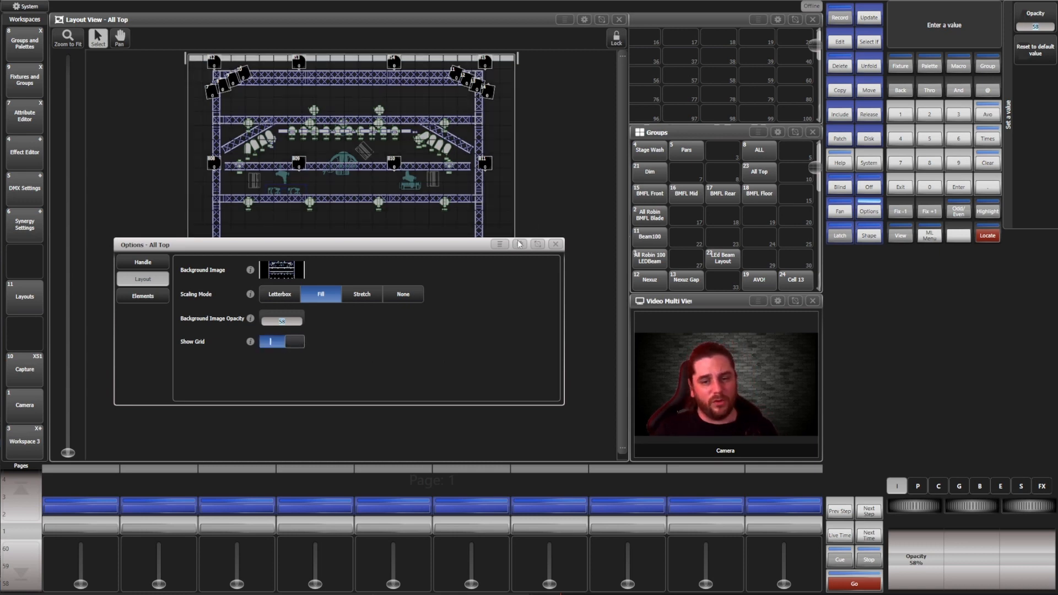
pyautogui.click(556, 245)
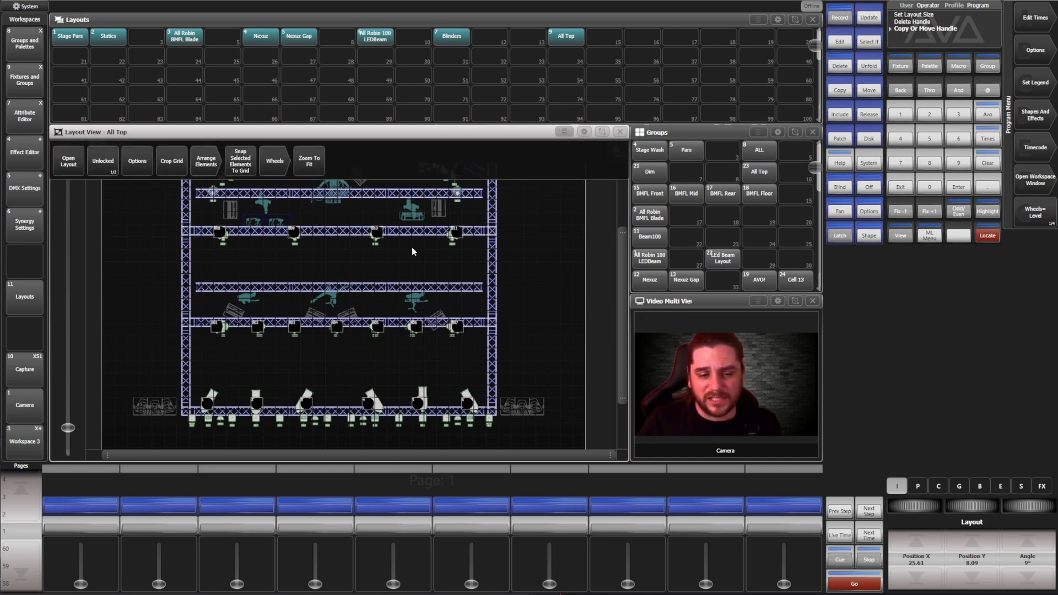
pyautogui.moveTo(449, 332)
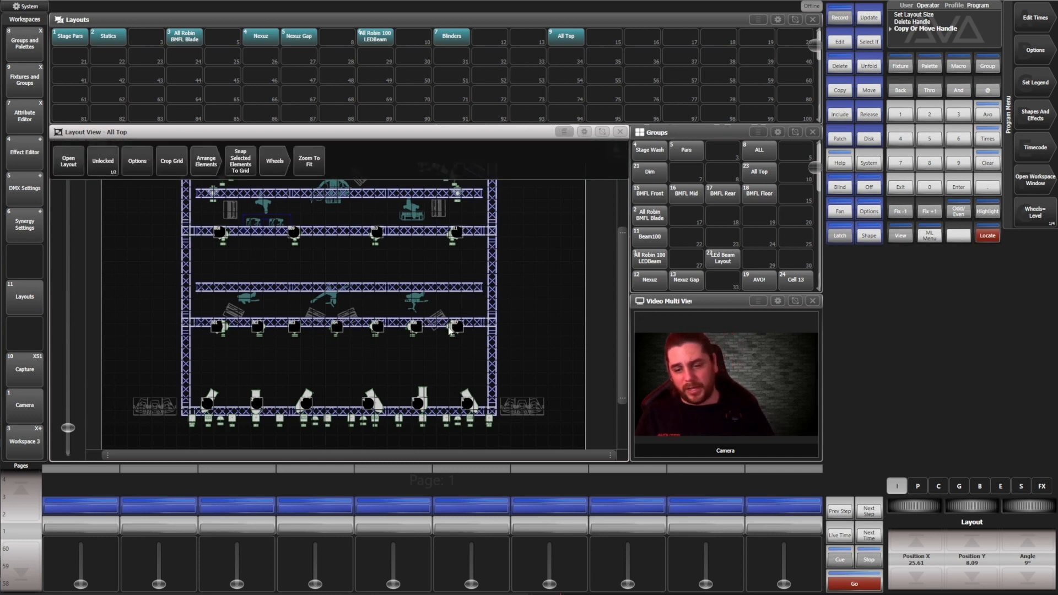
pyautogui.moveTo(394, 344)
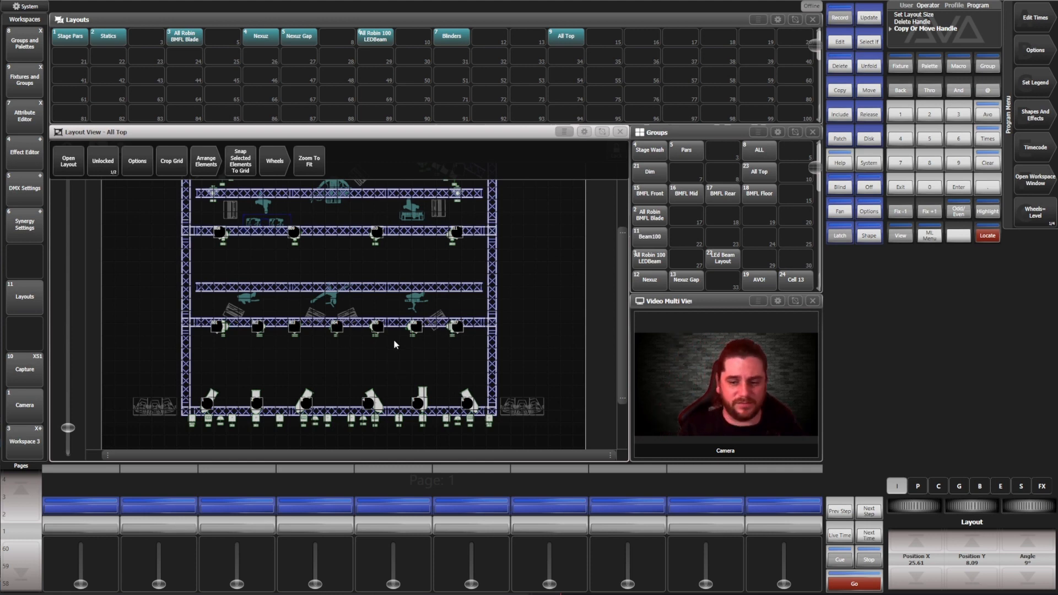
pyautogui.moveTo(575, 232)
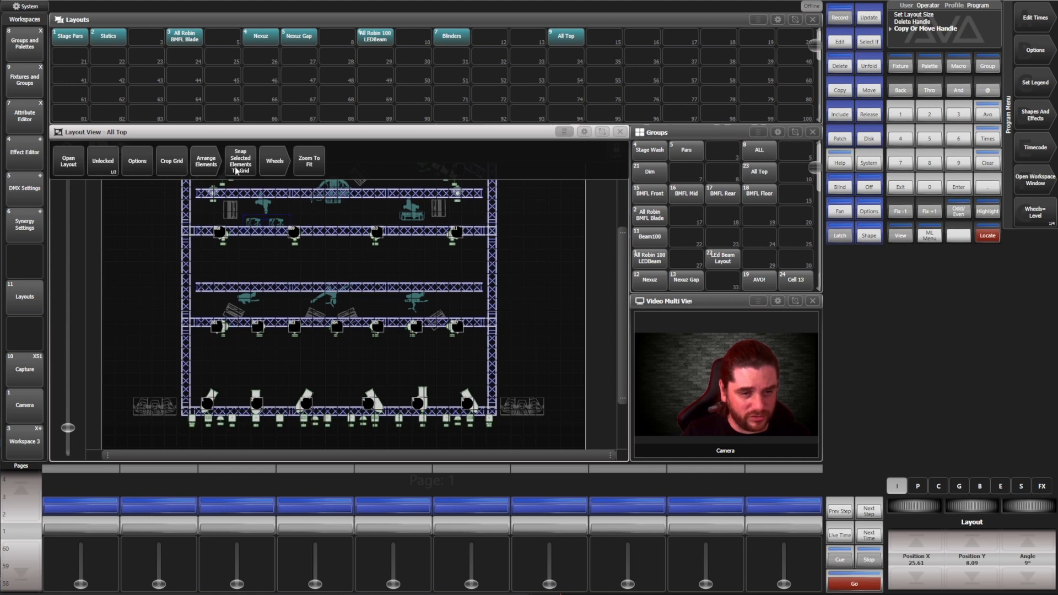
# Step: Replace the All Top background with the truss-only drawing
pyautogui.click(137, 161)
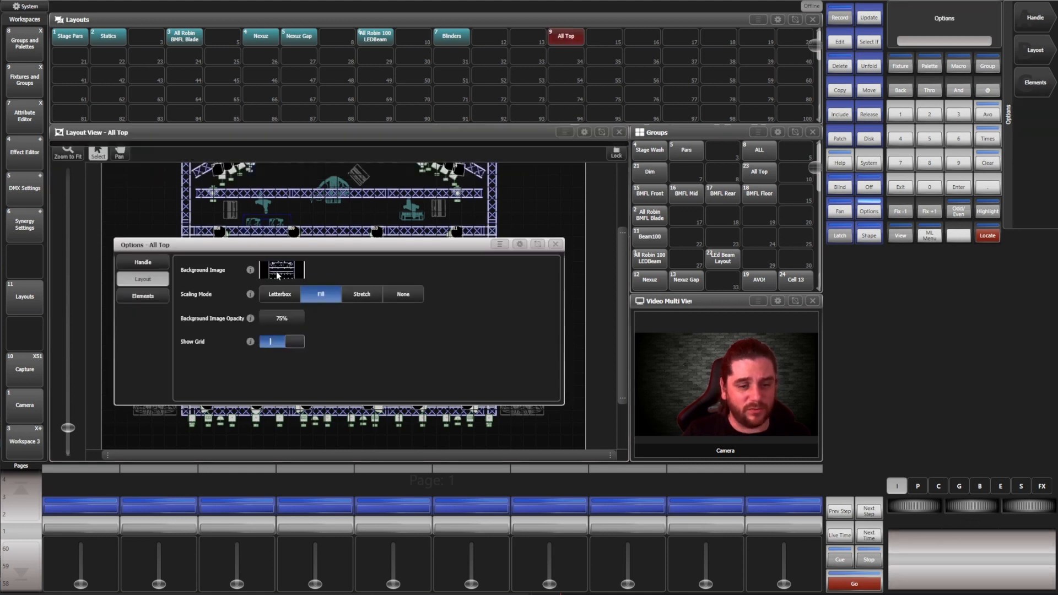
pyautogui.click(281, 270)
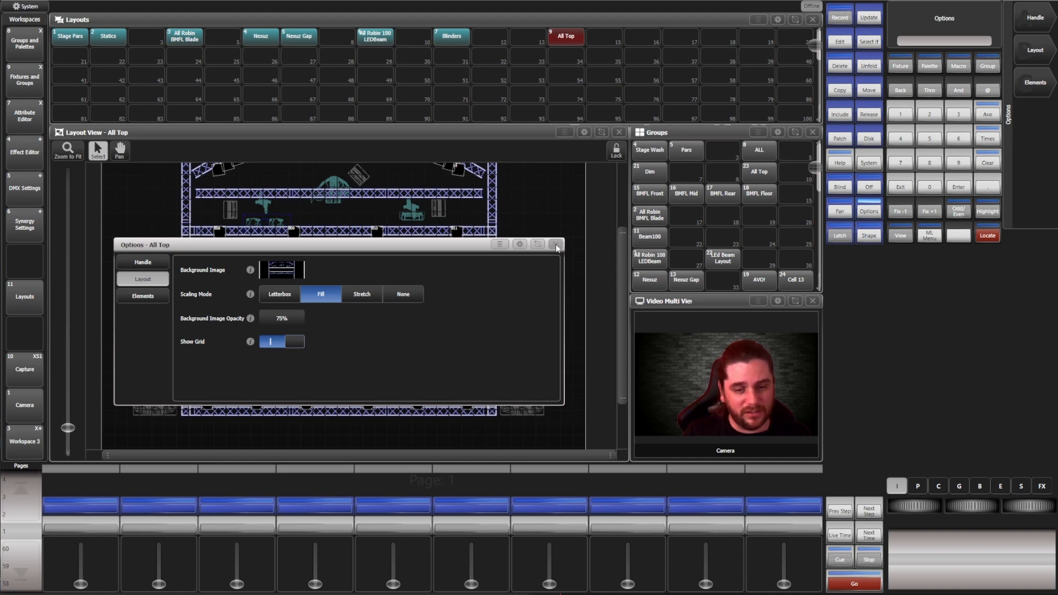
pyautogui.click(556, 245)
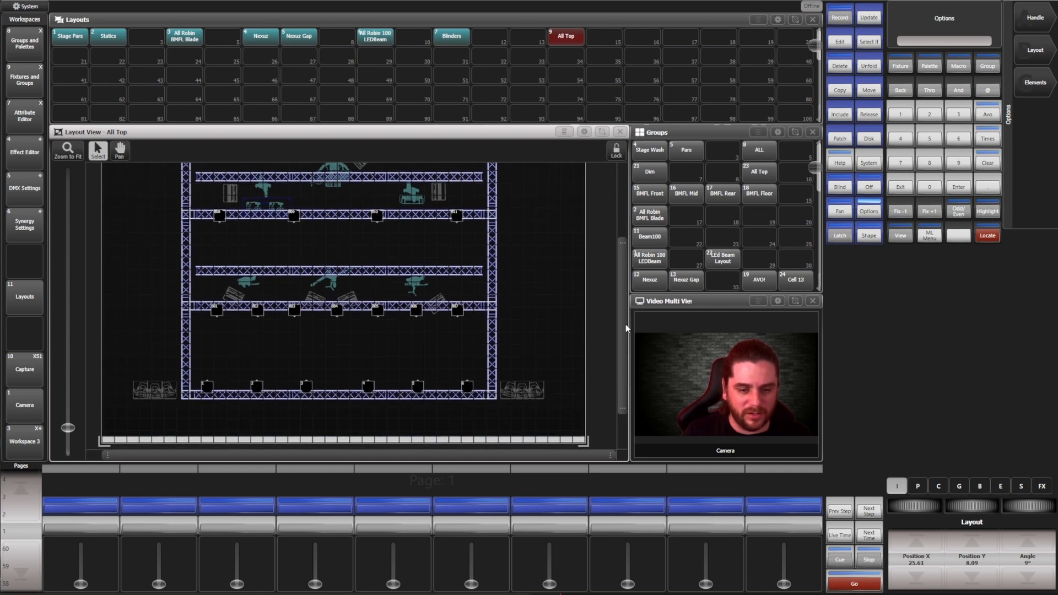
# Step: Turn Show Grid off and dim the background image to 24% opacity
pyautogui.click(583, 131)
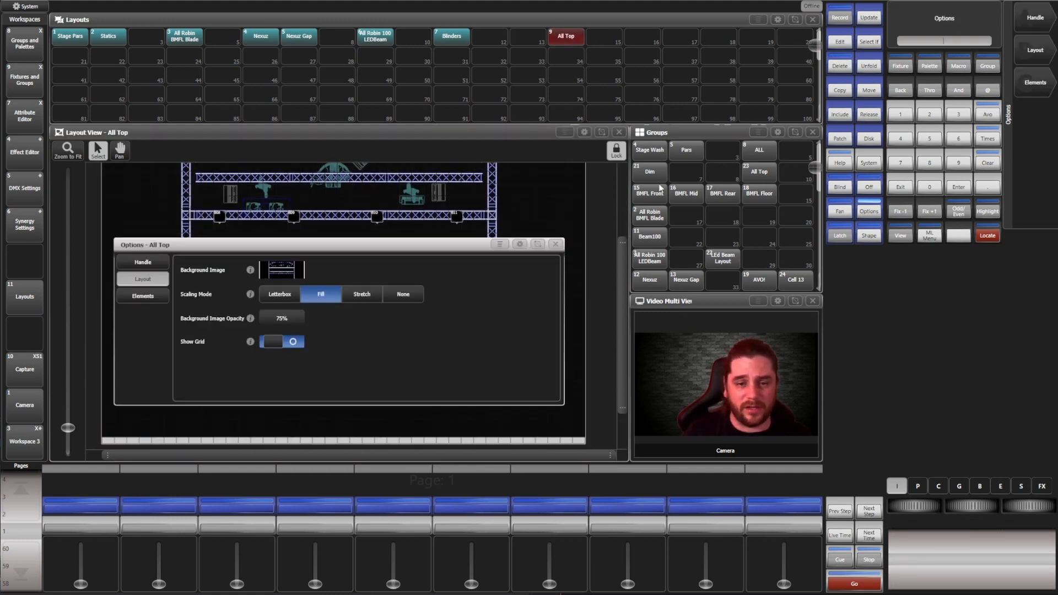
pyautogui.click(272, 342)
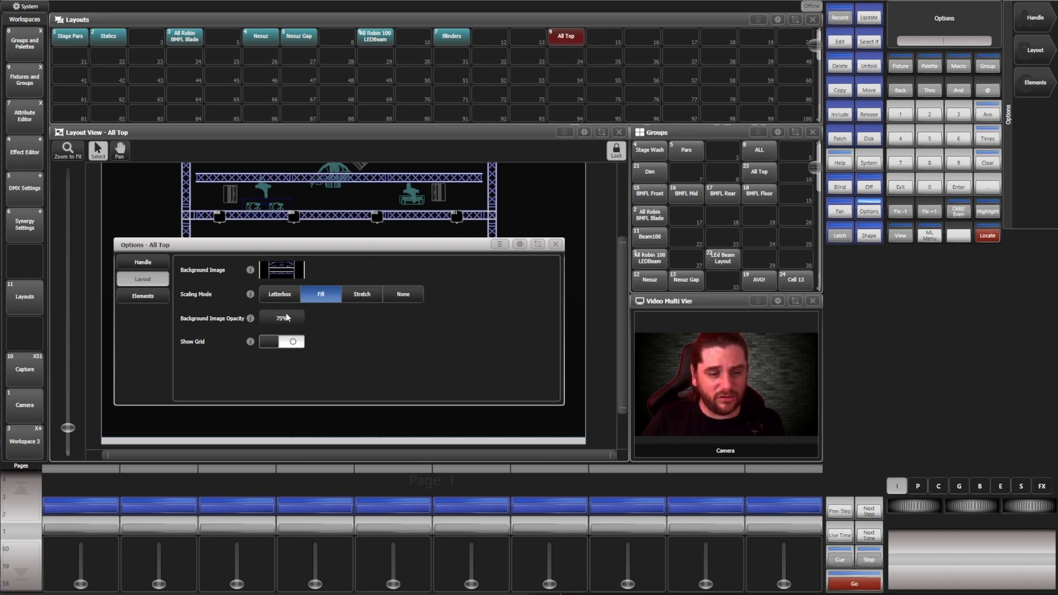
pyautogui.click(281, 317)
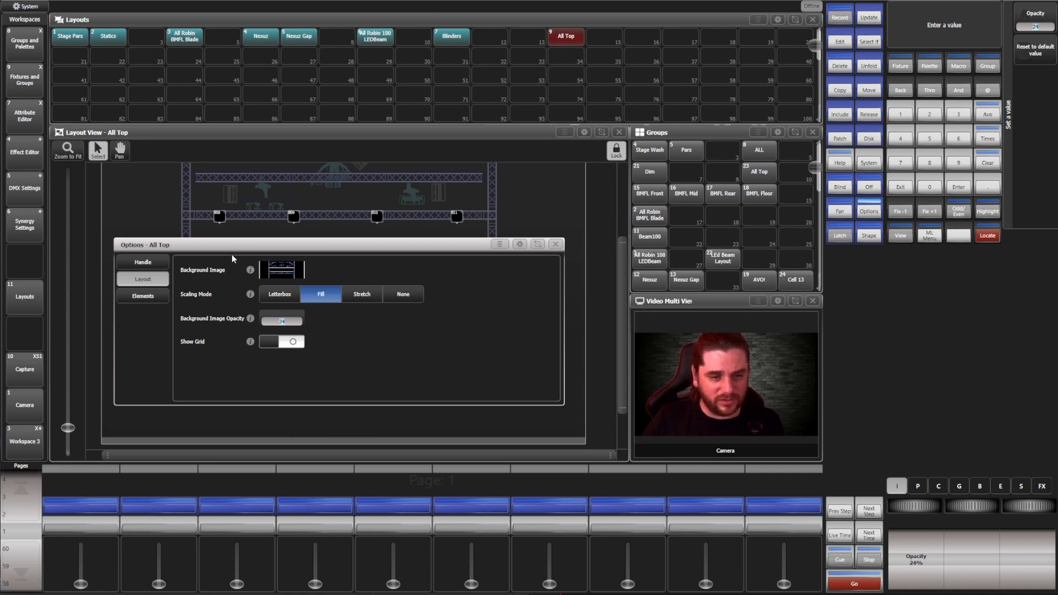
pyautogui.moveTo(518, 238)
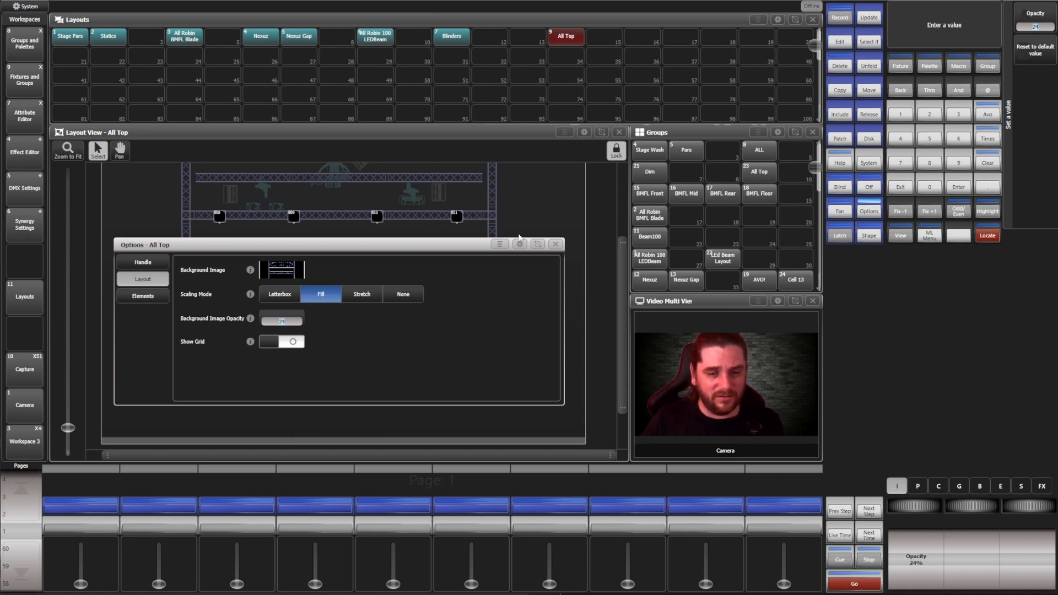
pyautogui.click(555, 245)
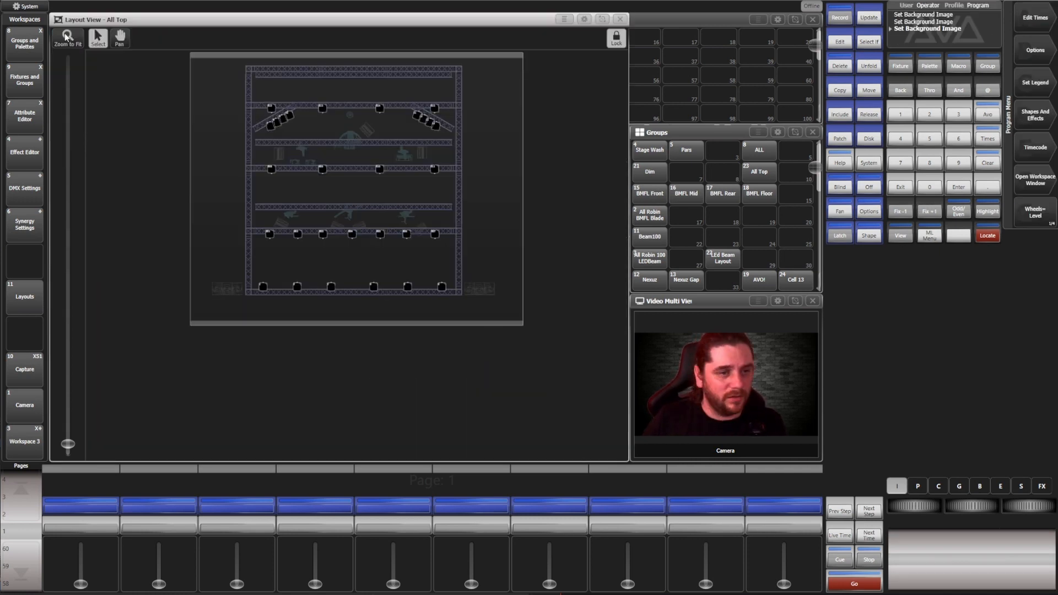
# Step: Zoom the layout to fit and switch to the Nexxus layout
pyautogui.click(66, 39)
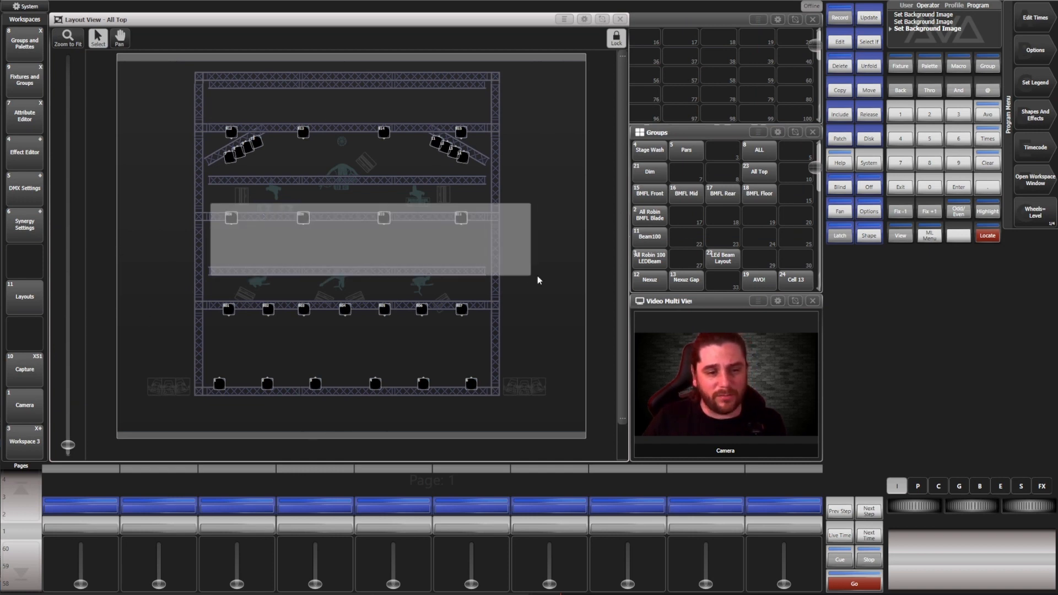
pyautogui.click(686, 197)
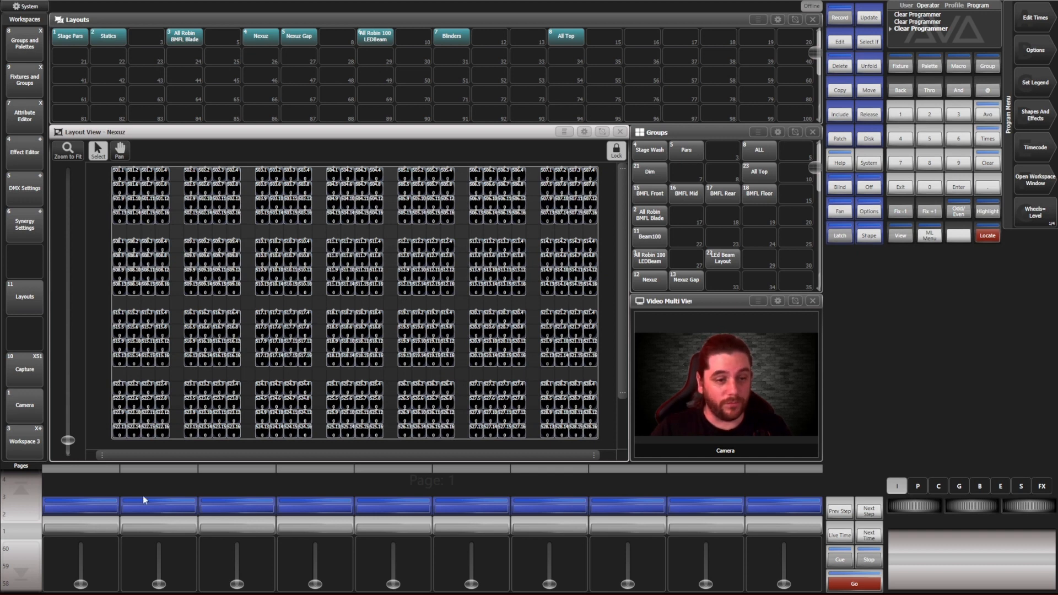
pyautogui.moveTo(363, 398)
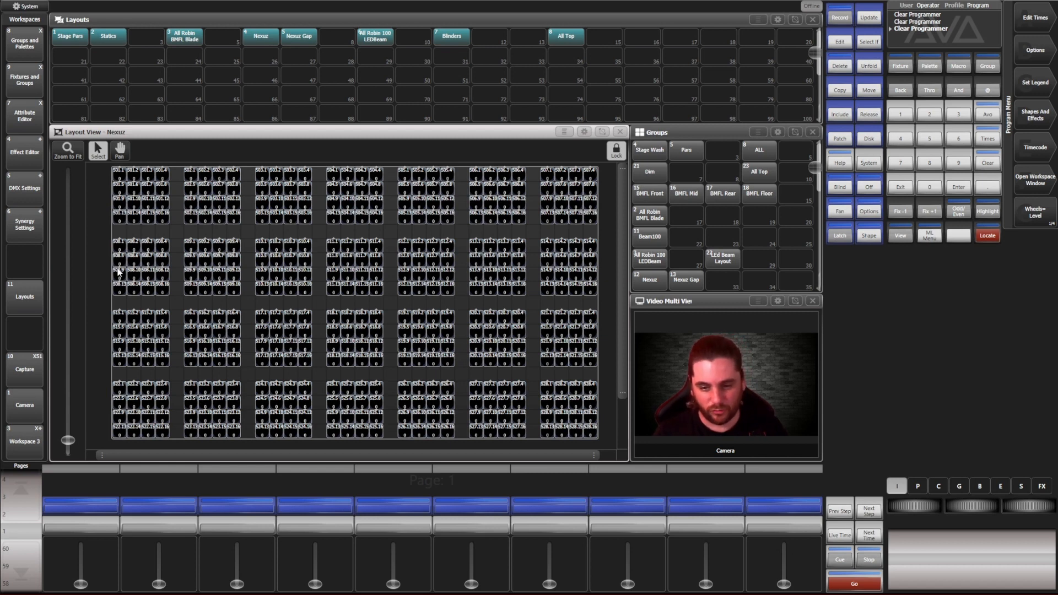
pyautogui.moveTo(11, 244)
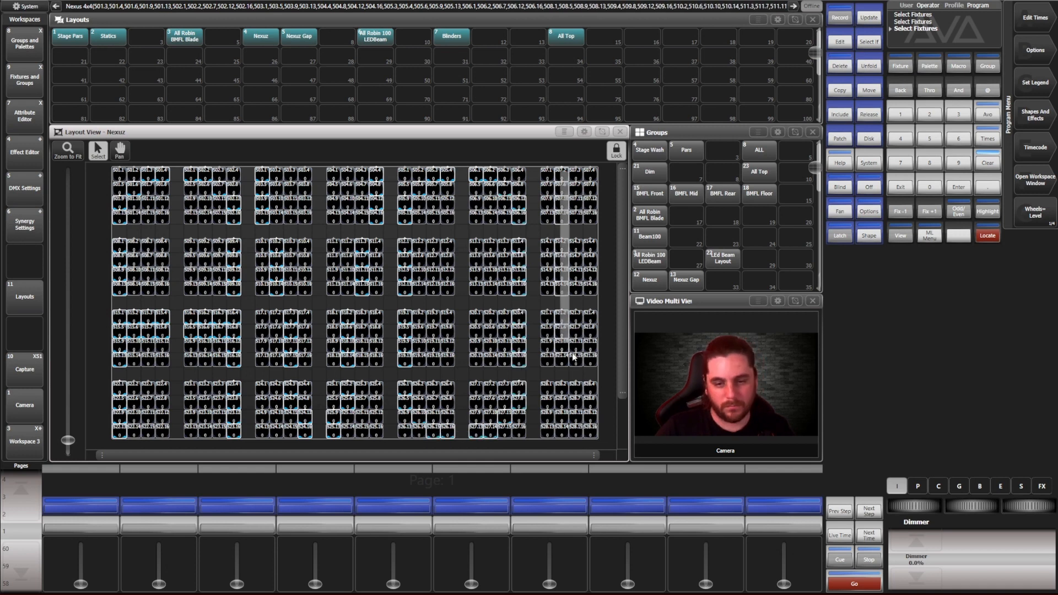
pyautogui.click(985, 235)
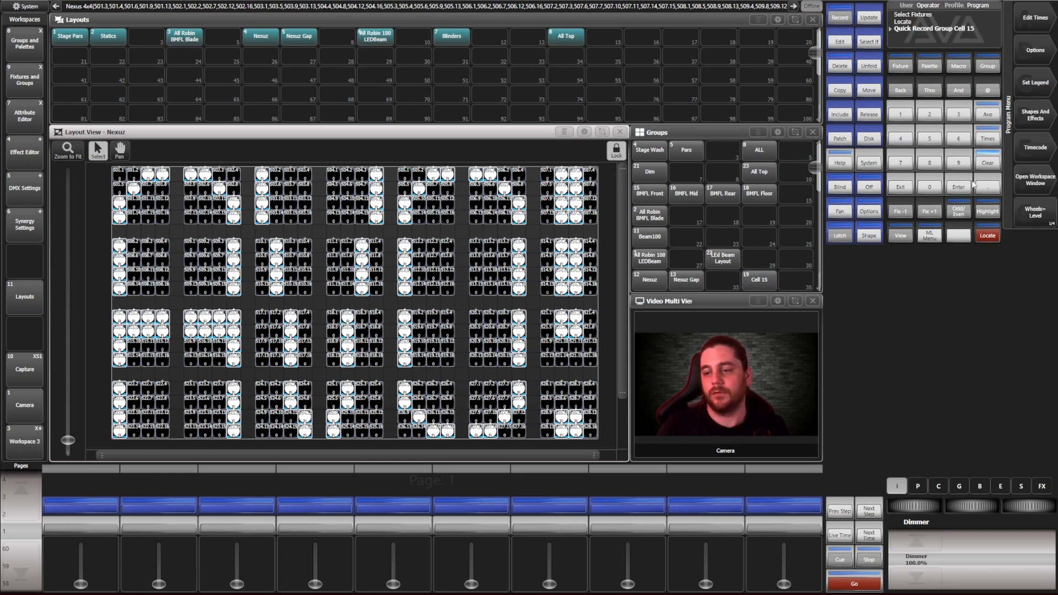
pyautogui.click(988, 65)
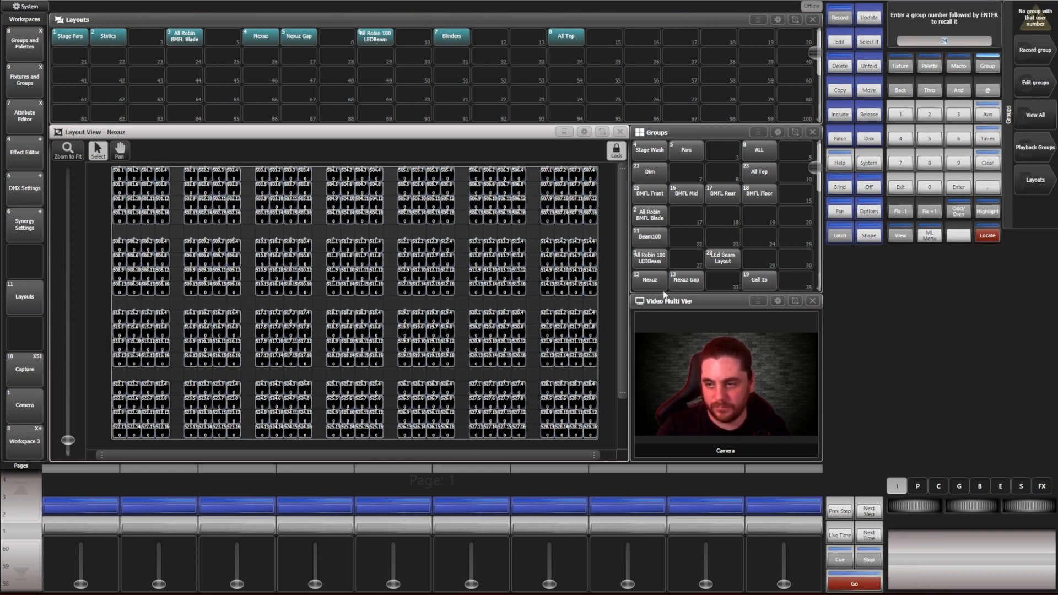
pyautogui.click(758, 280)
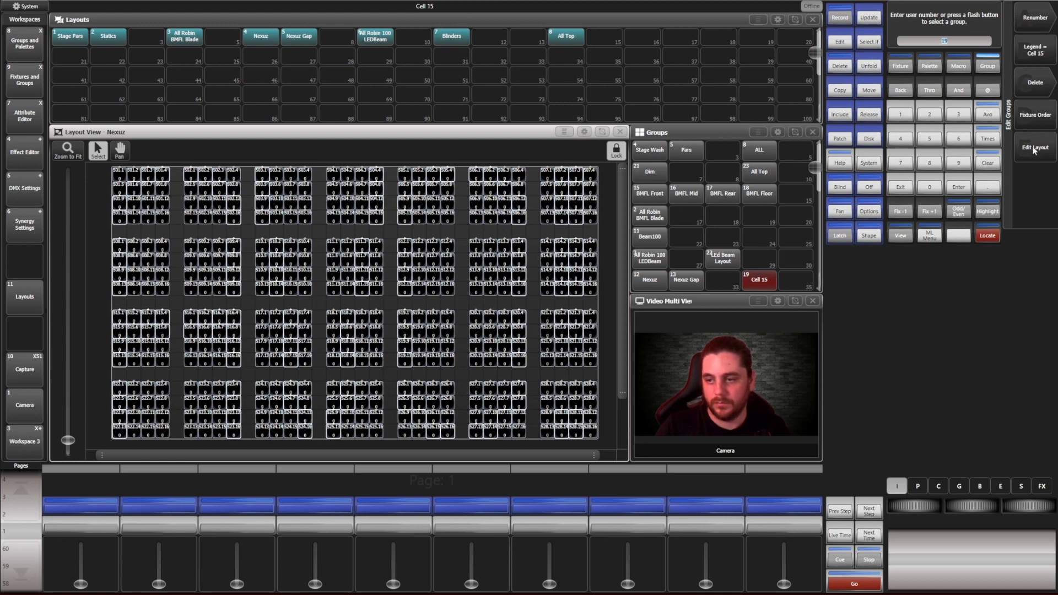
pyautogui.click(1035, 148)
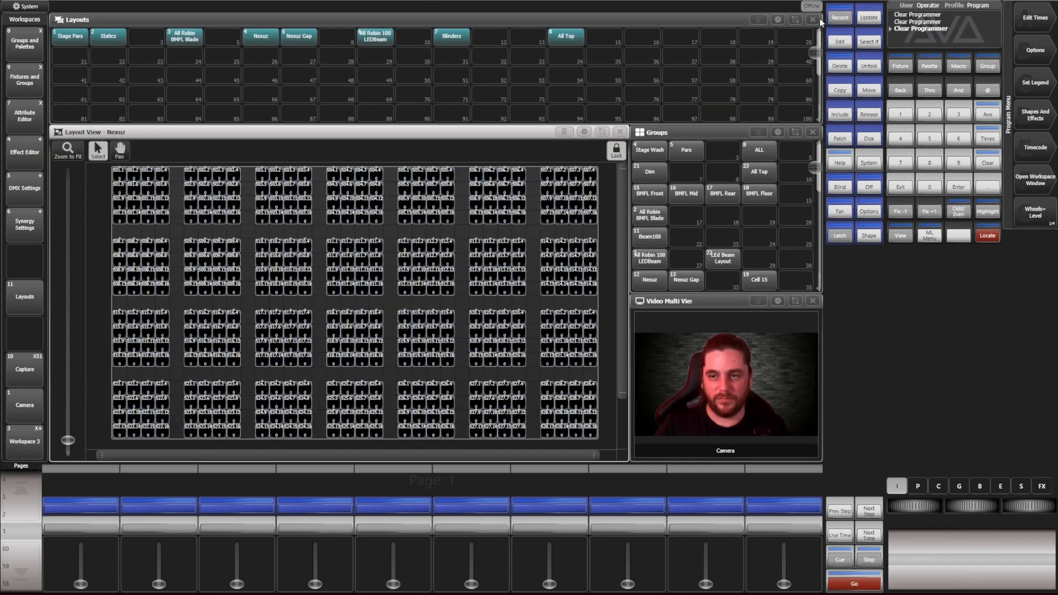
# Step: Visit the Capture workspace, then return to the Statics layout with the Fixtures list
pyautogui.click(812, 19)
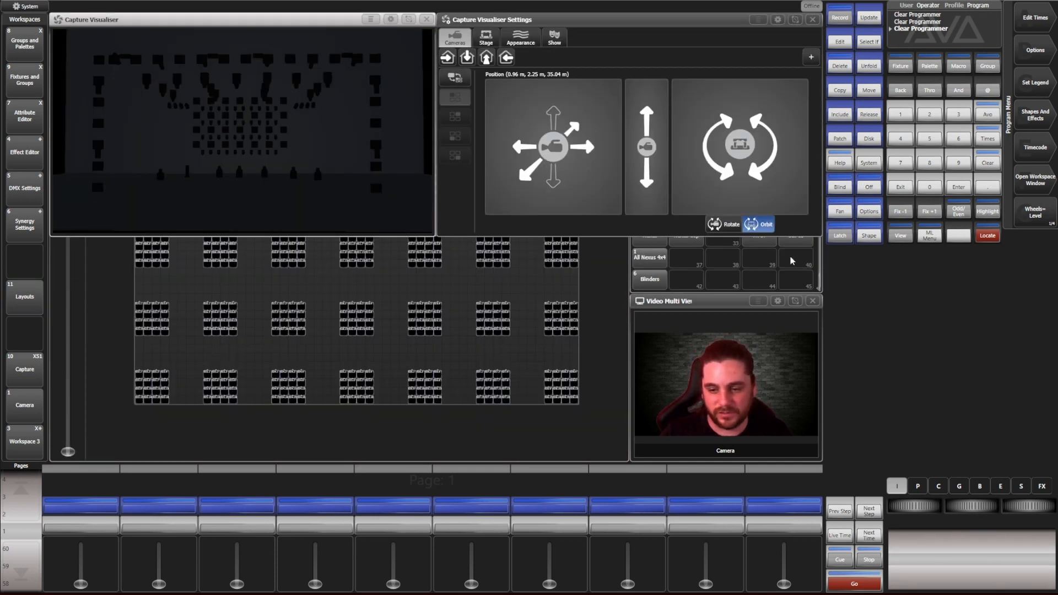
pyautogui.moveTo(750, 301)
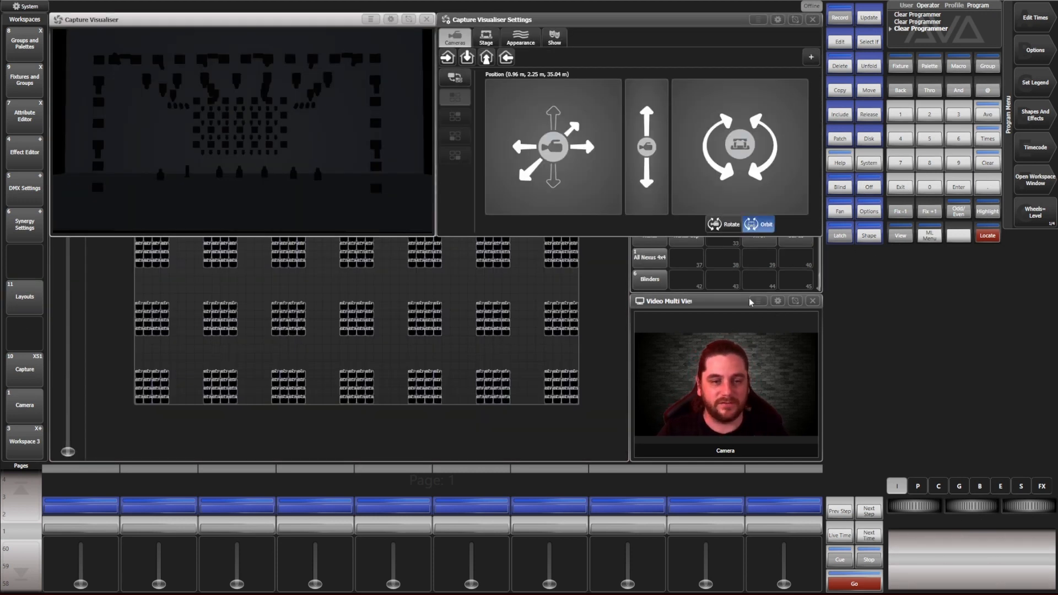
pyautogui.click(758, 258)
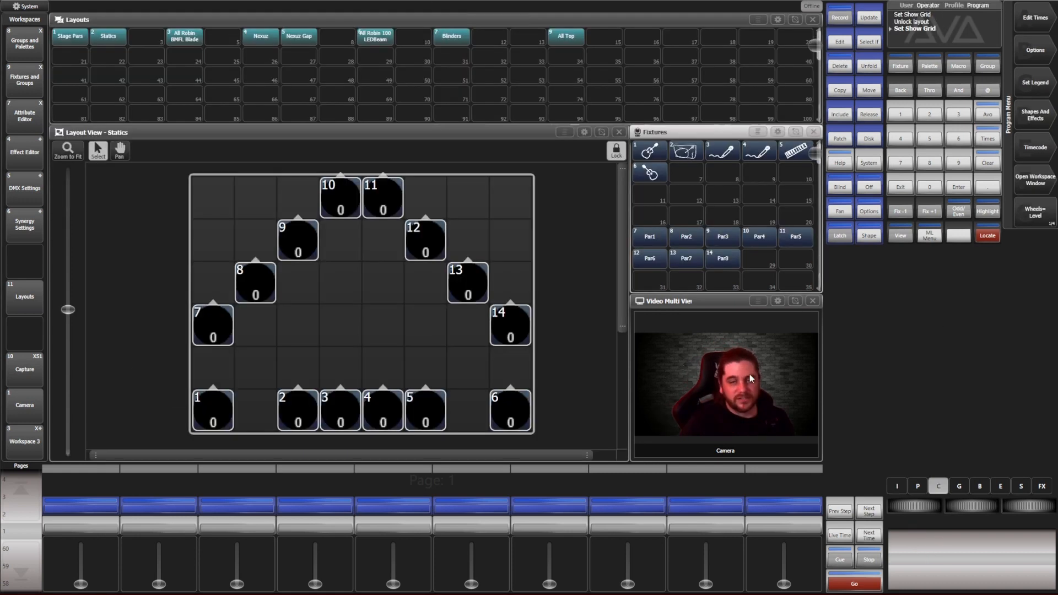
pyautogui.moveTo(506, 247)
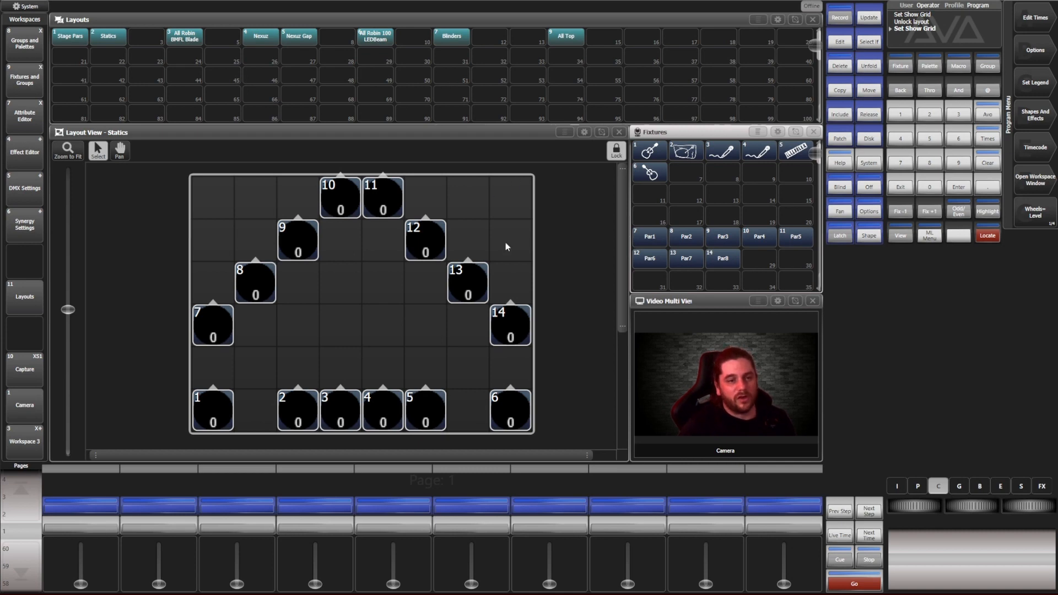
pyautogui.moveTo(217, 118)
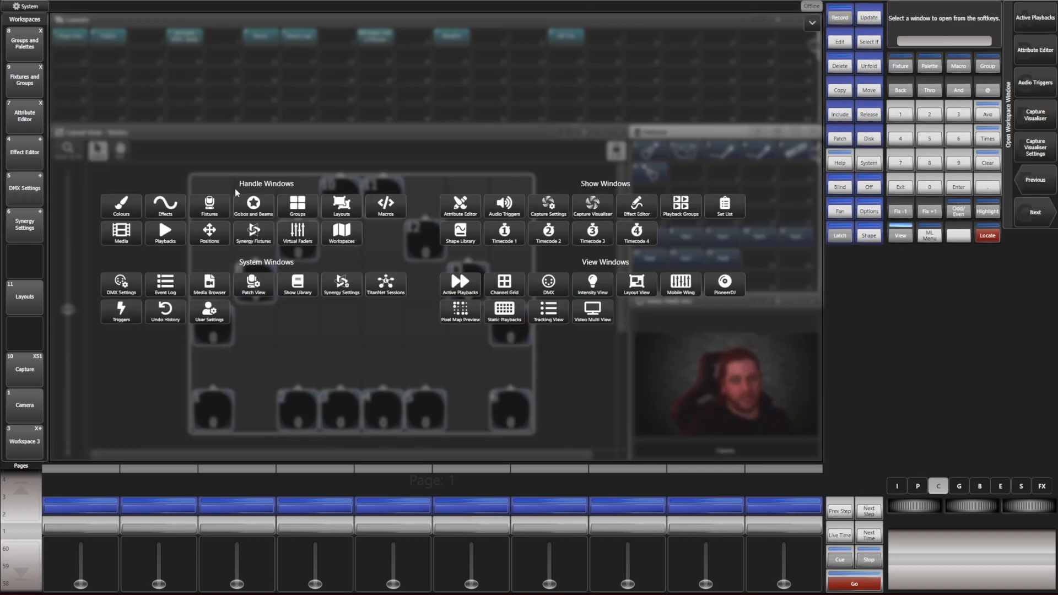
pyautogui.moveTo(205, 5)
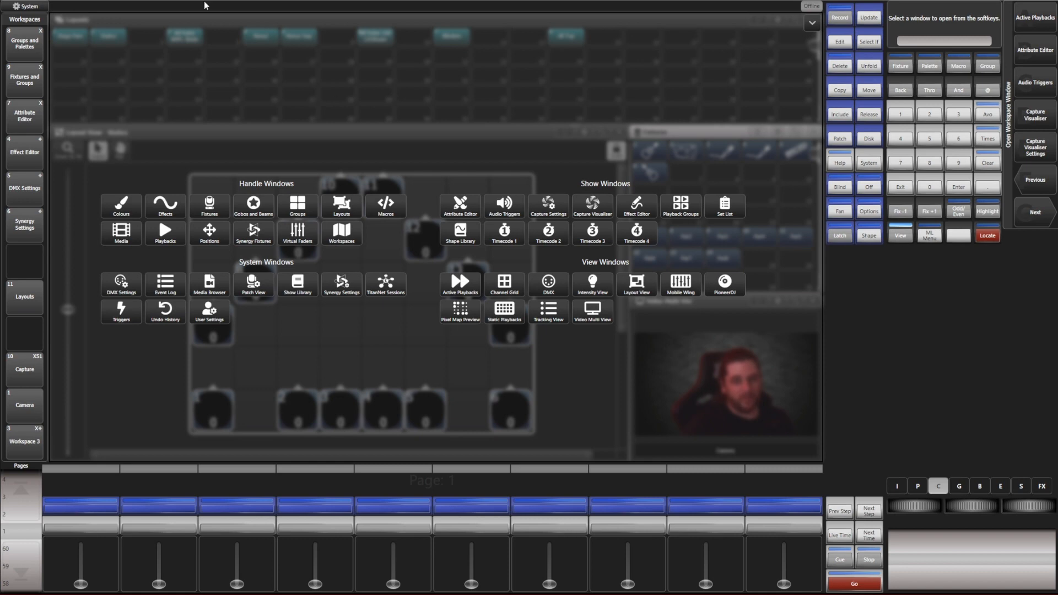
pyautogui.moveTo(648, 288)
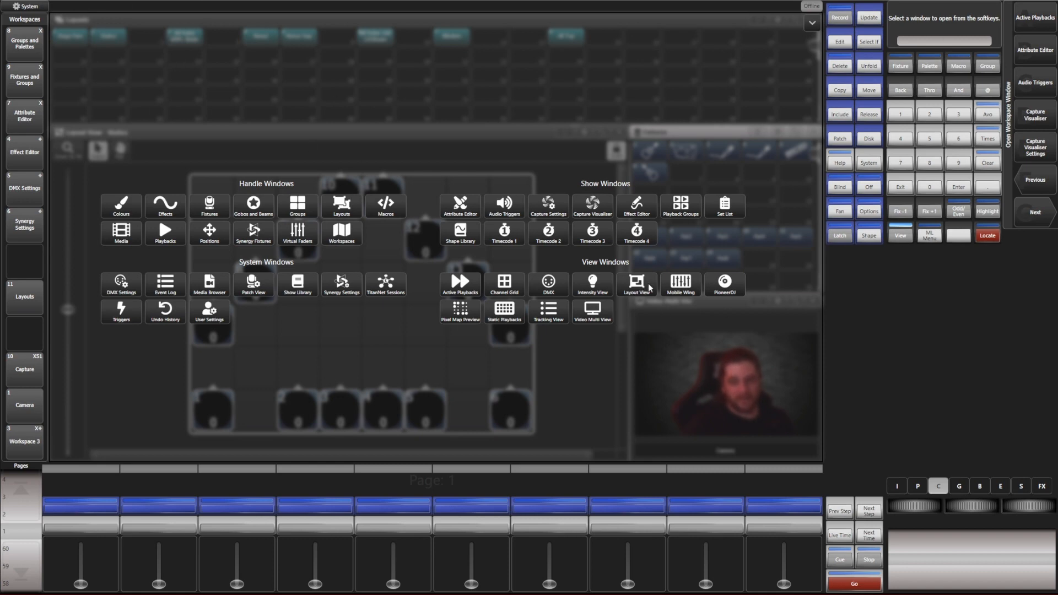
pyautogui.click(633, 281)
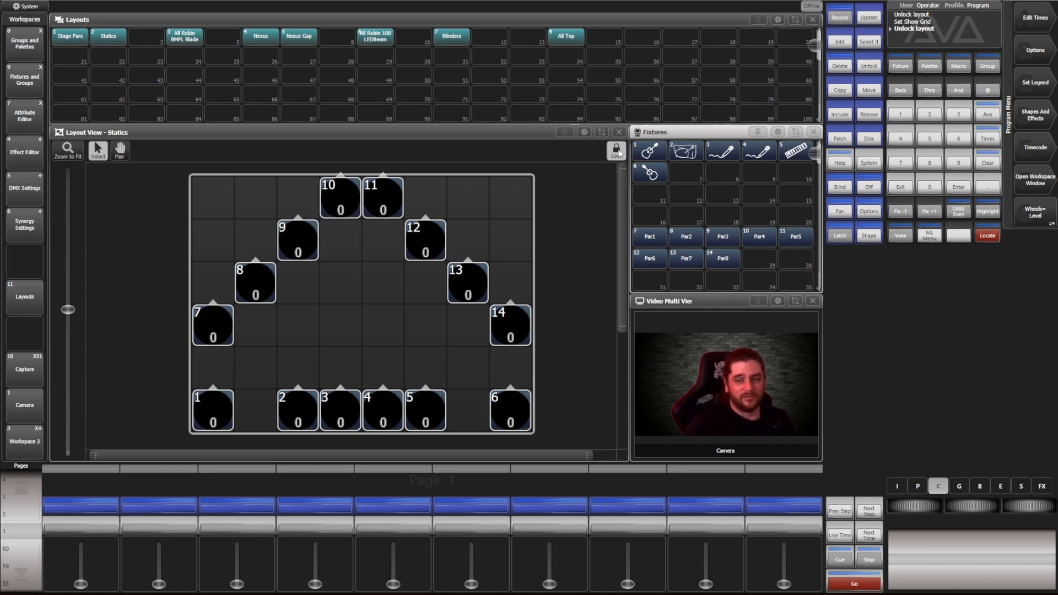
# Step: Unlock Statics, delete the accidentally added BMFL 822, and switch to the All Top layout
pyautogui.click(615, 149)
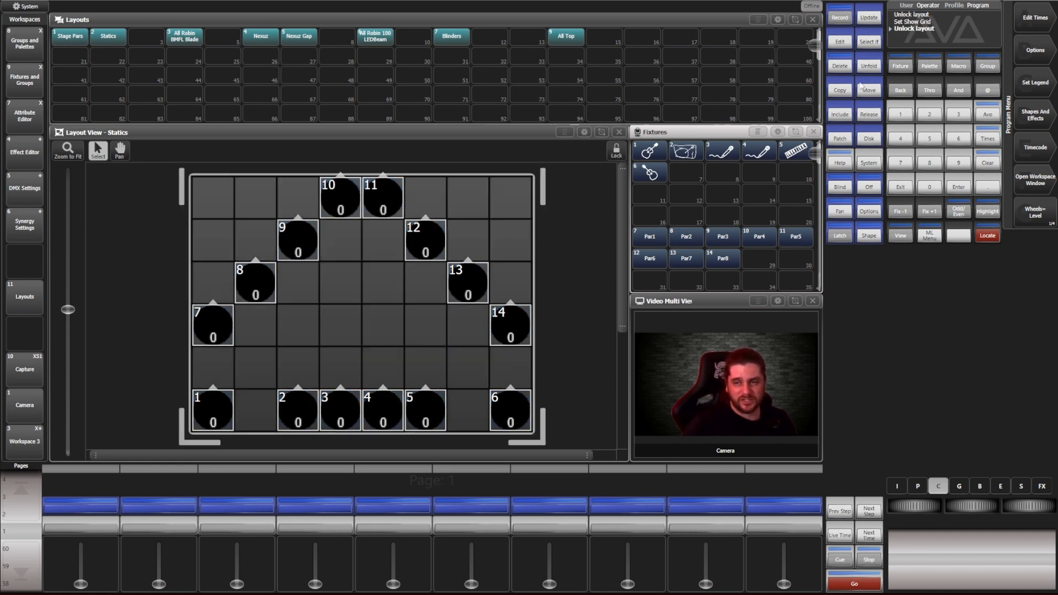
pyautogui.click(869, 89)
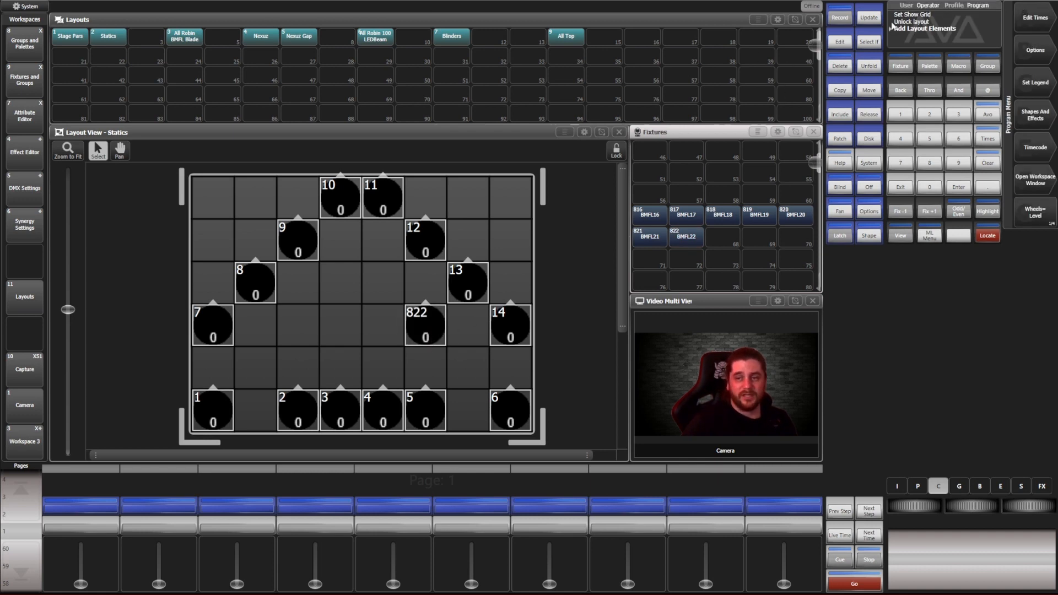
pyautogui.click(840, 65)
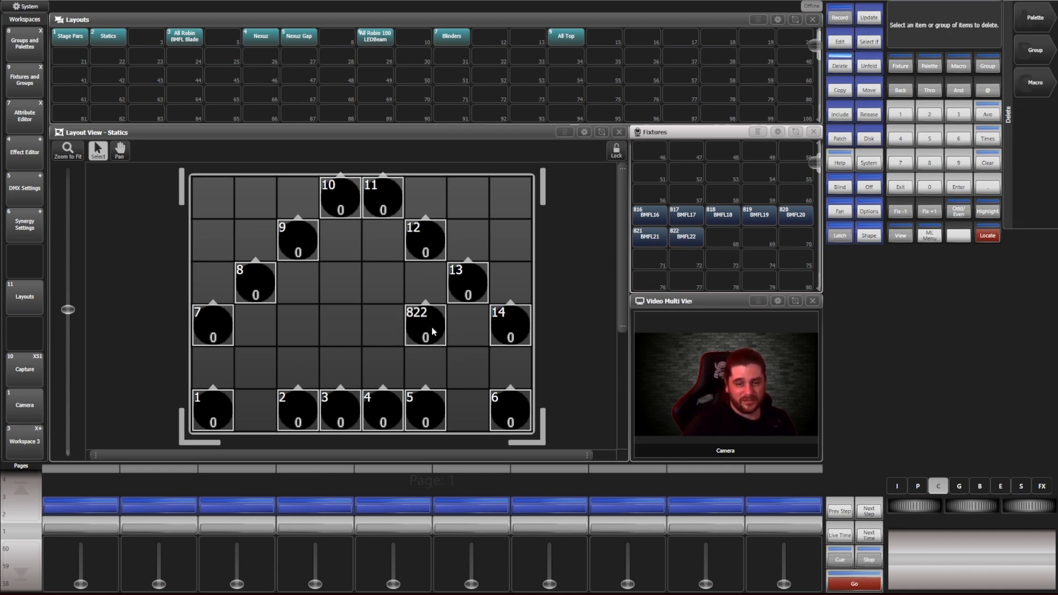
pyautogui.click(184, 37)
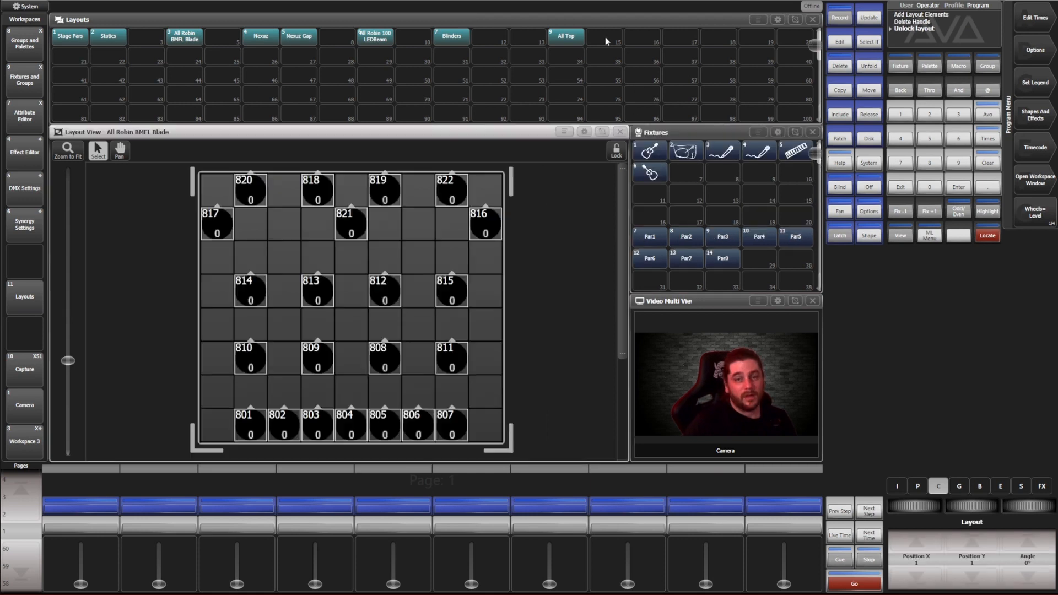
pyautogui.click(564, 35)
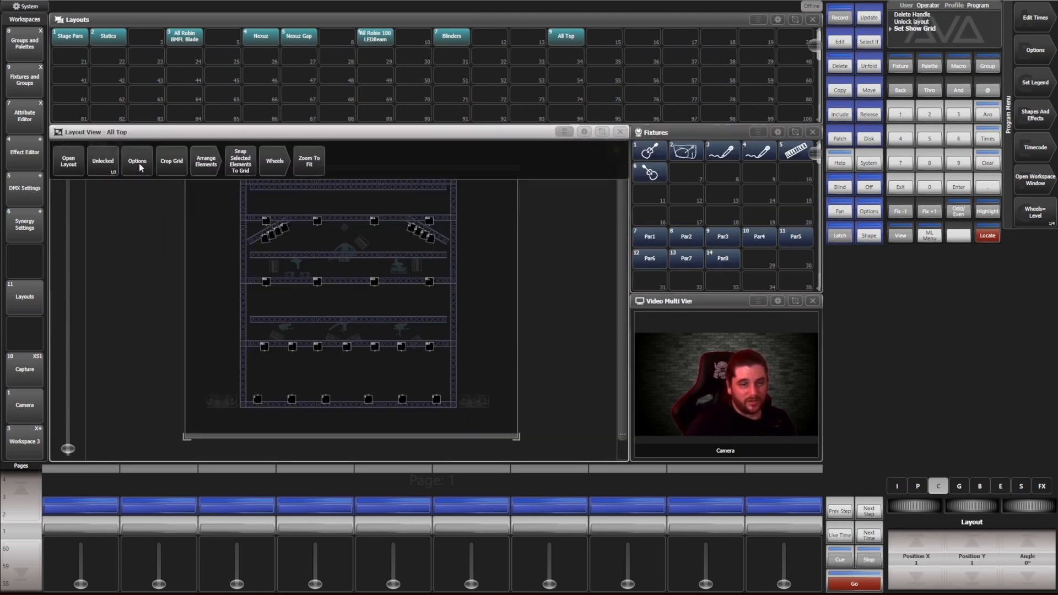
# Step: Check All Top's options (background opacity 29%, grid off) unchanged, then switch to the Nexuz layout
pyautogui.click(137, 160)
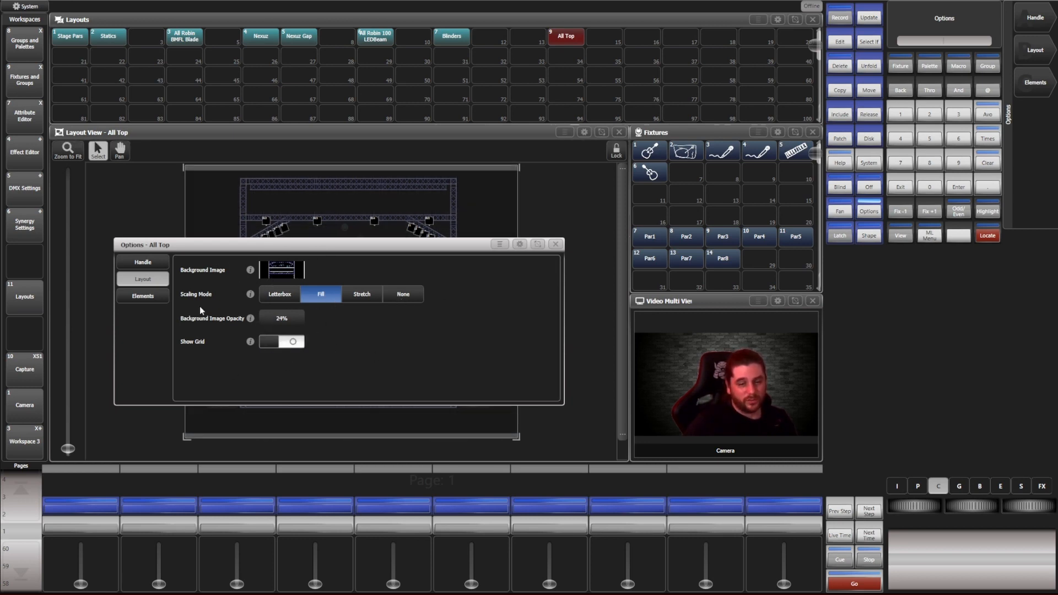
pyautogui.click(554, 245)
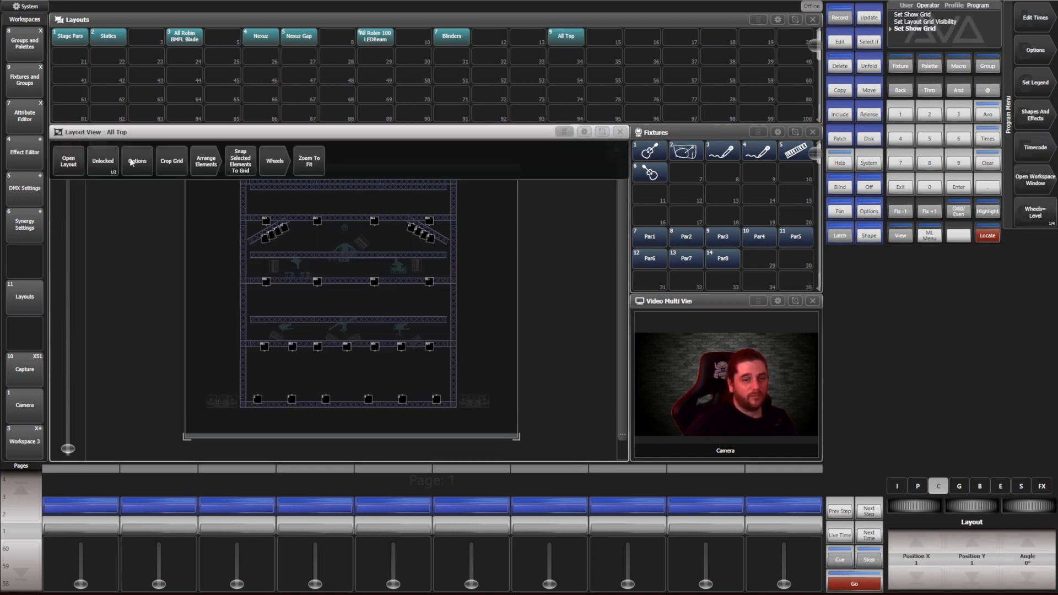
pyautogui.click(136, 161)
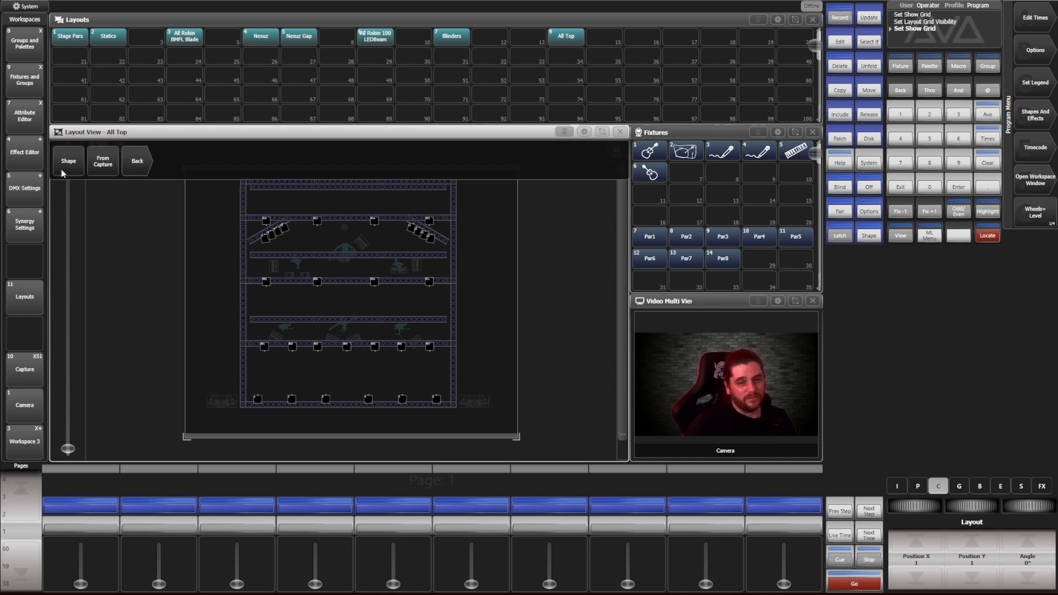
pyautogui.moveTo(104, 183)
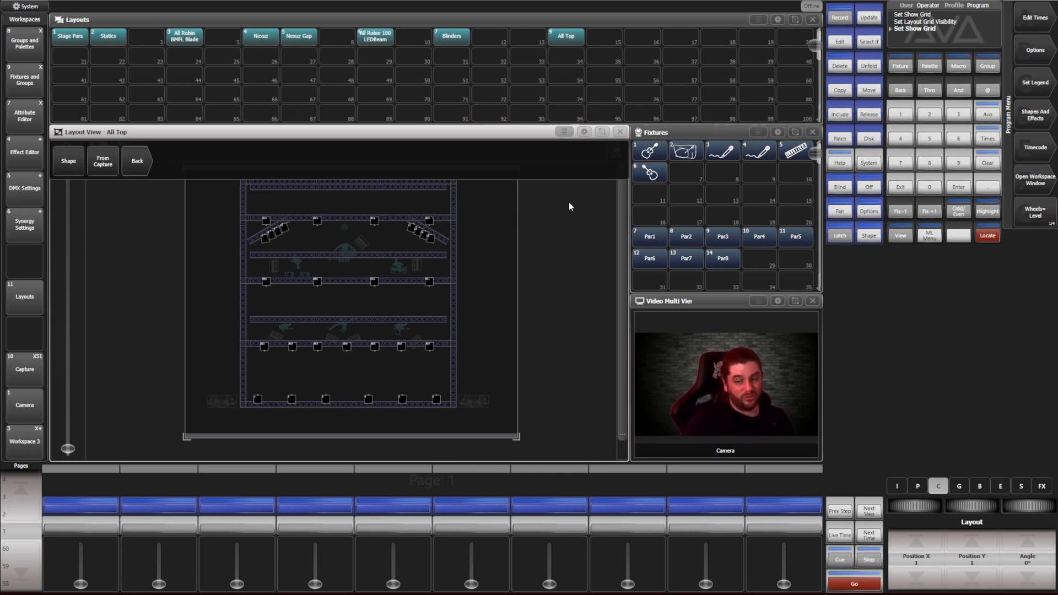
pyautogui.click(260, 36)
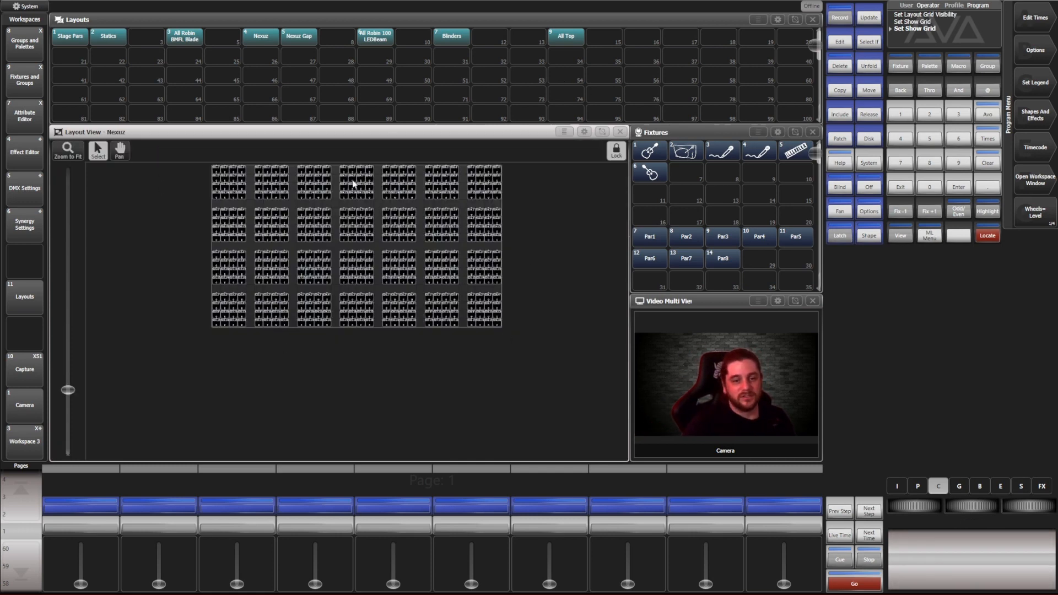
pyautogui.moveTo(350, 233)
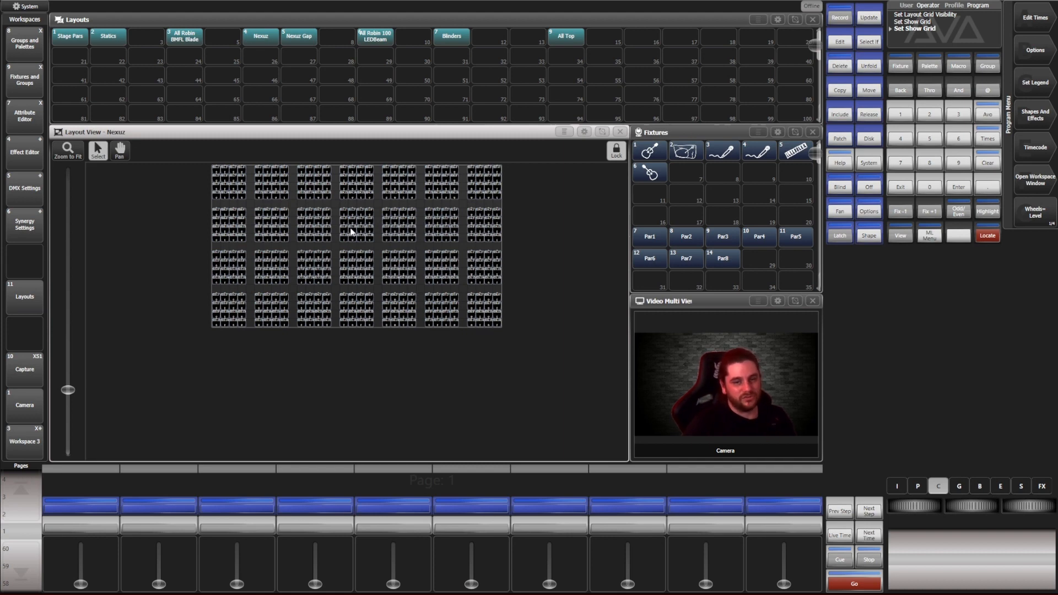
pyautogui.moveTo(711, 229)
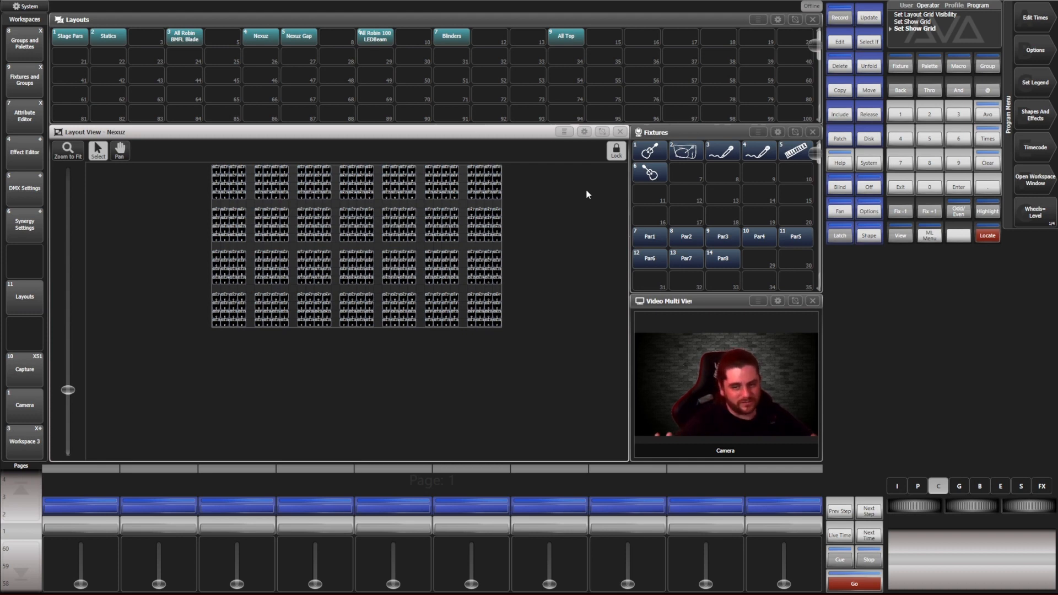
pyautogui.moveTo(572, 189)
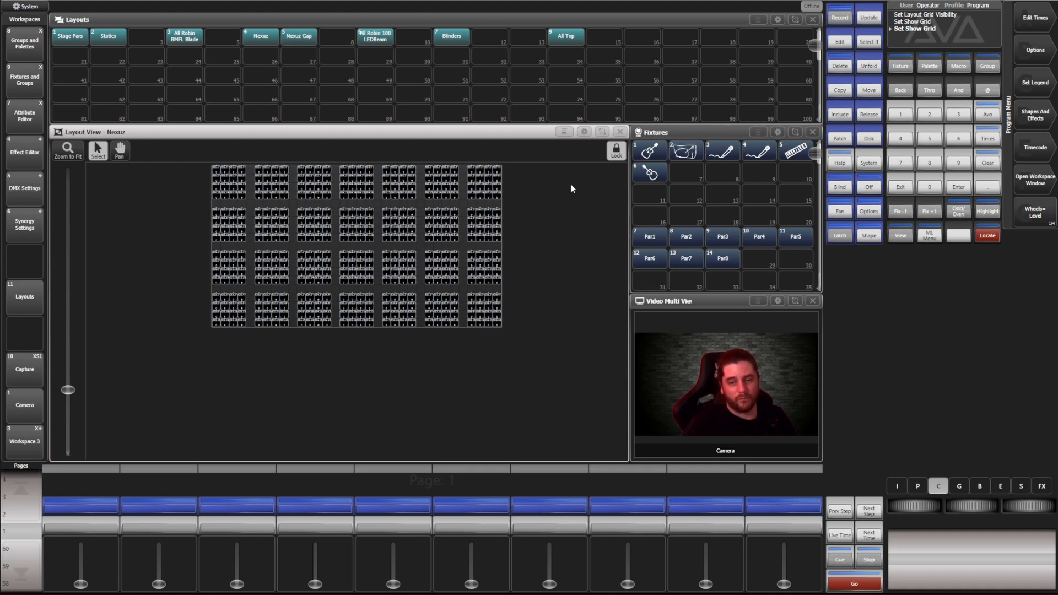
pyautogui.moveTo(164, 213)
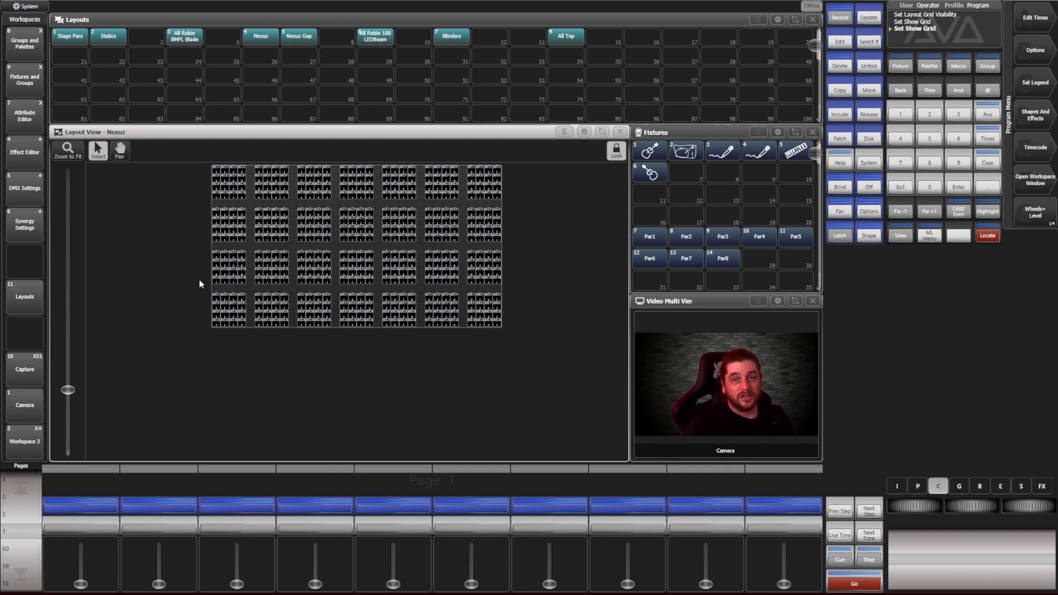
pyautogui.moveTo(145, 194)
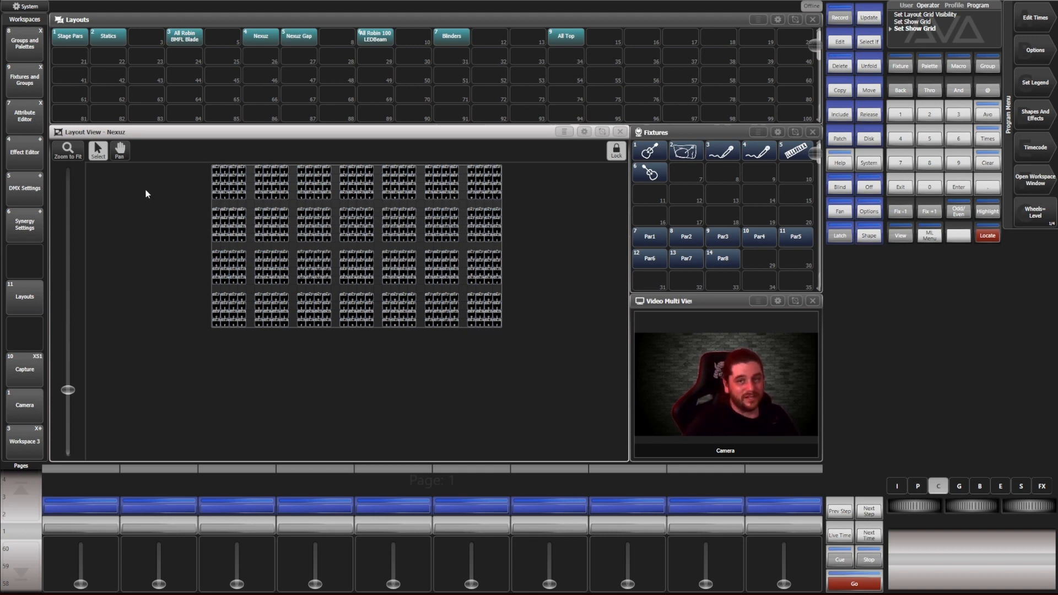